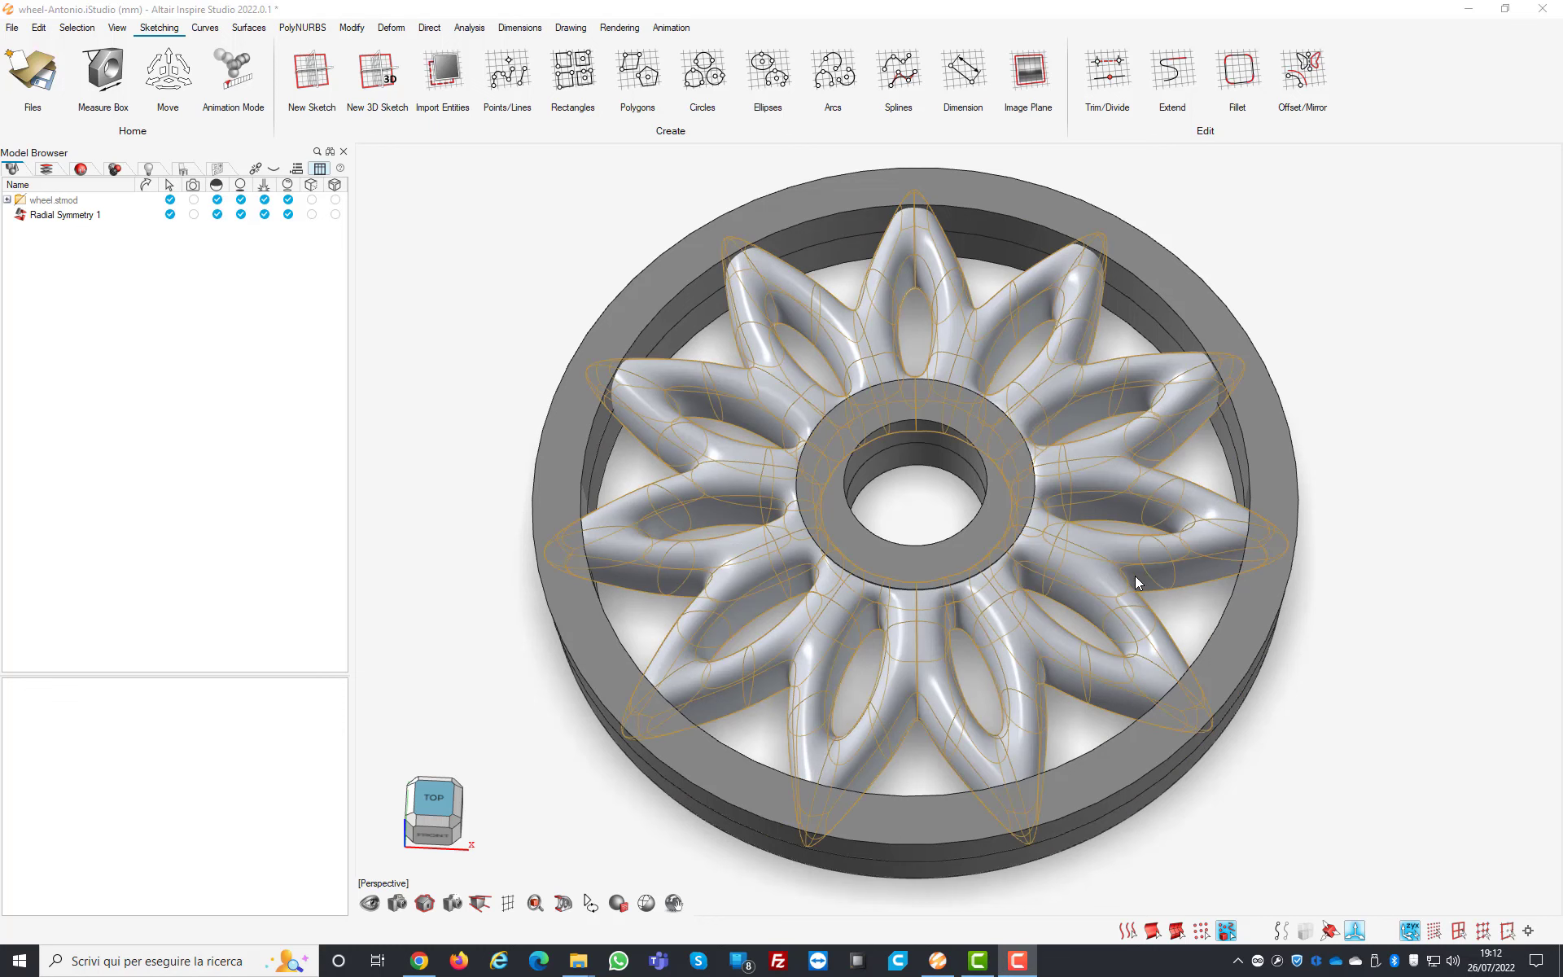
Step: Select Radial Symmetry 1 and bring up the Design Table under Analysis
left_click(67, 213)
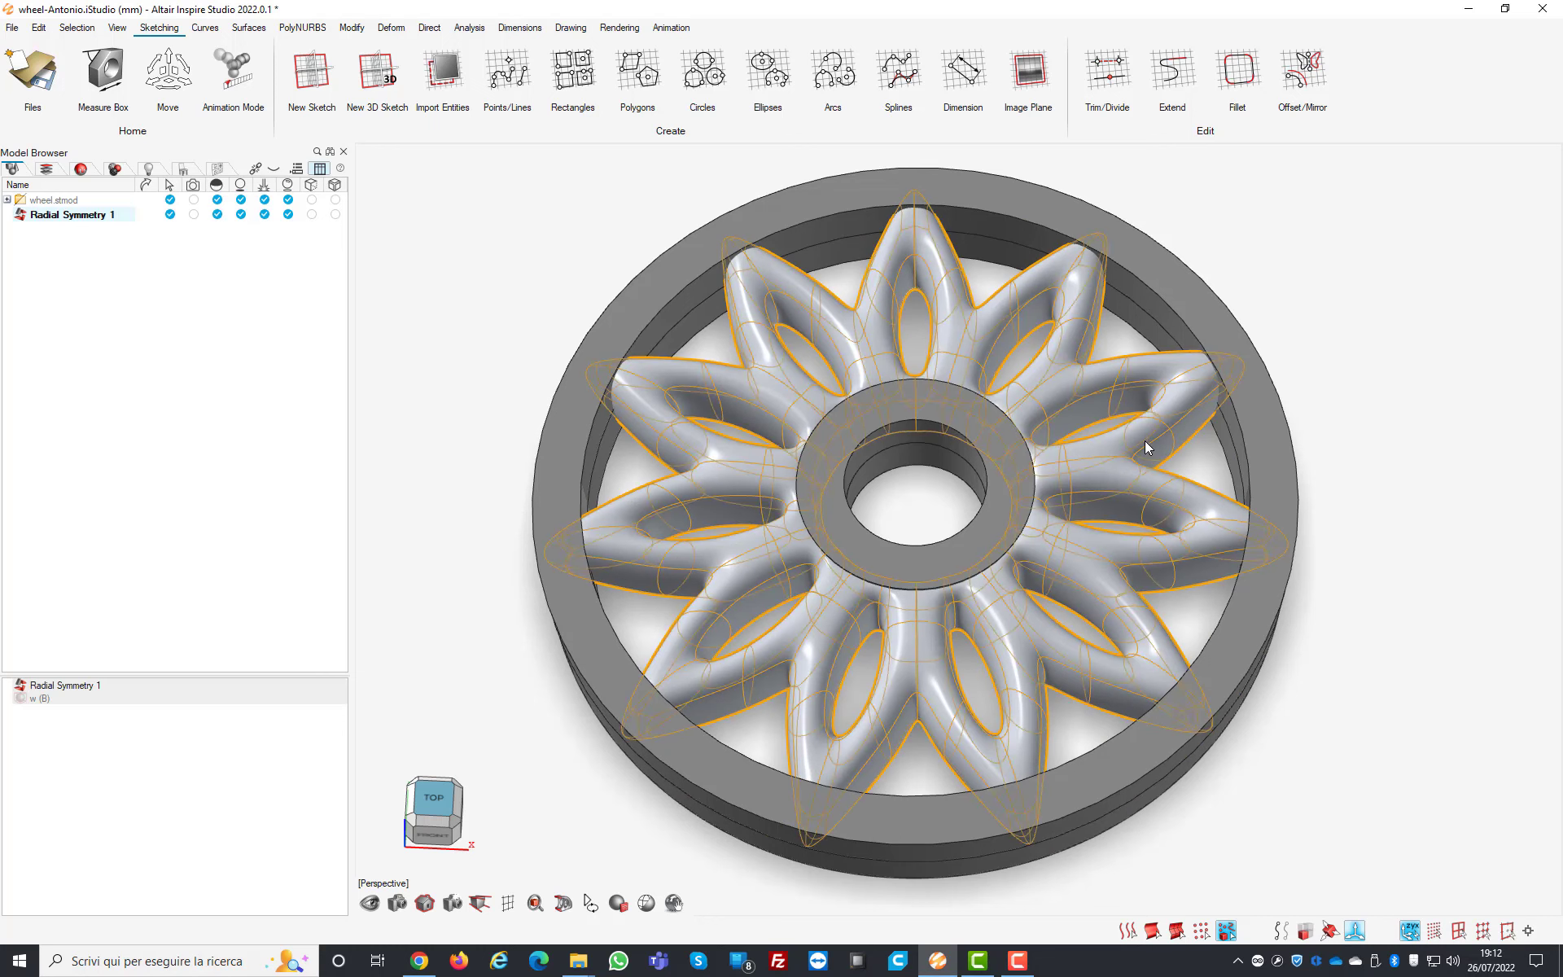
mouse_move(779, 376)
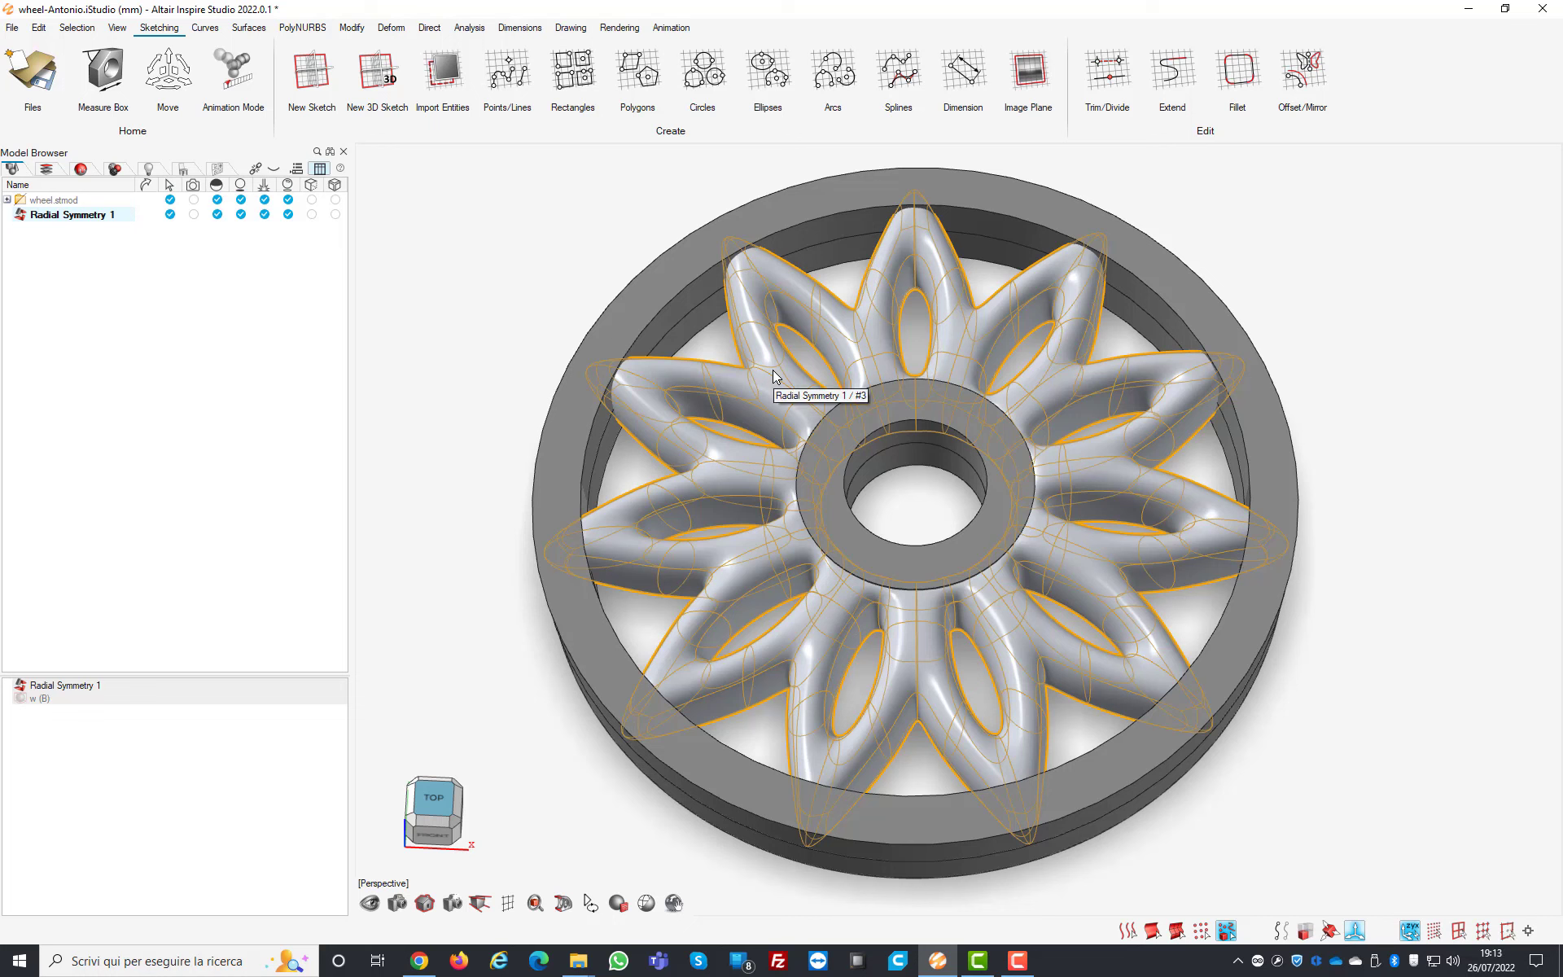
mouse_move(489, 632)
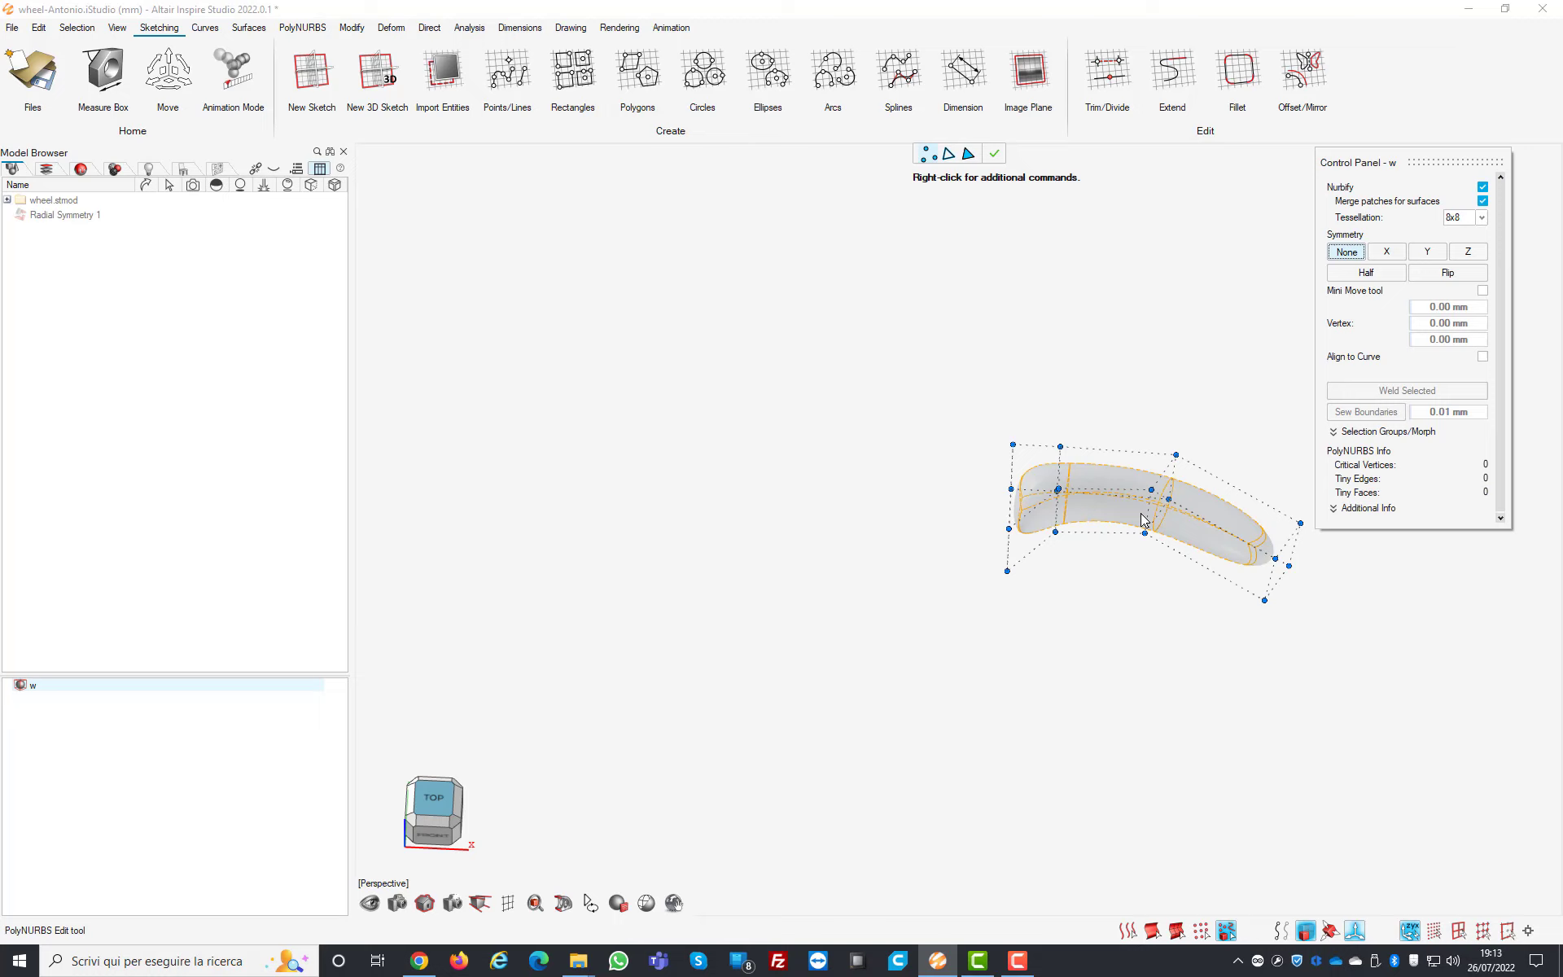
mouse_move(1057, 487)
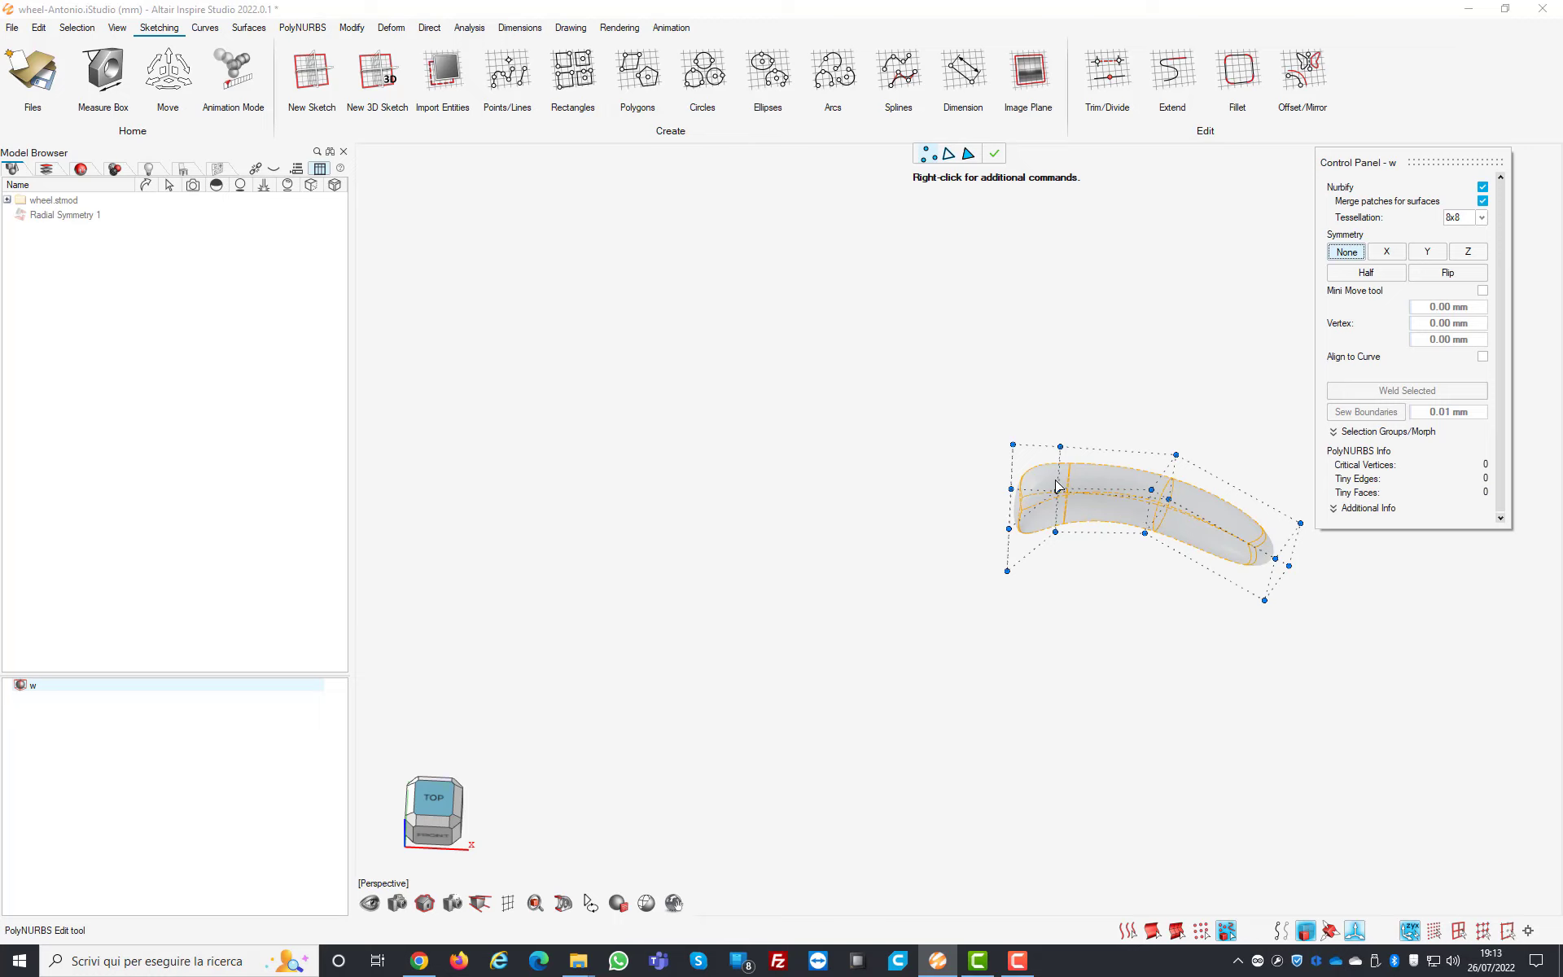
mouse_move(1091, 507)
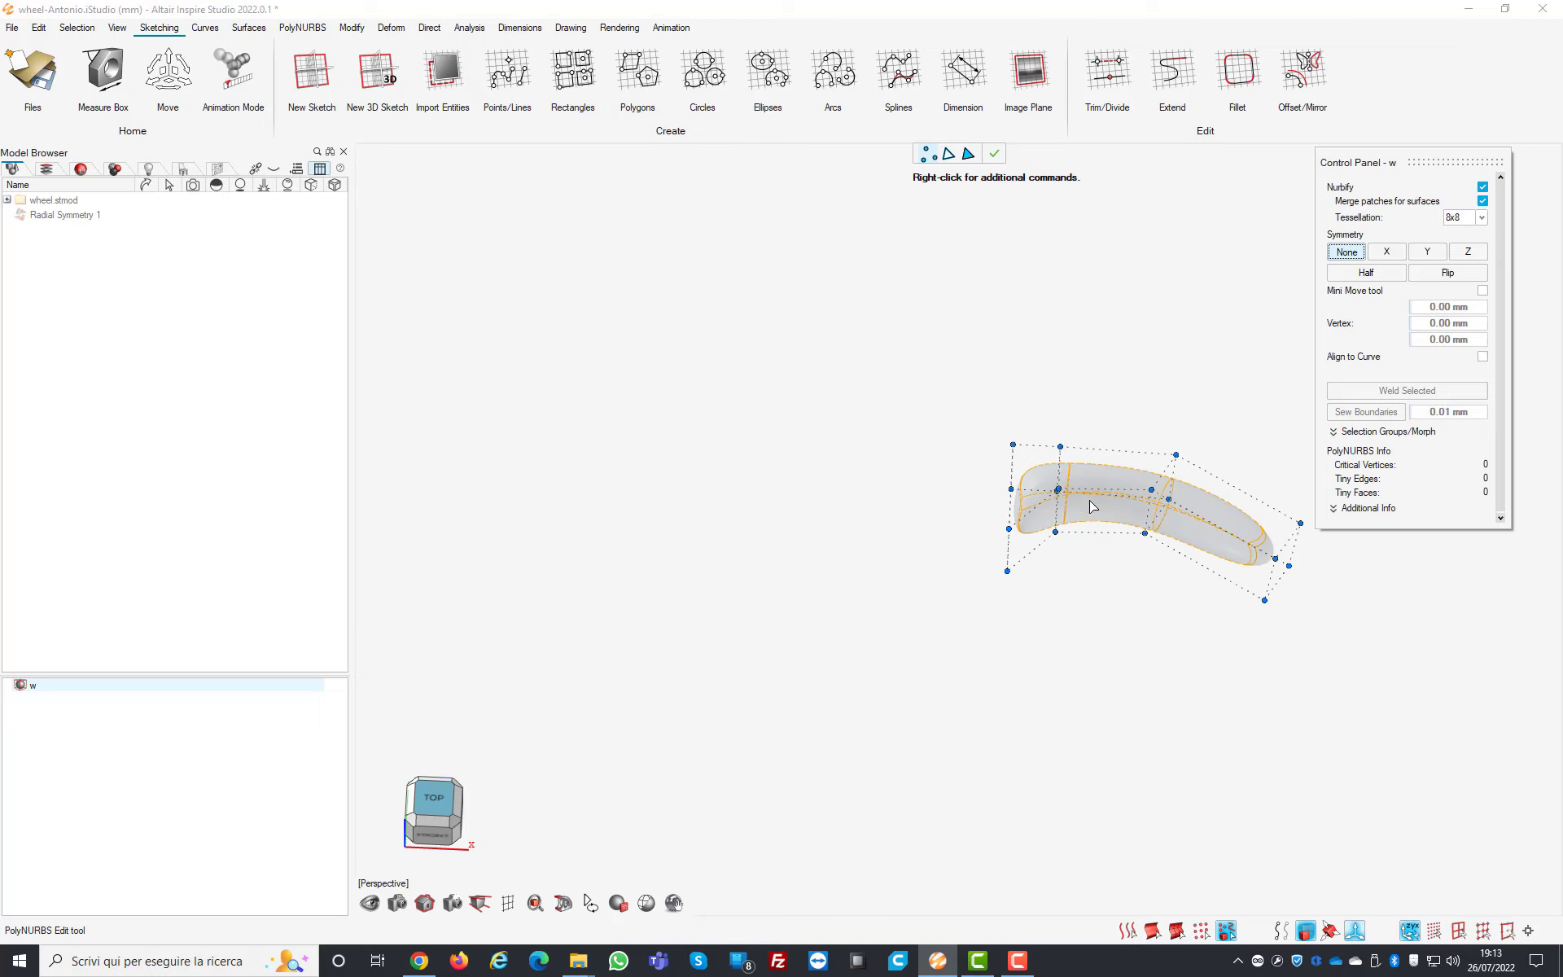
mouse_move(1034, 513)
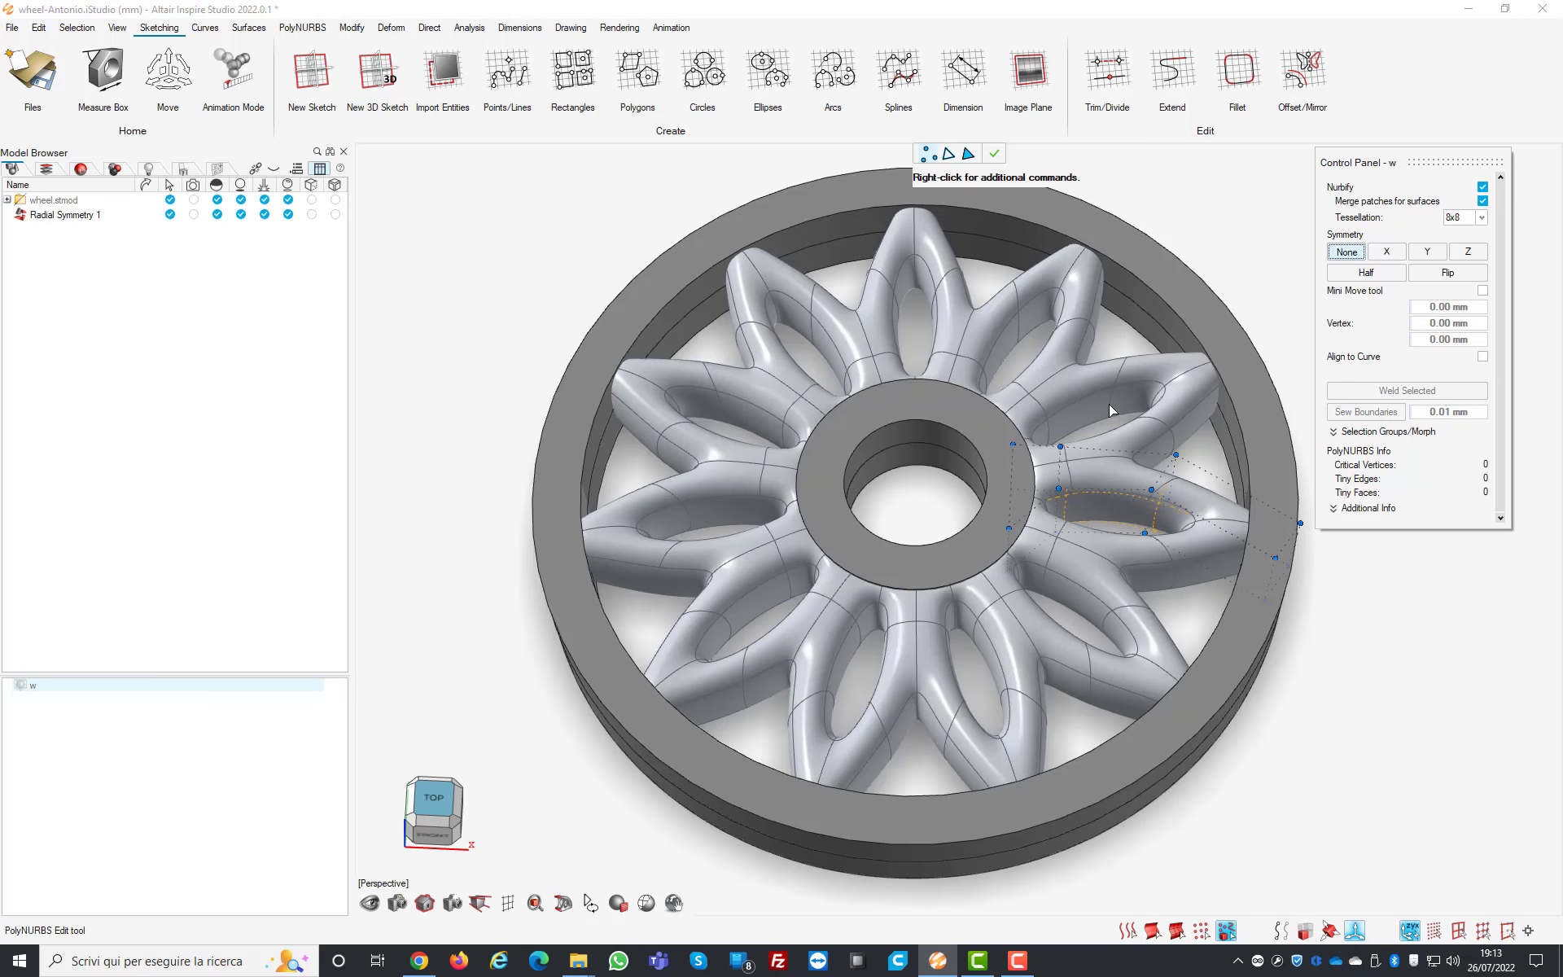
mouse_move(446, 482)
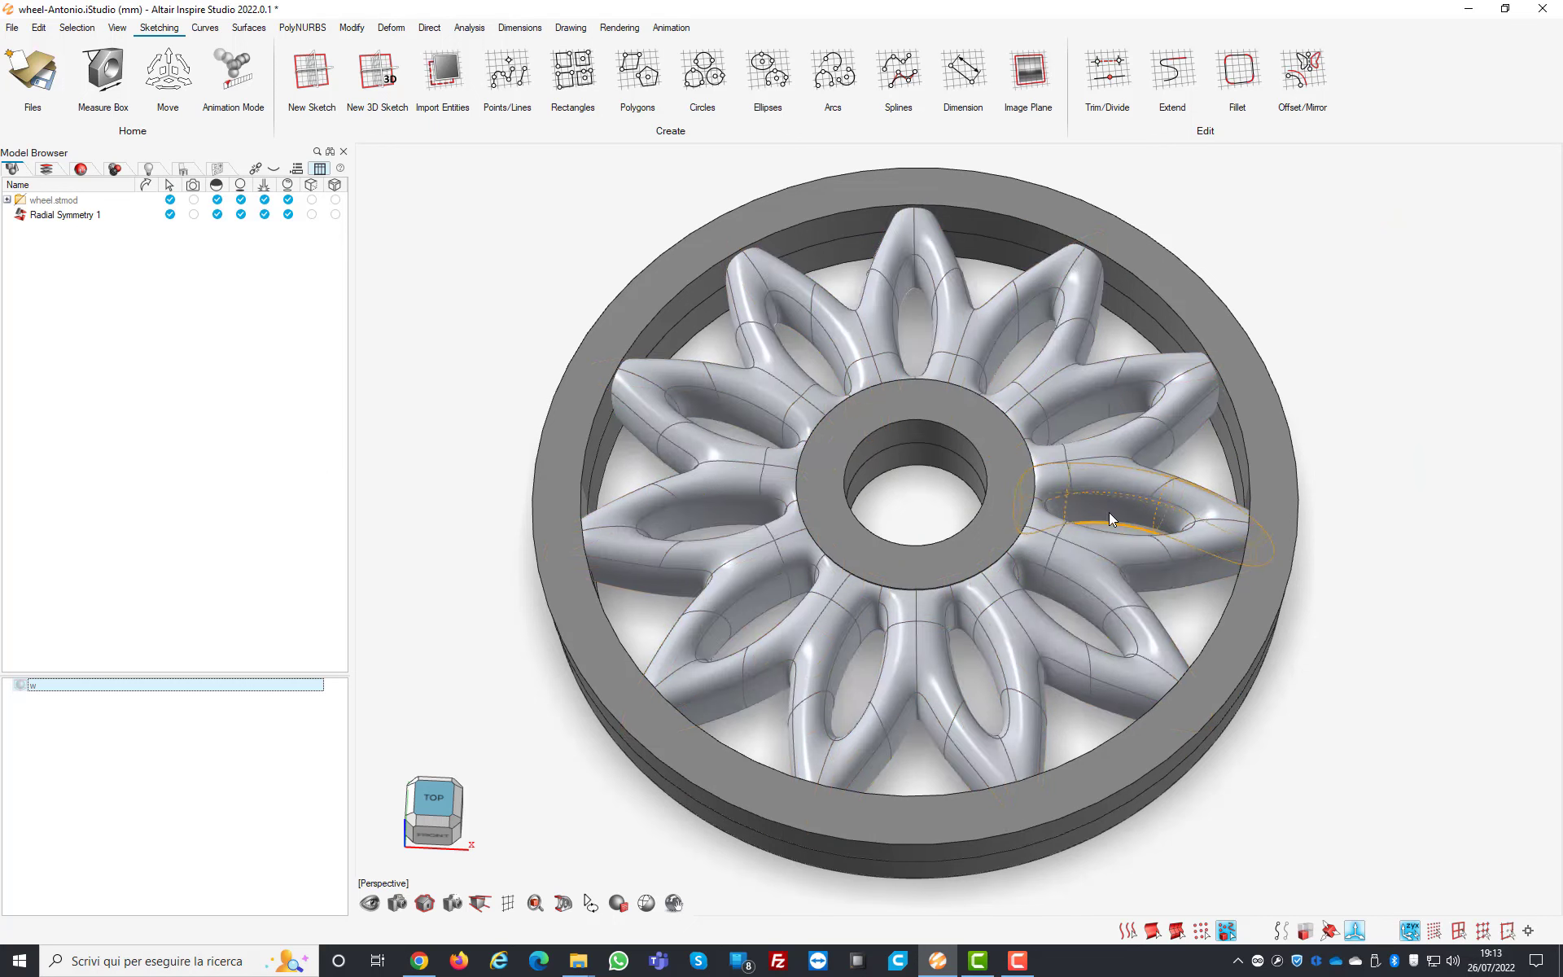
left_click(65, 215)
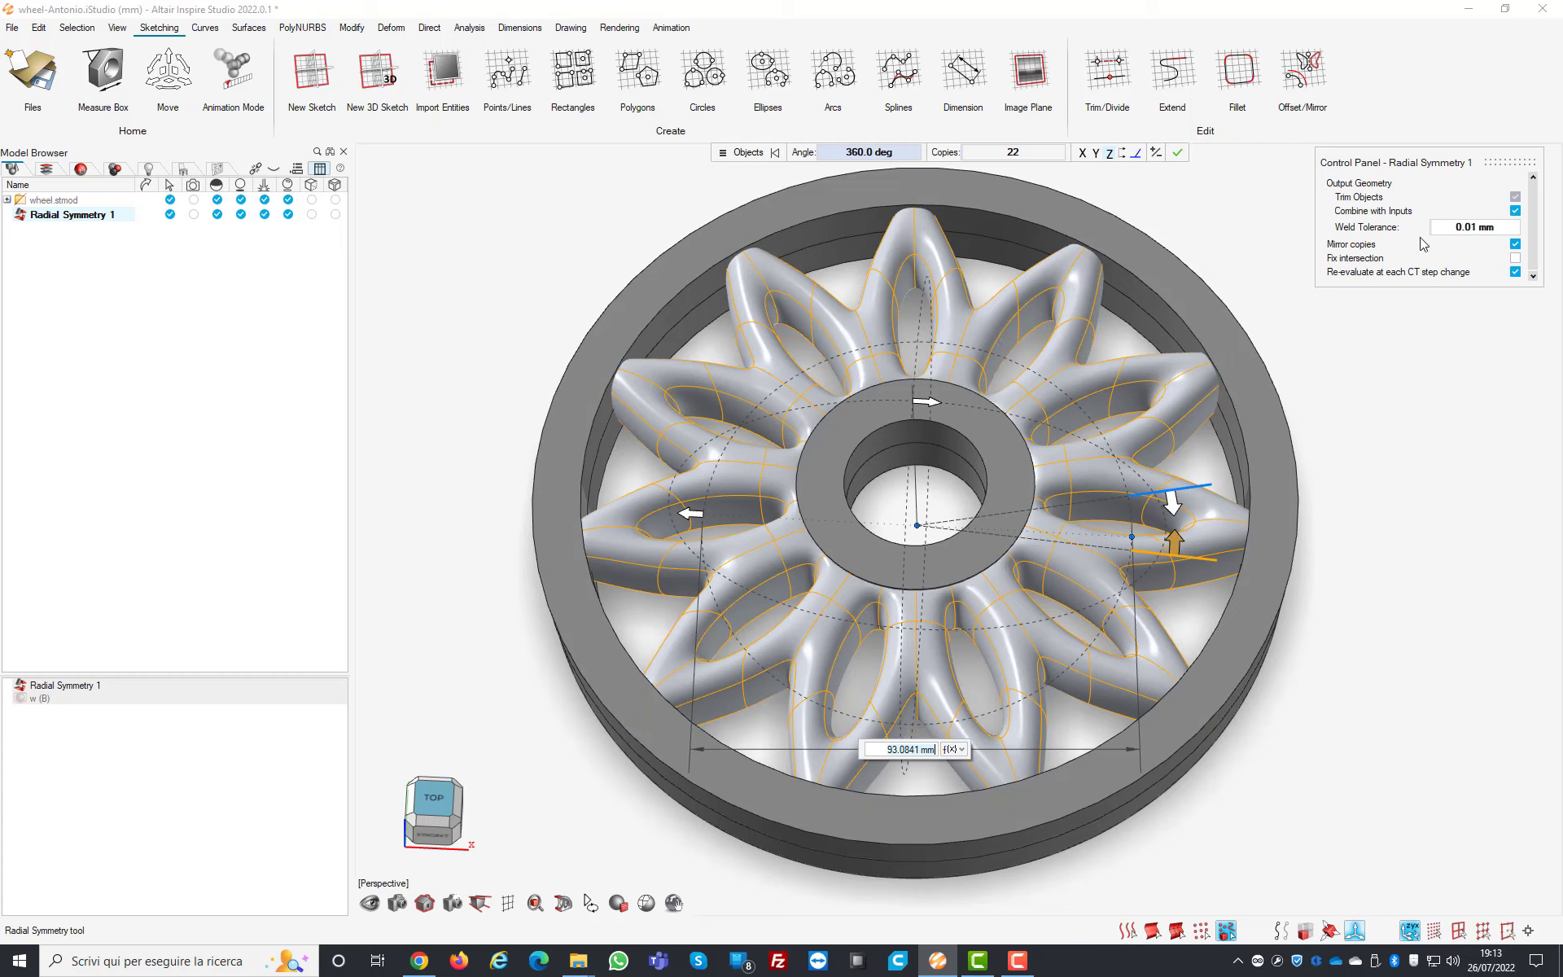
mouse_move(1333, 251)
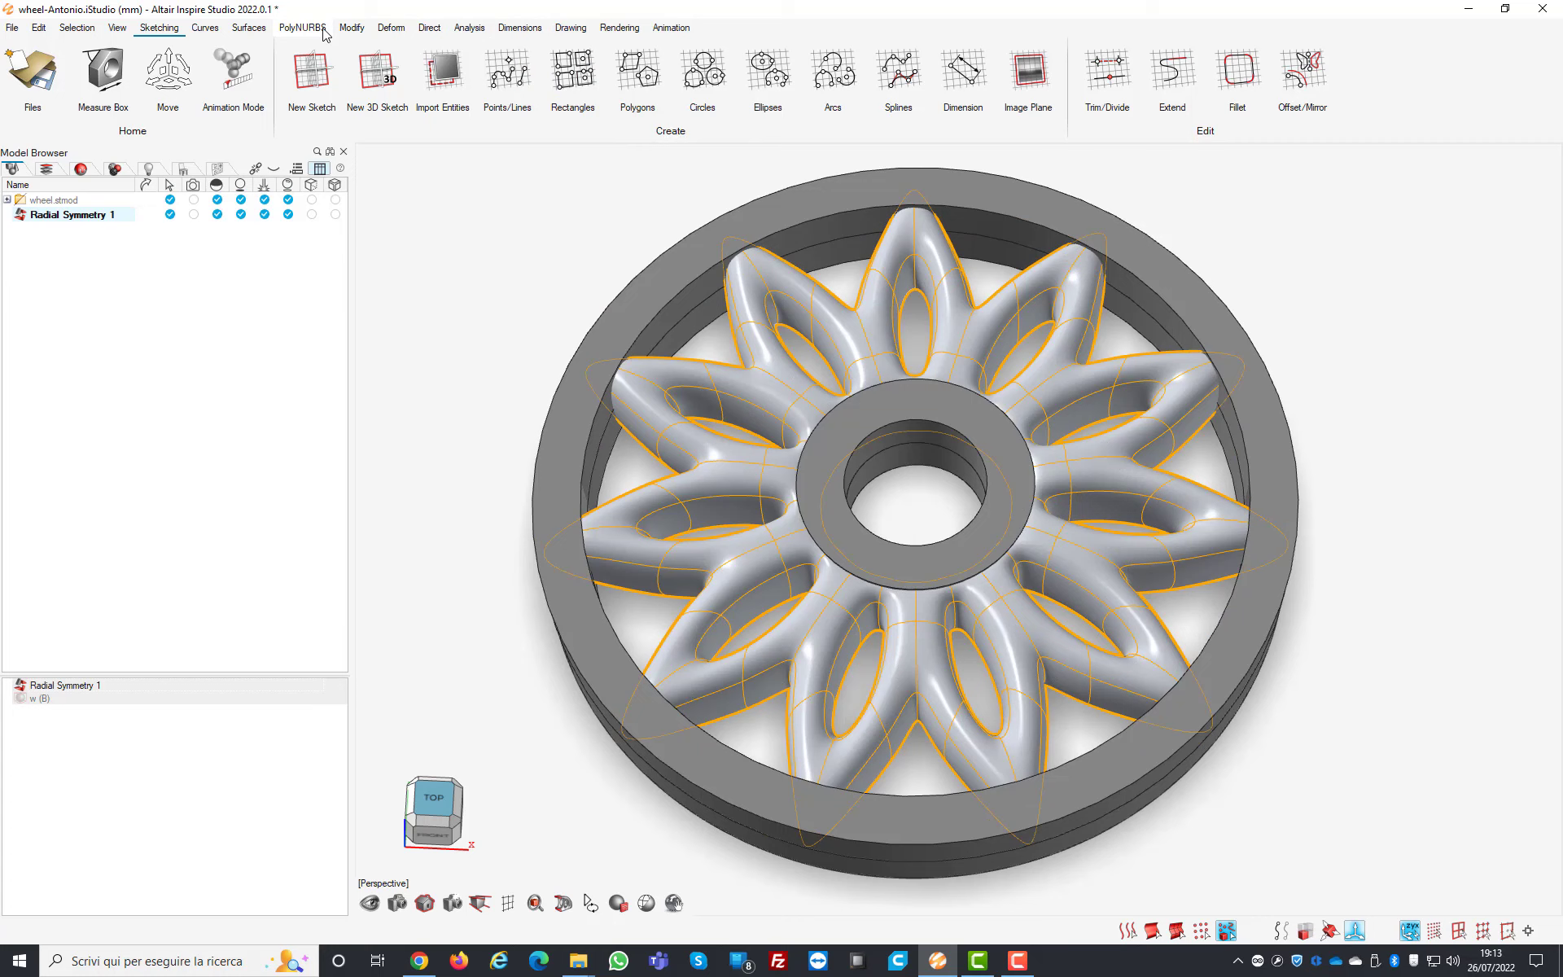
mouse_move(570, 27)
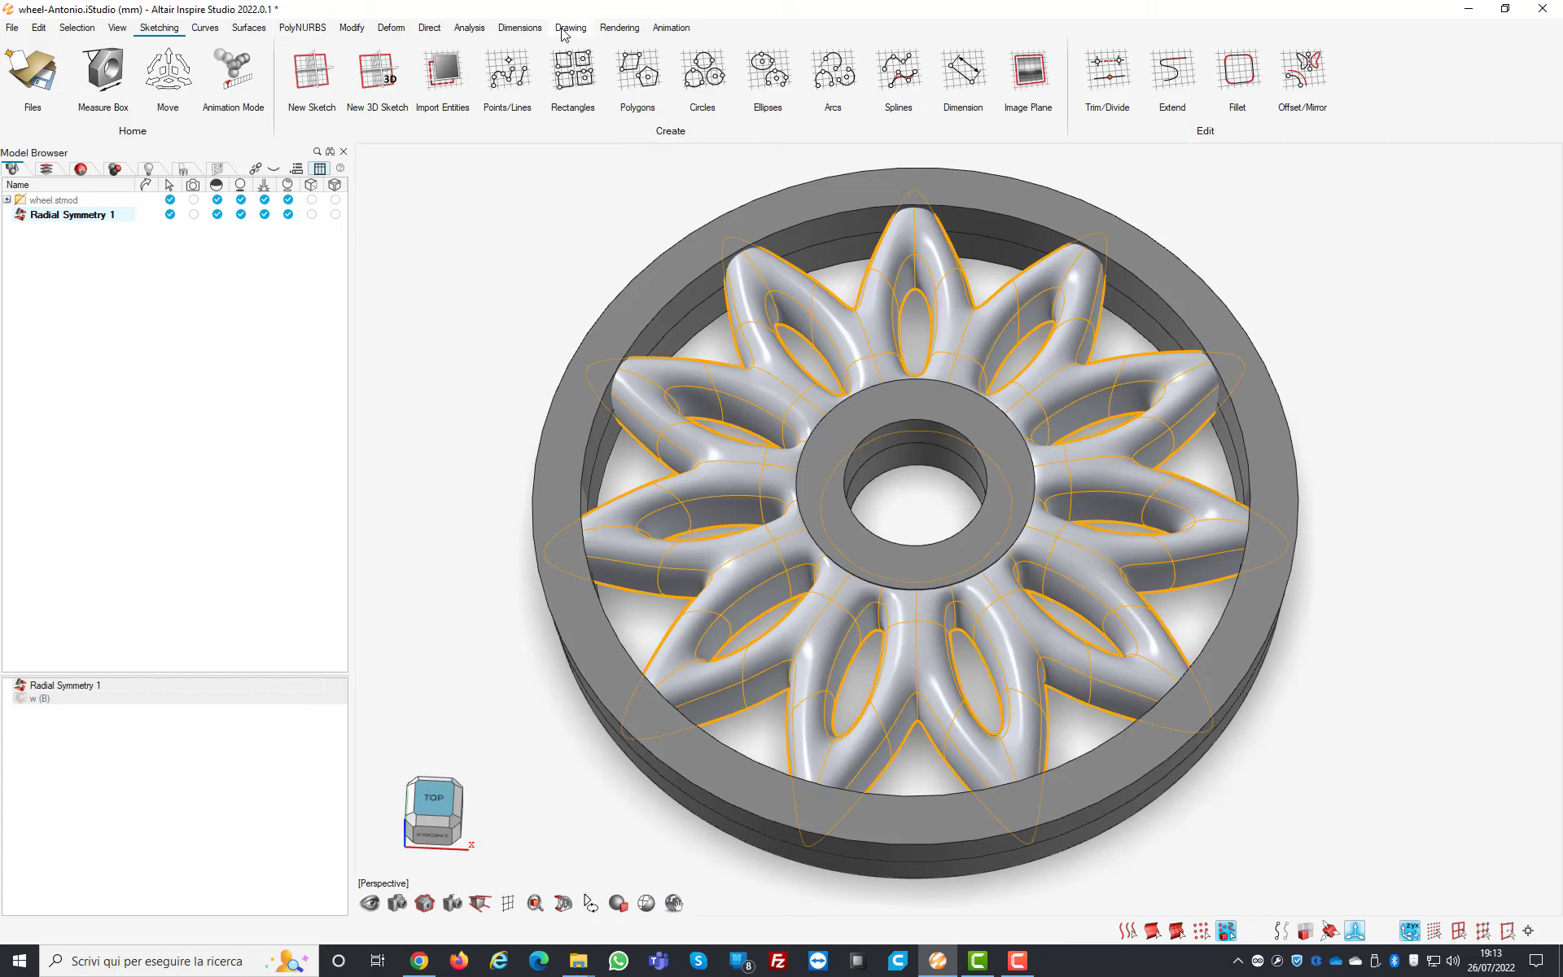
left_click(469, 28)
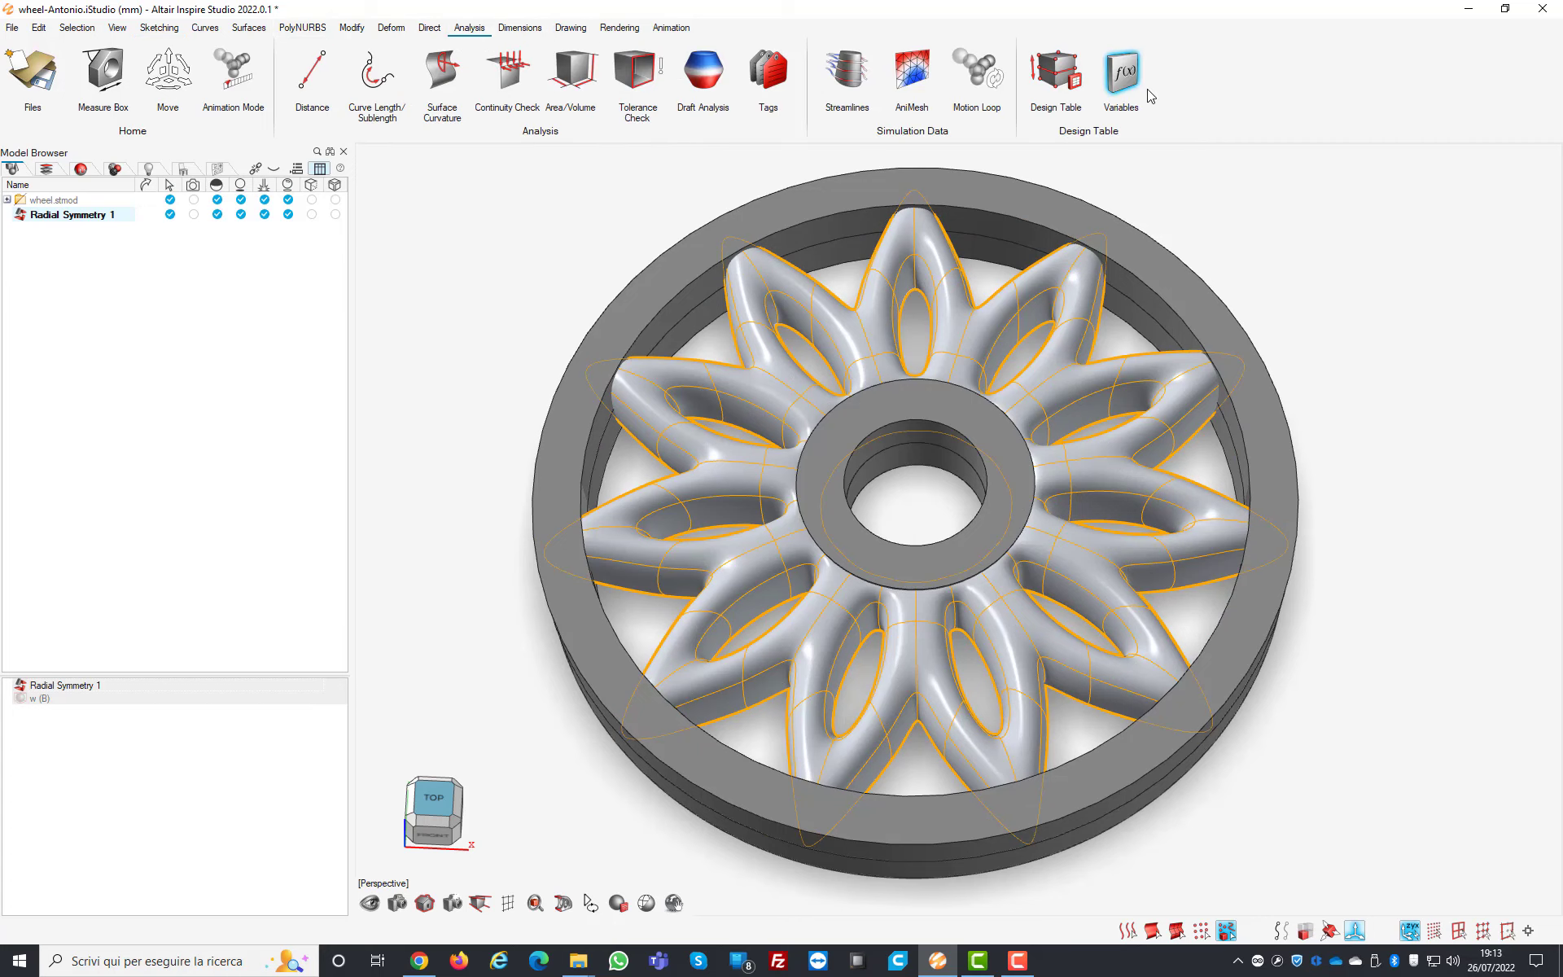
left_click(1055, 71)
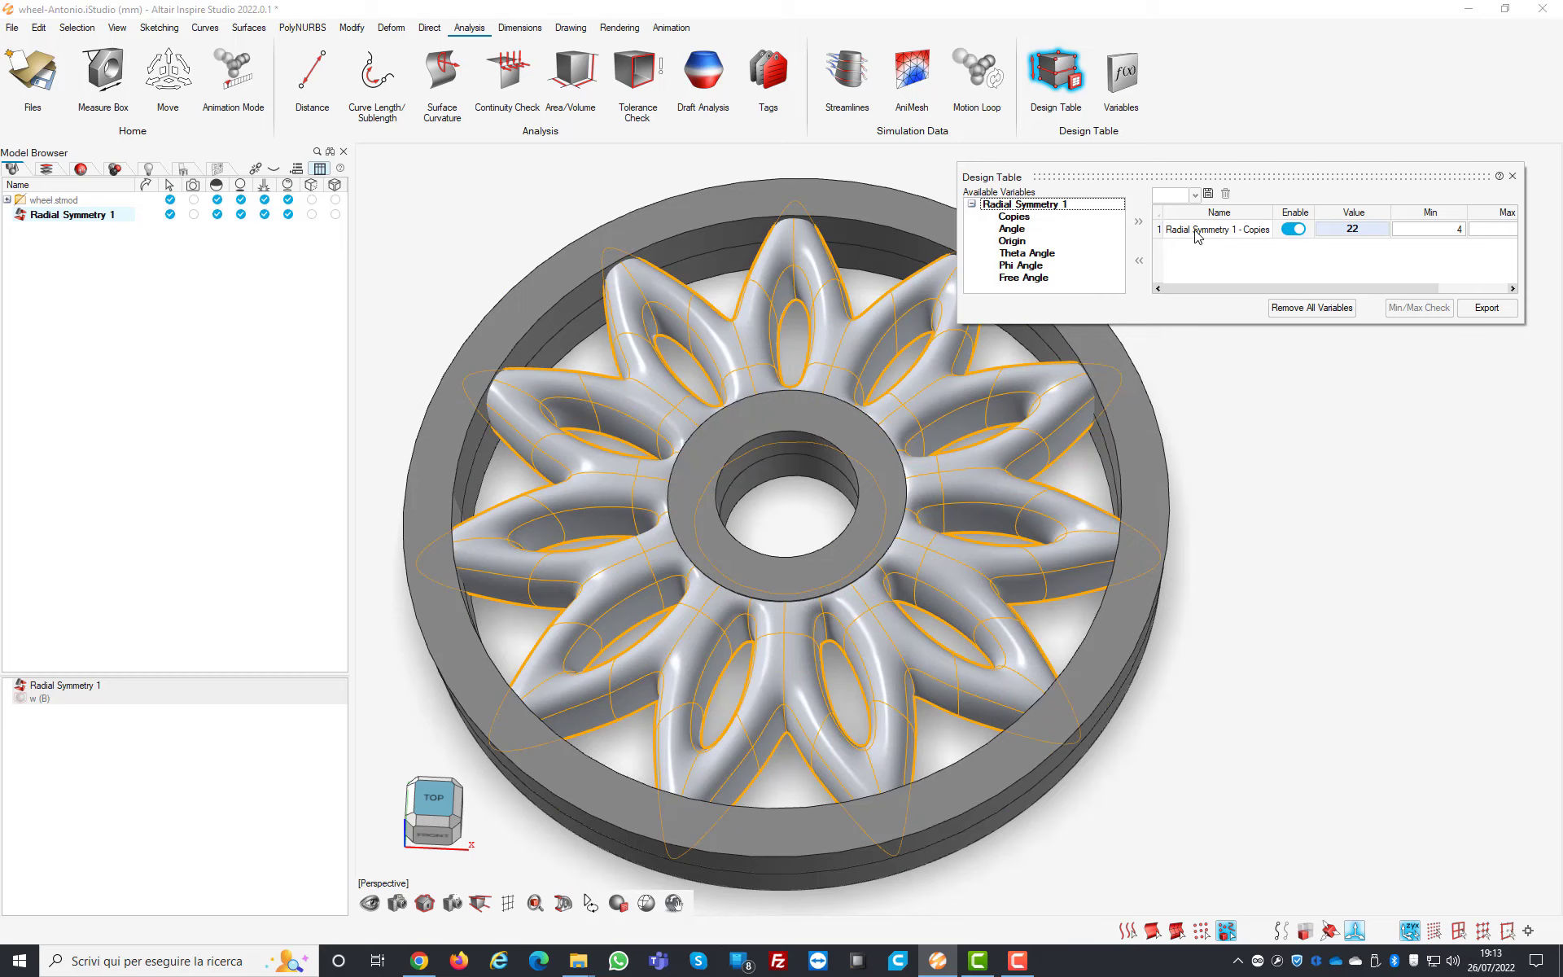
mouse_move(1203, 229)
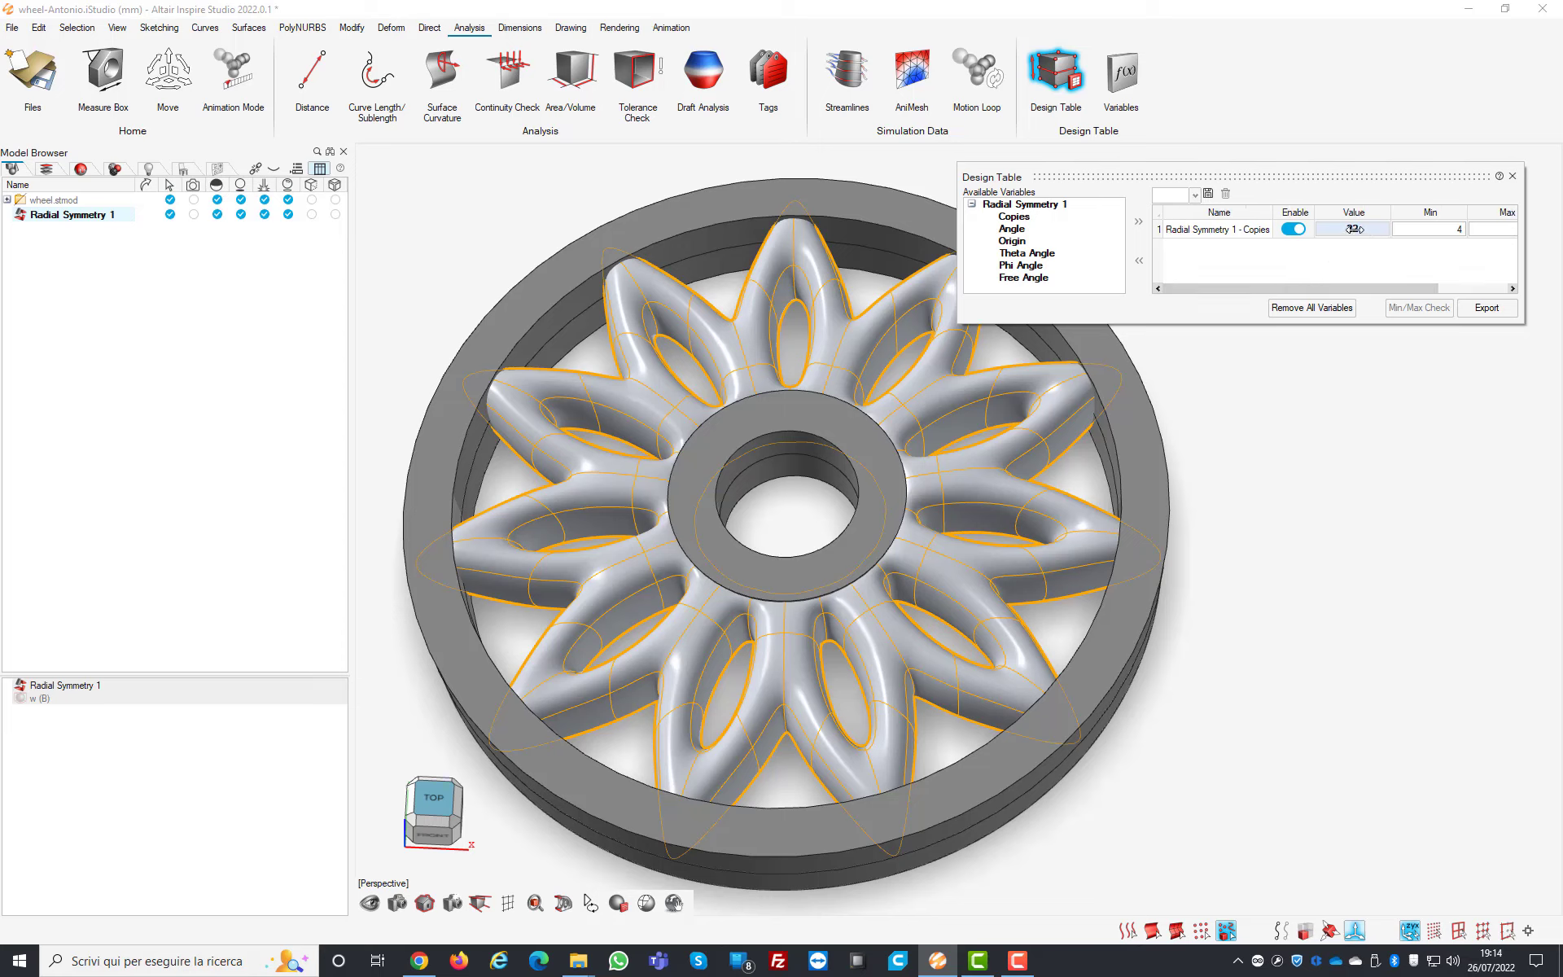
Step: Expose the spoke Copies count as a design variable and try values 22, 8, 16 and 12
type("22")
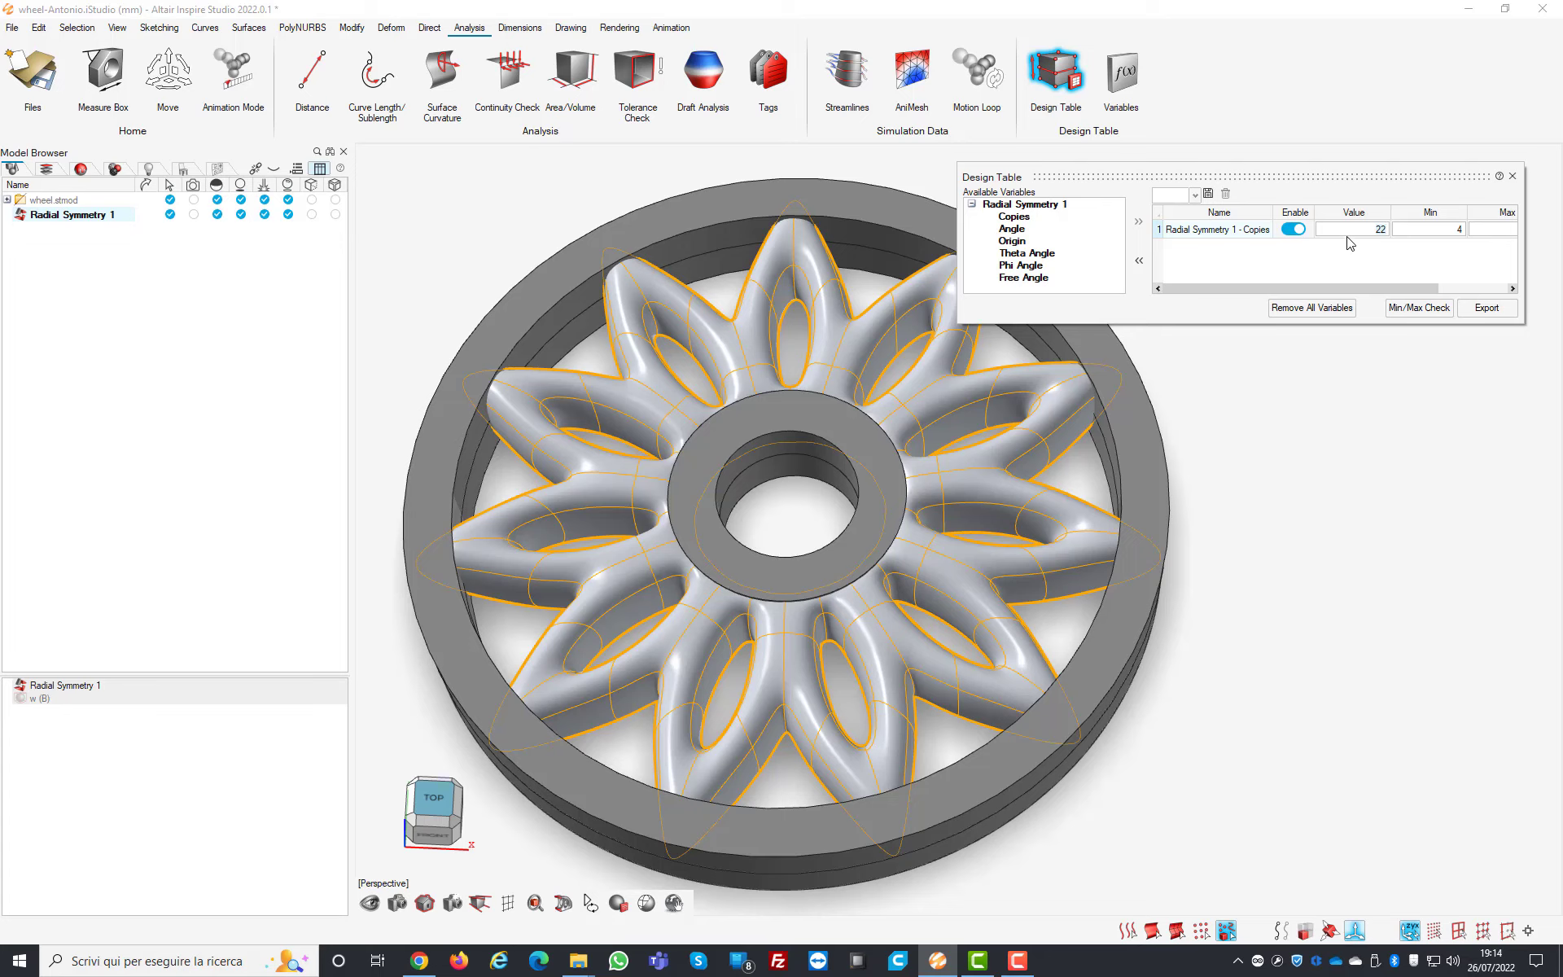
mouse_move(1349, 230)
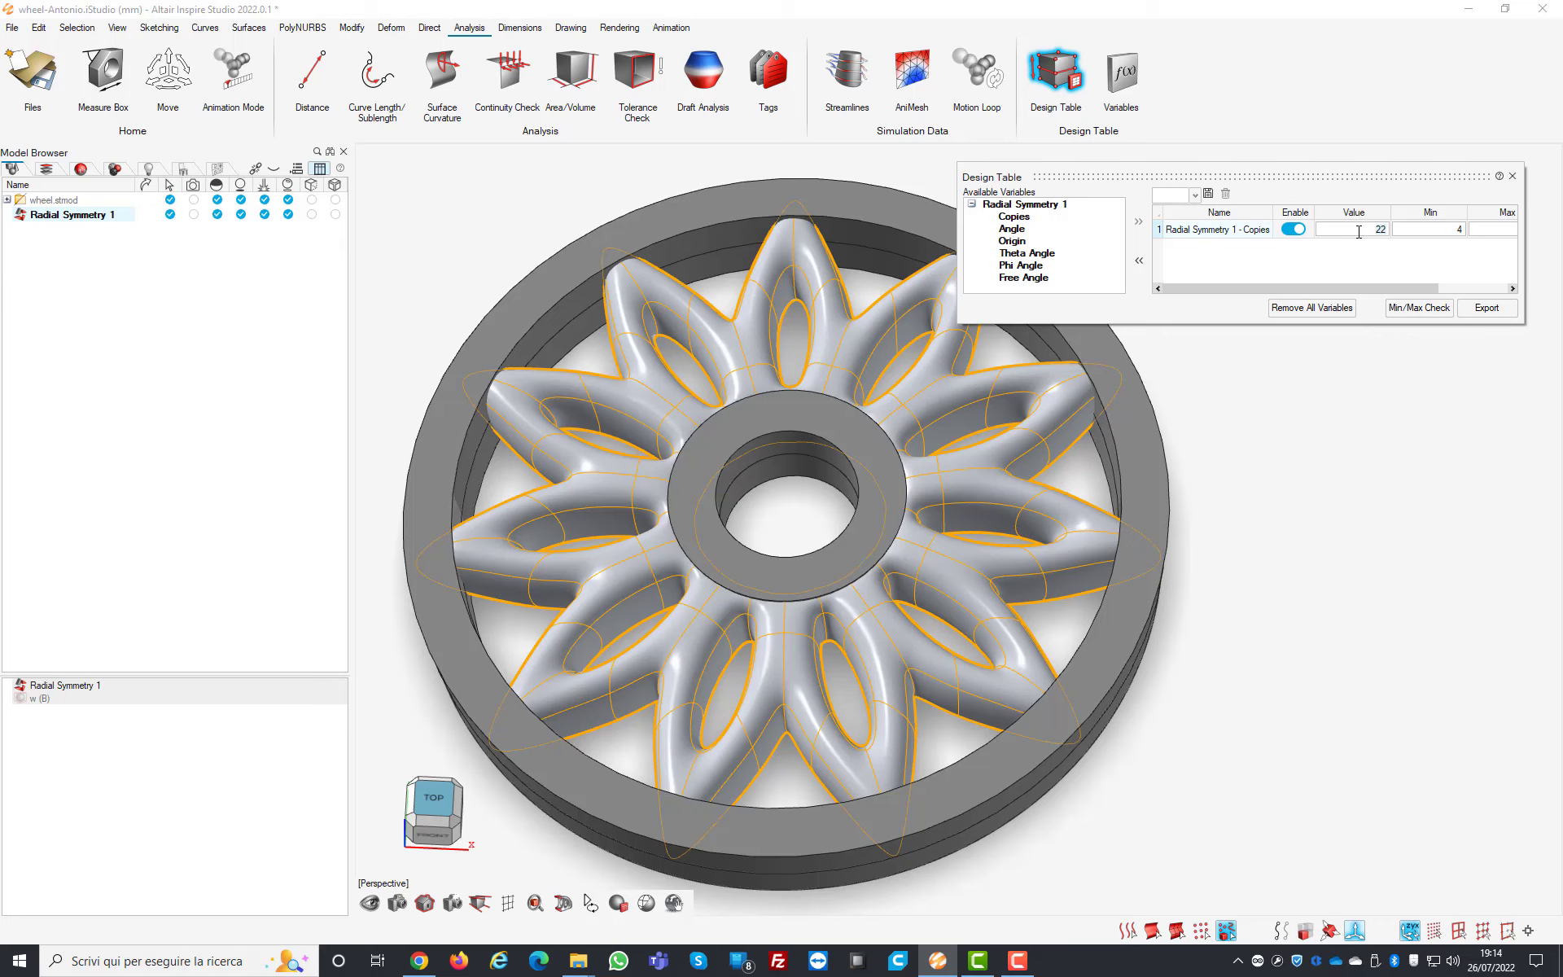
type("8")
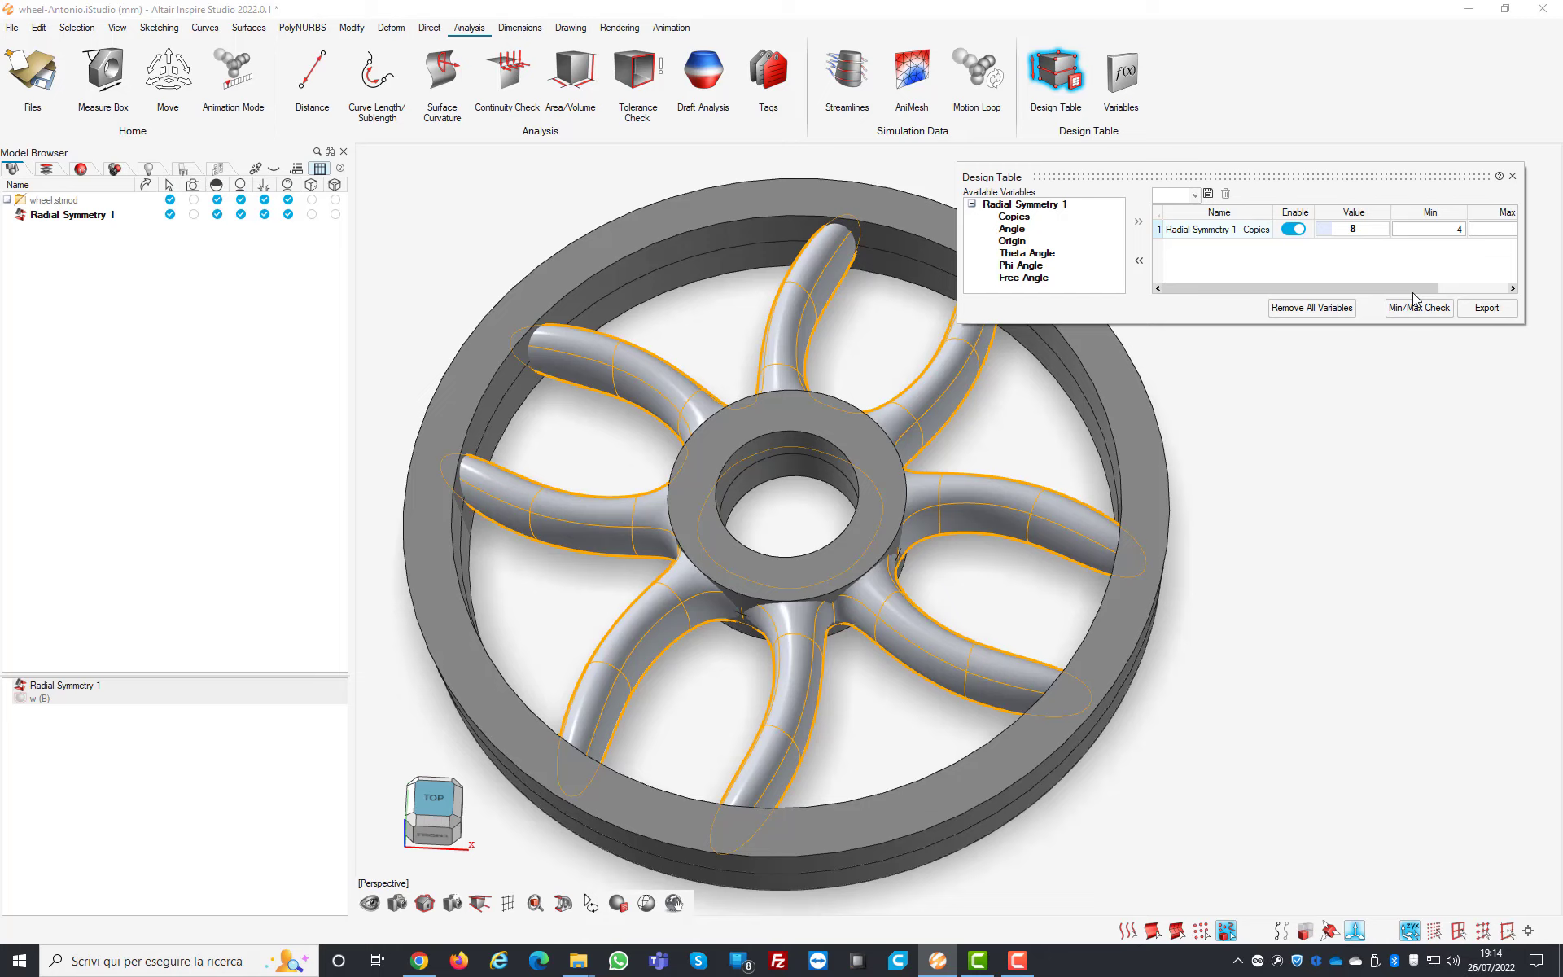
mouse_move(1428, 295)
type("12")
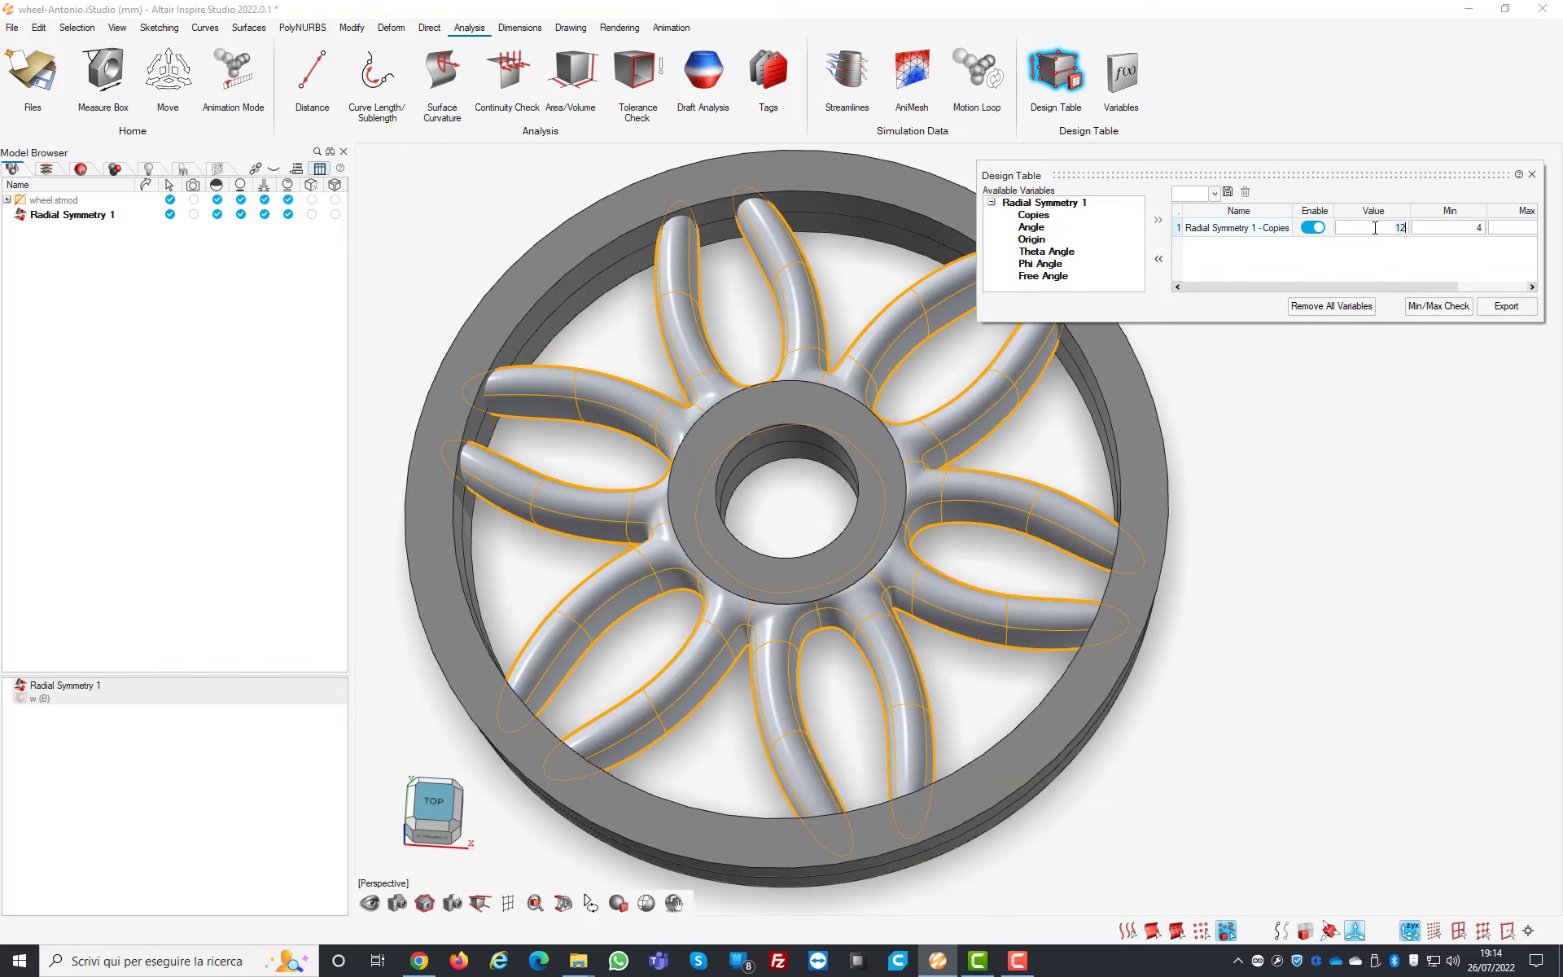
type("16")
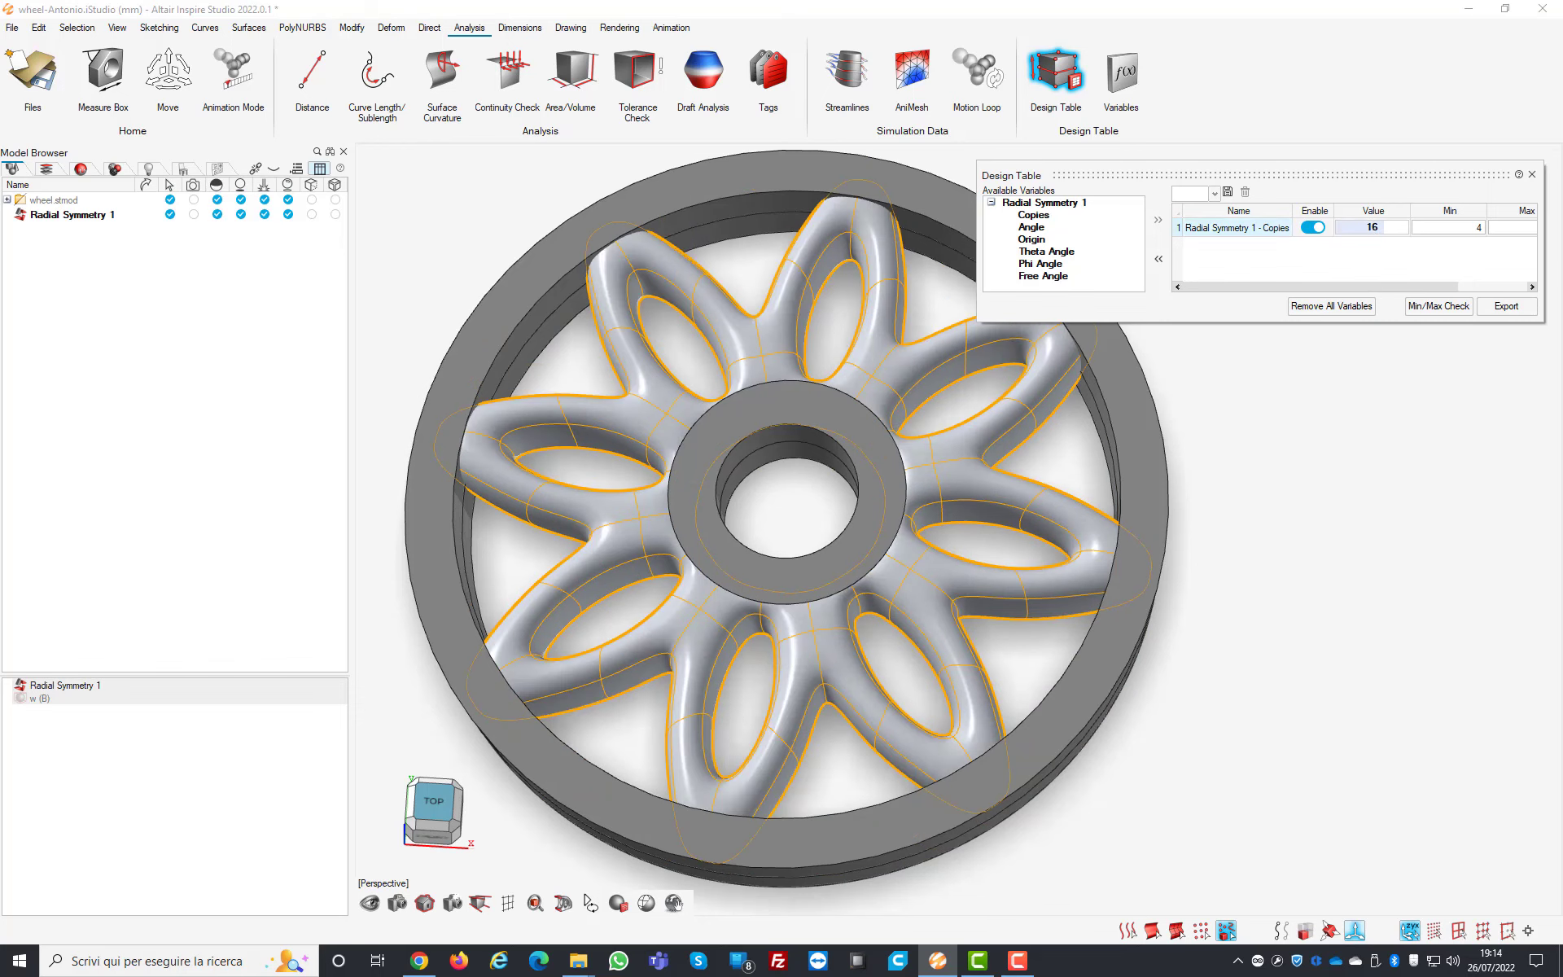
triple_click(1371, 226)
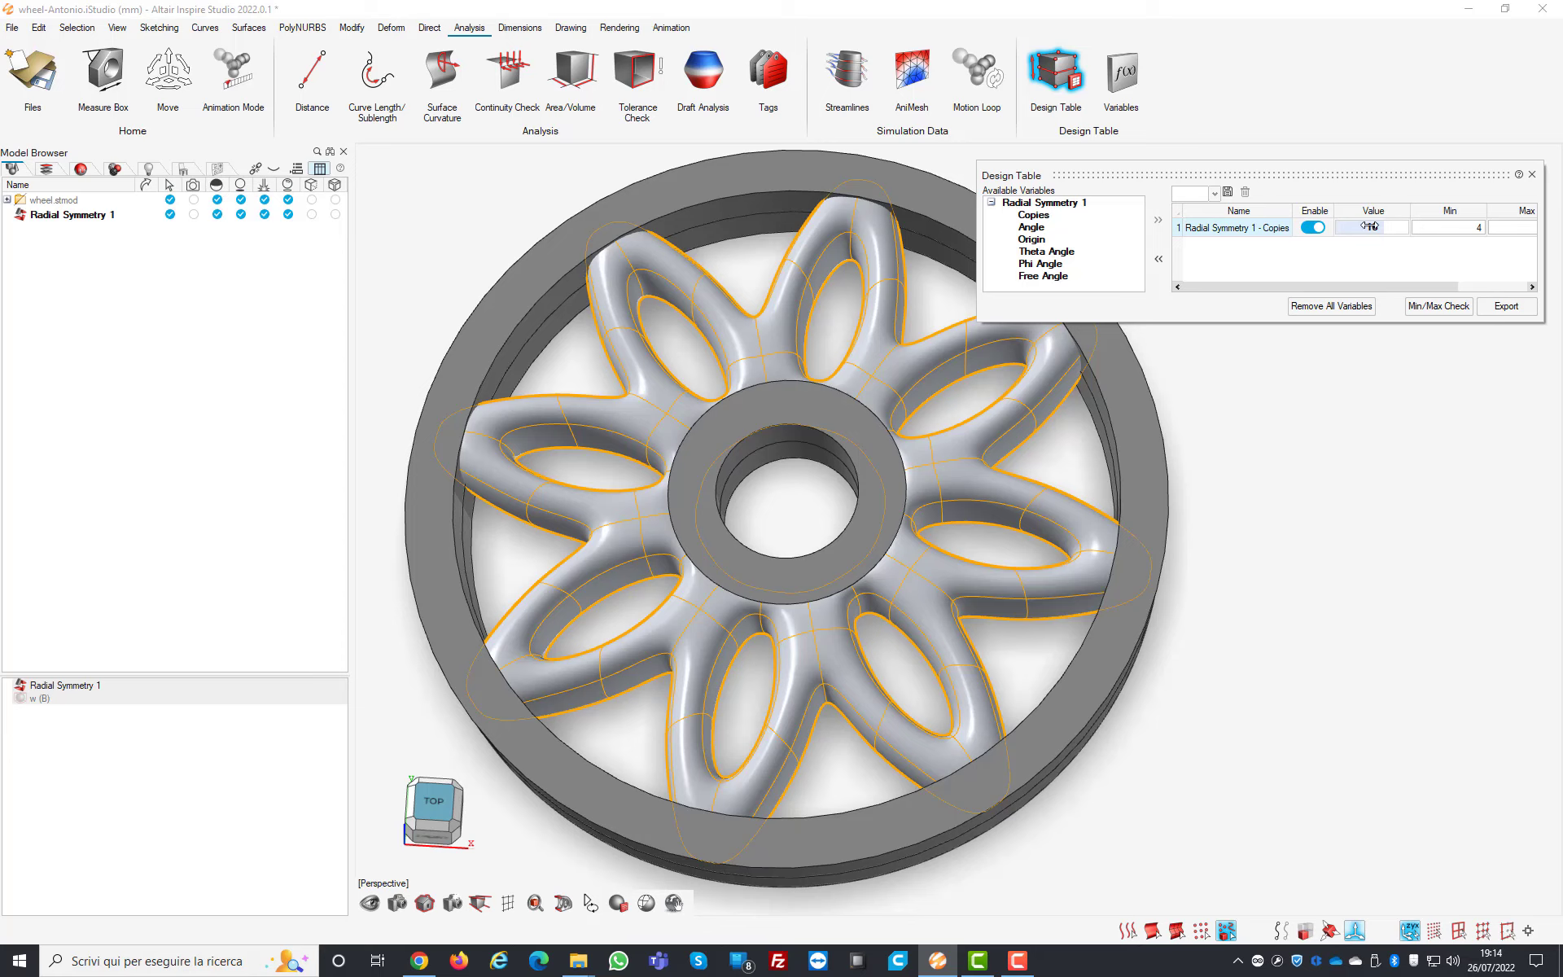
type("12")
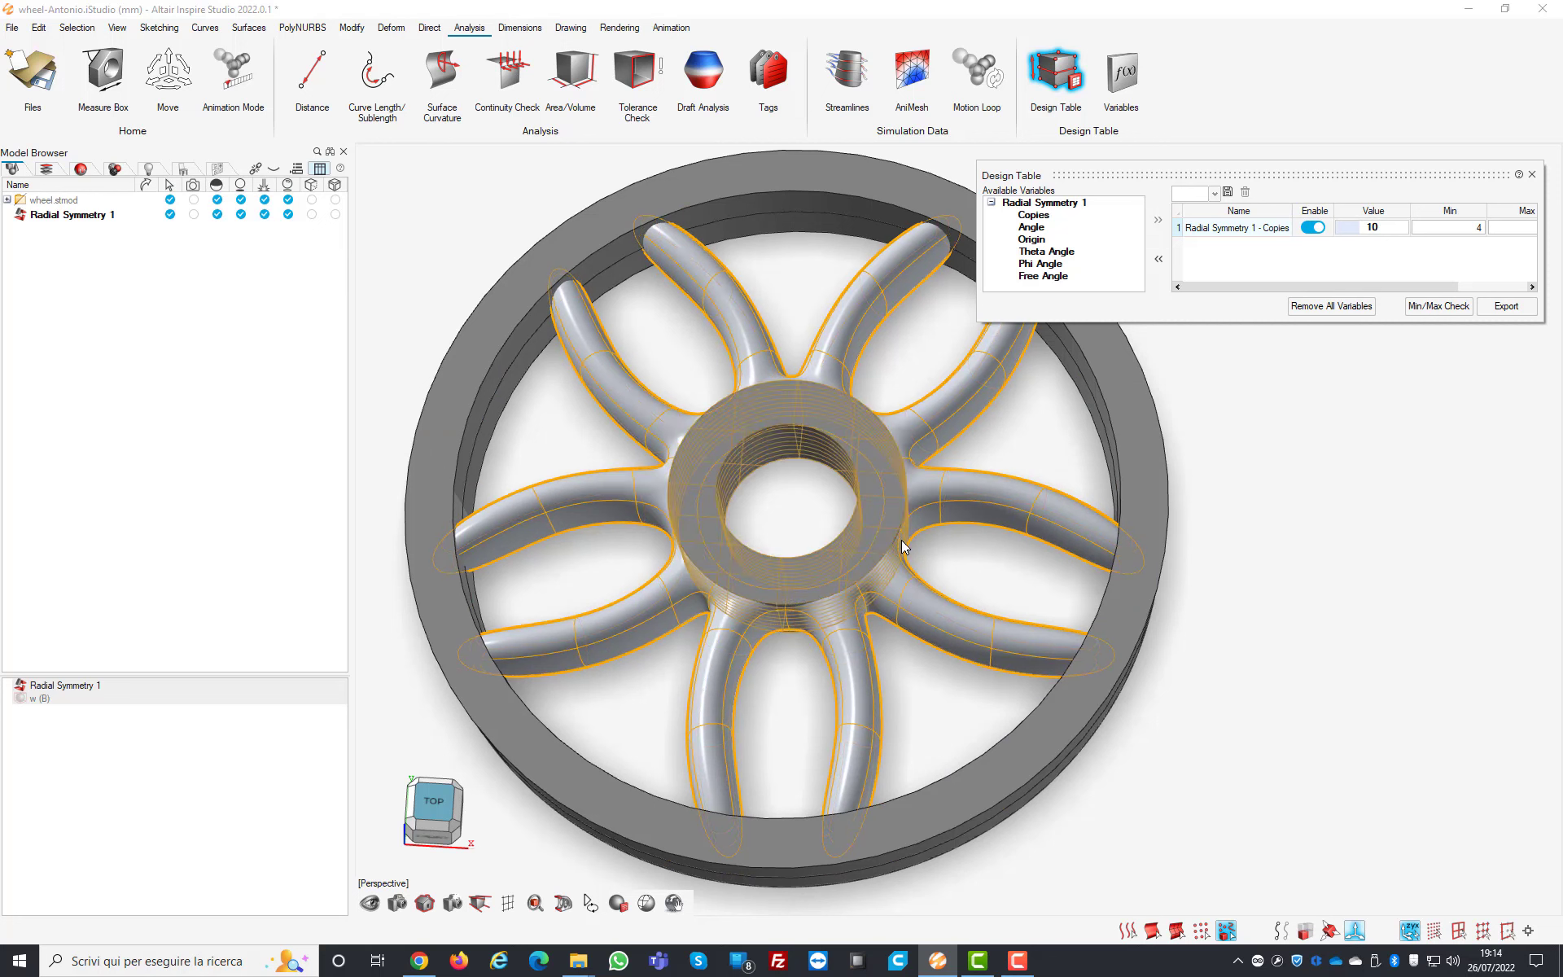
left_click(1373, 228)
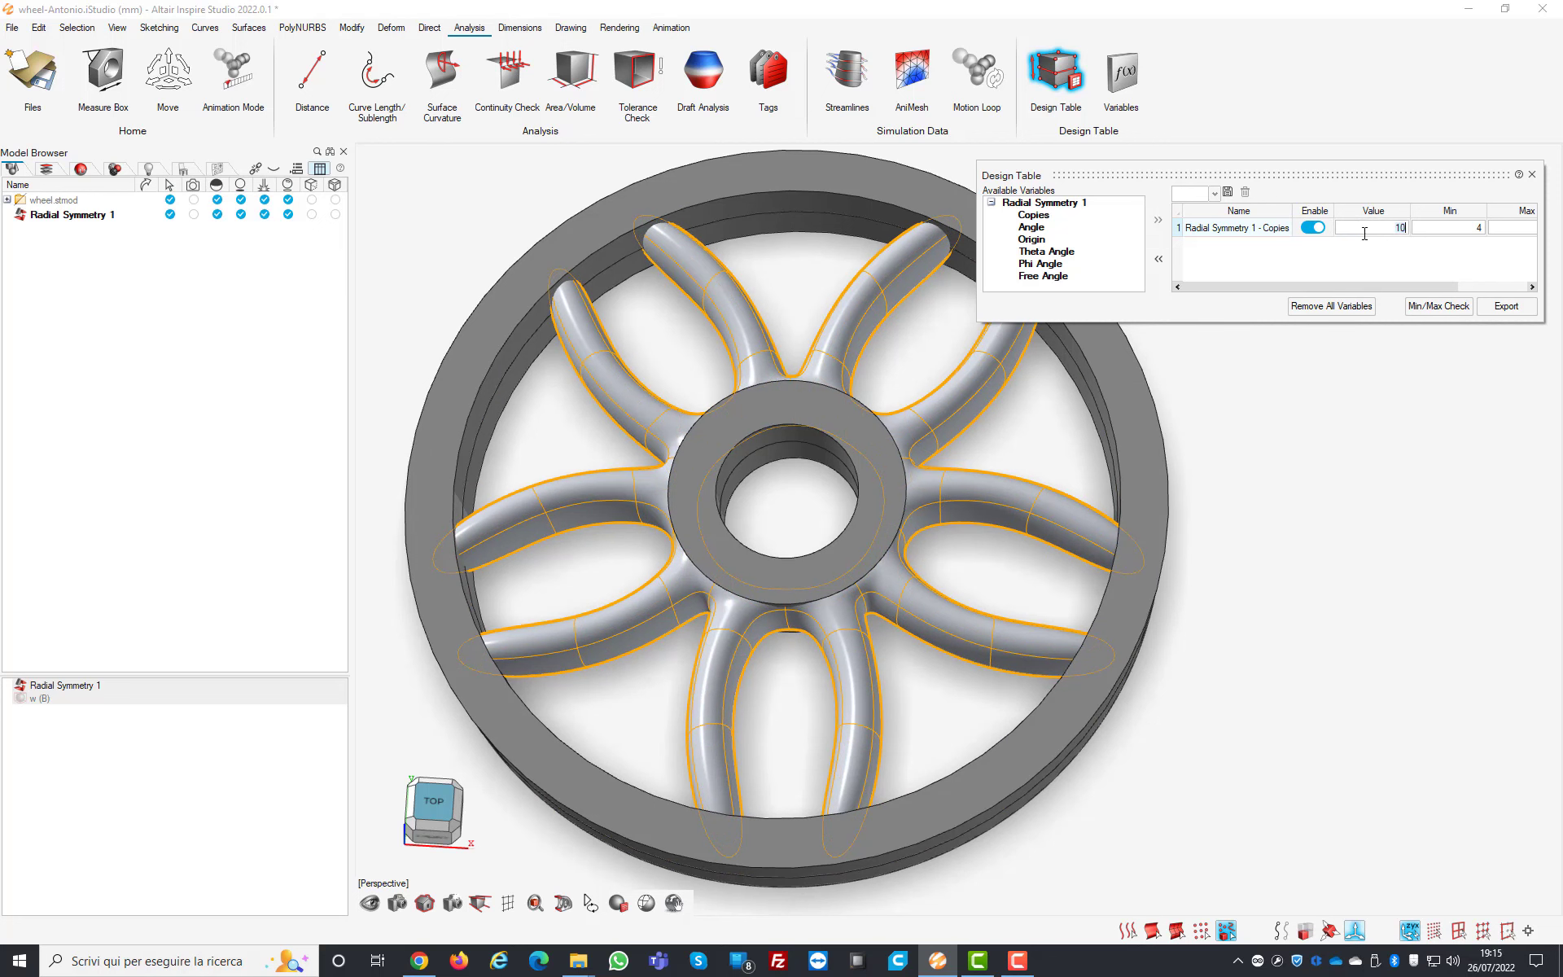
type("12")
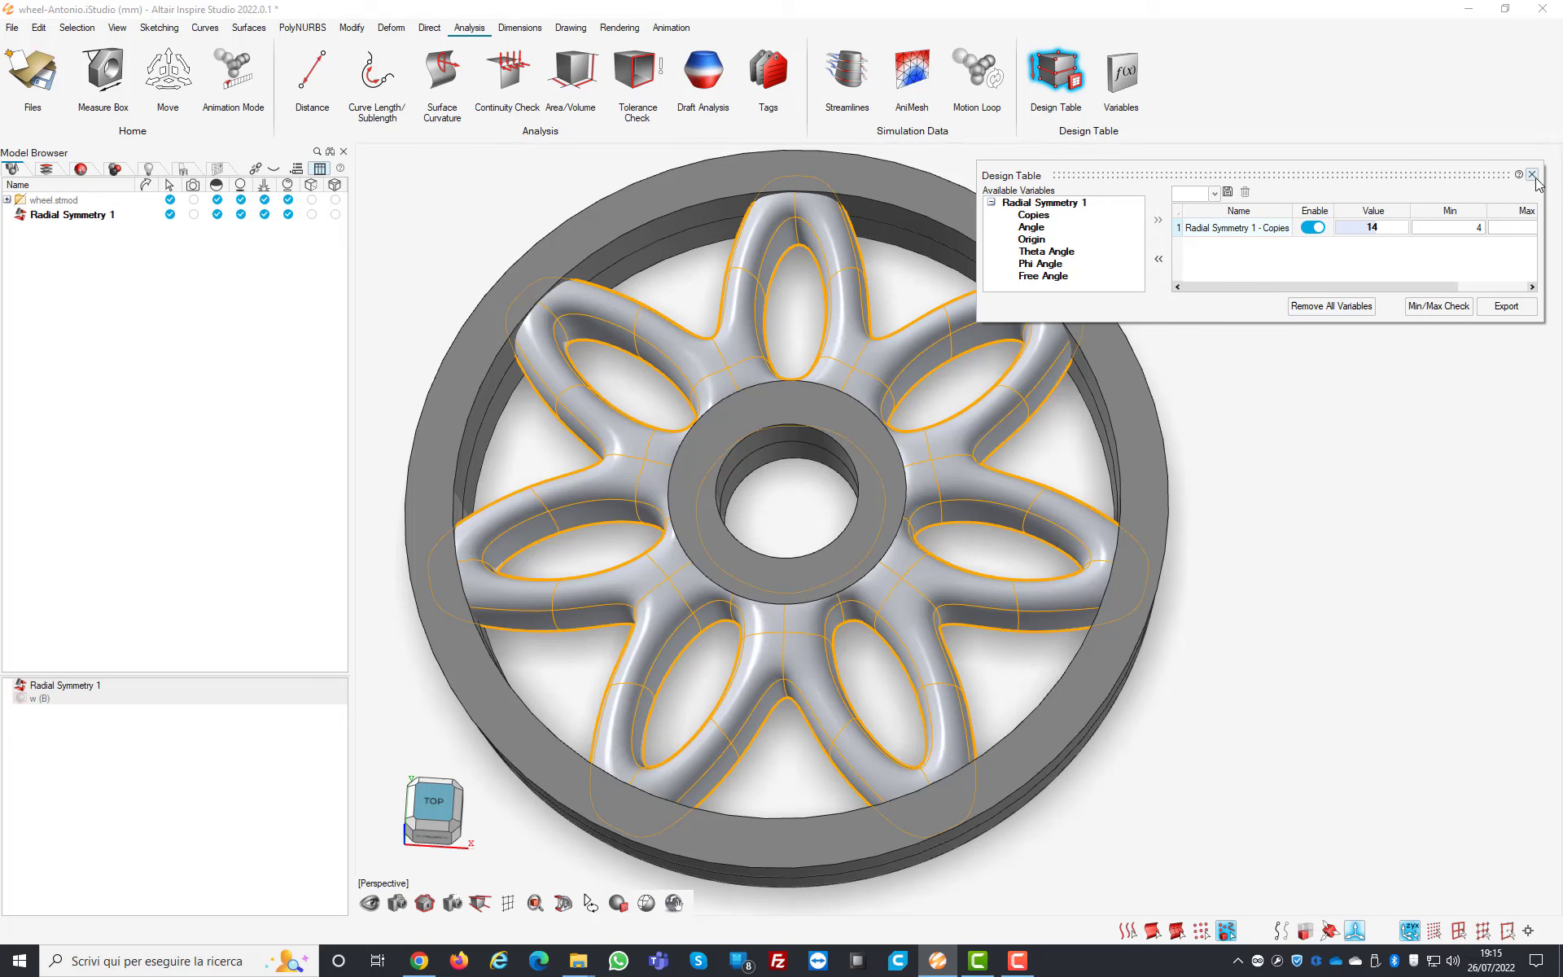
Step: Toggle Mirror copies on the 8-spoke radial symmetry and view the wheel flat from the top
left_click(1535, 174)
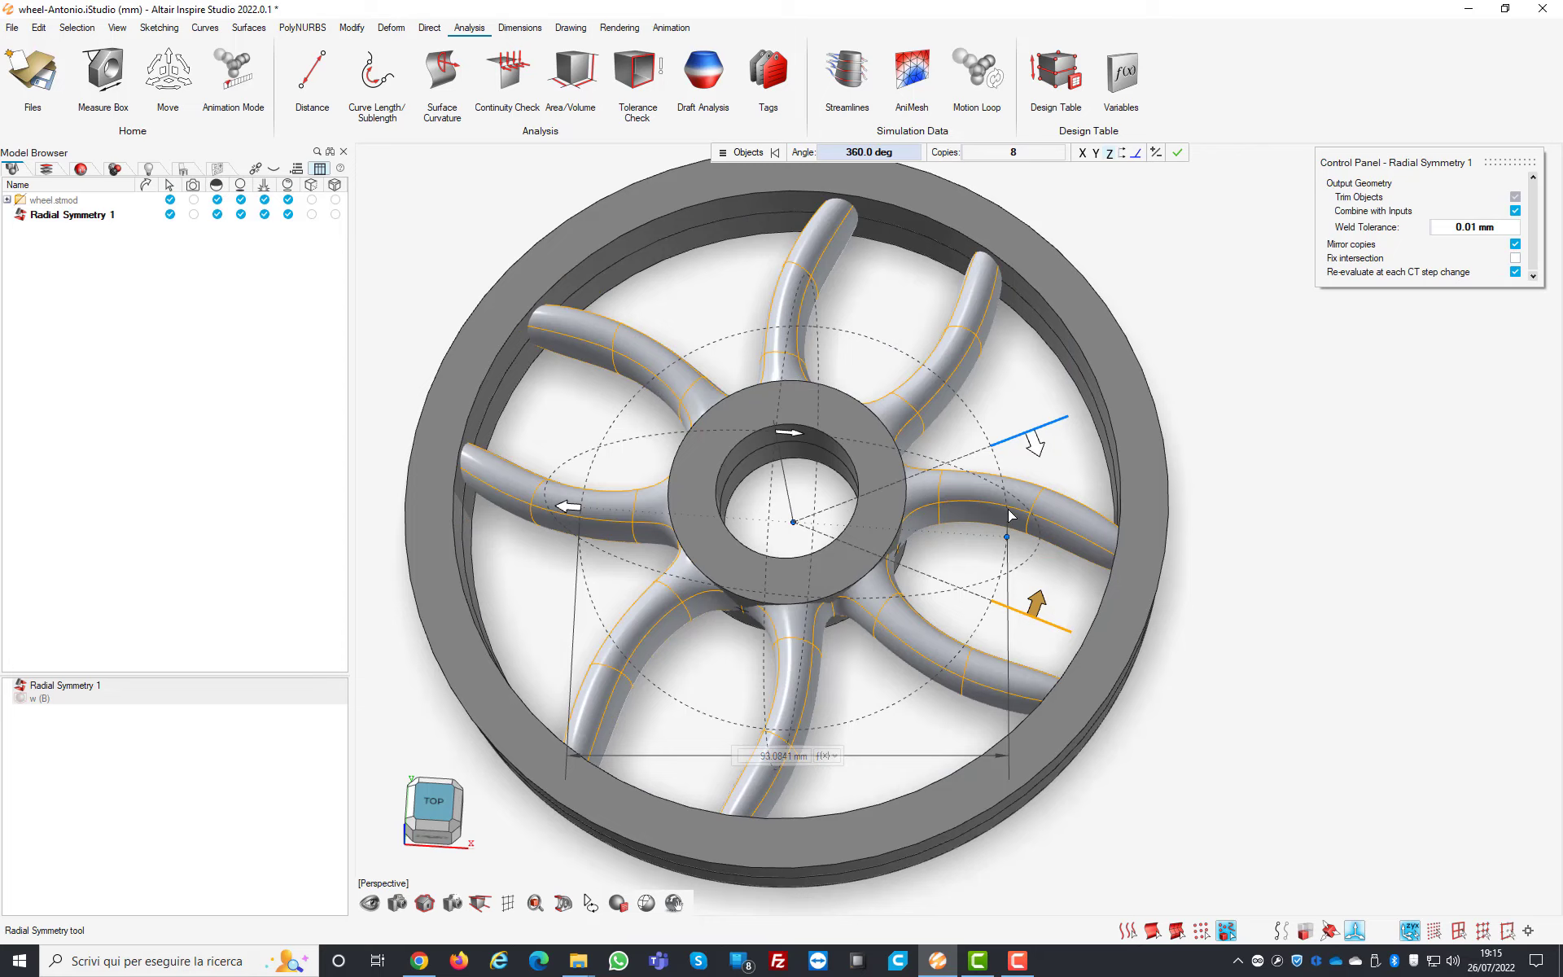
left_click(1516, 244)
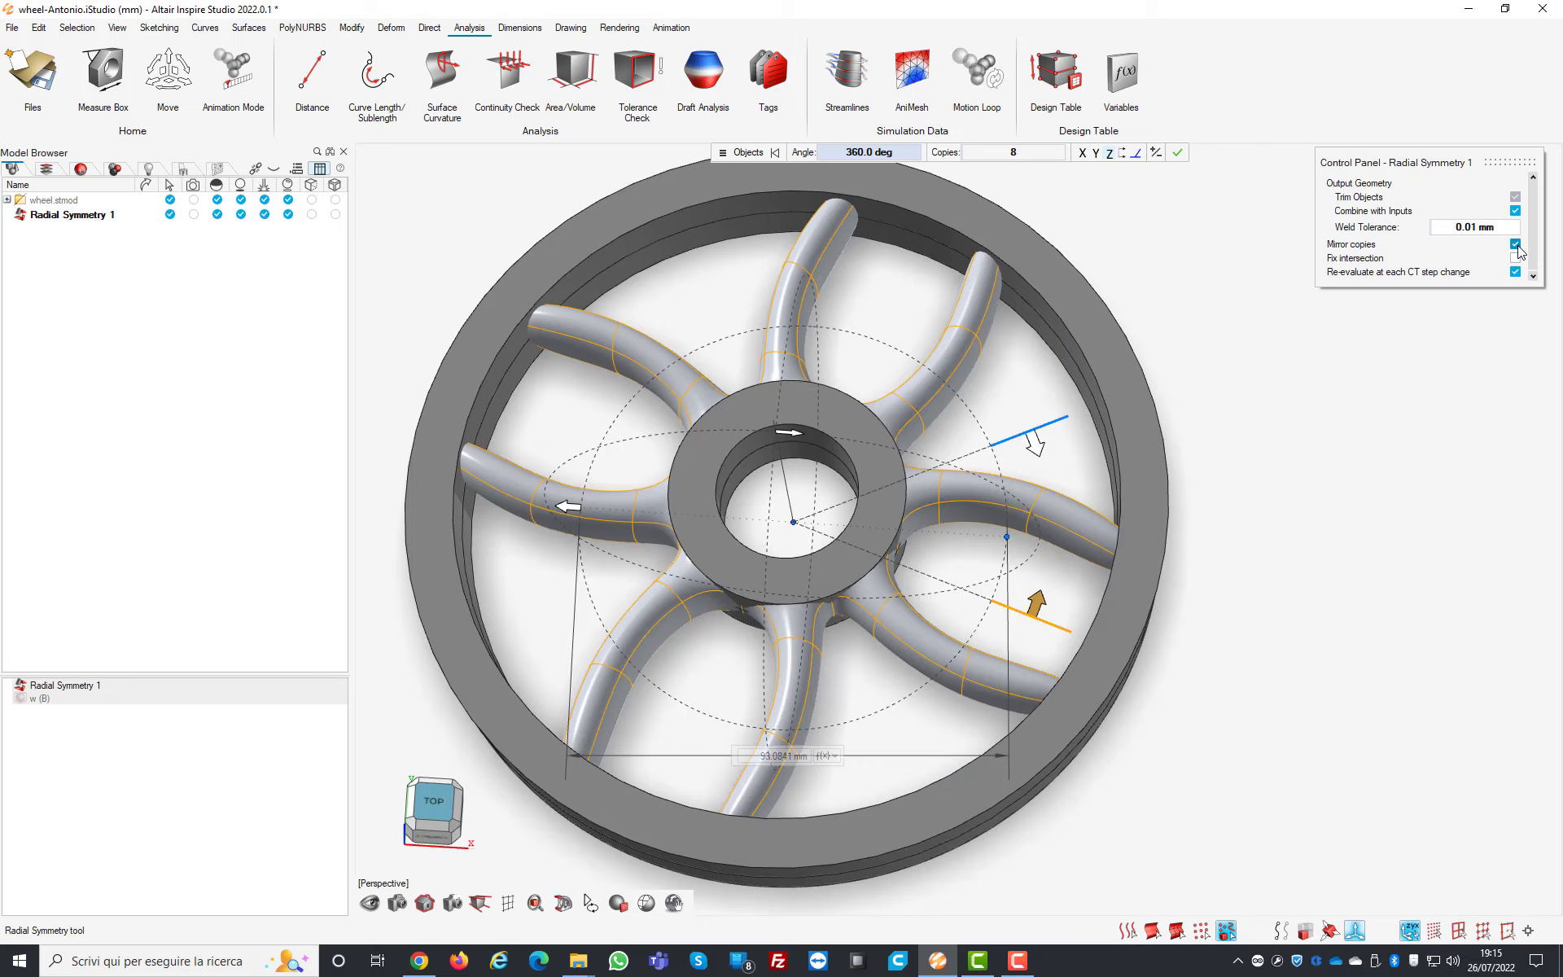
left_click(1516, 244)
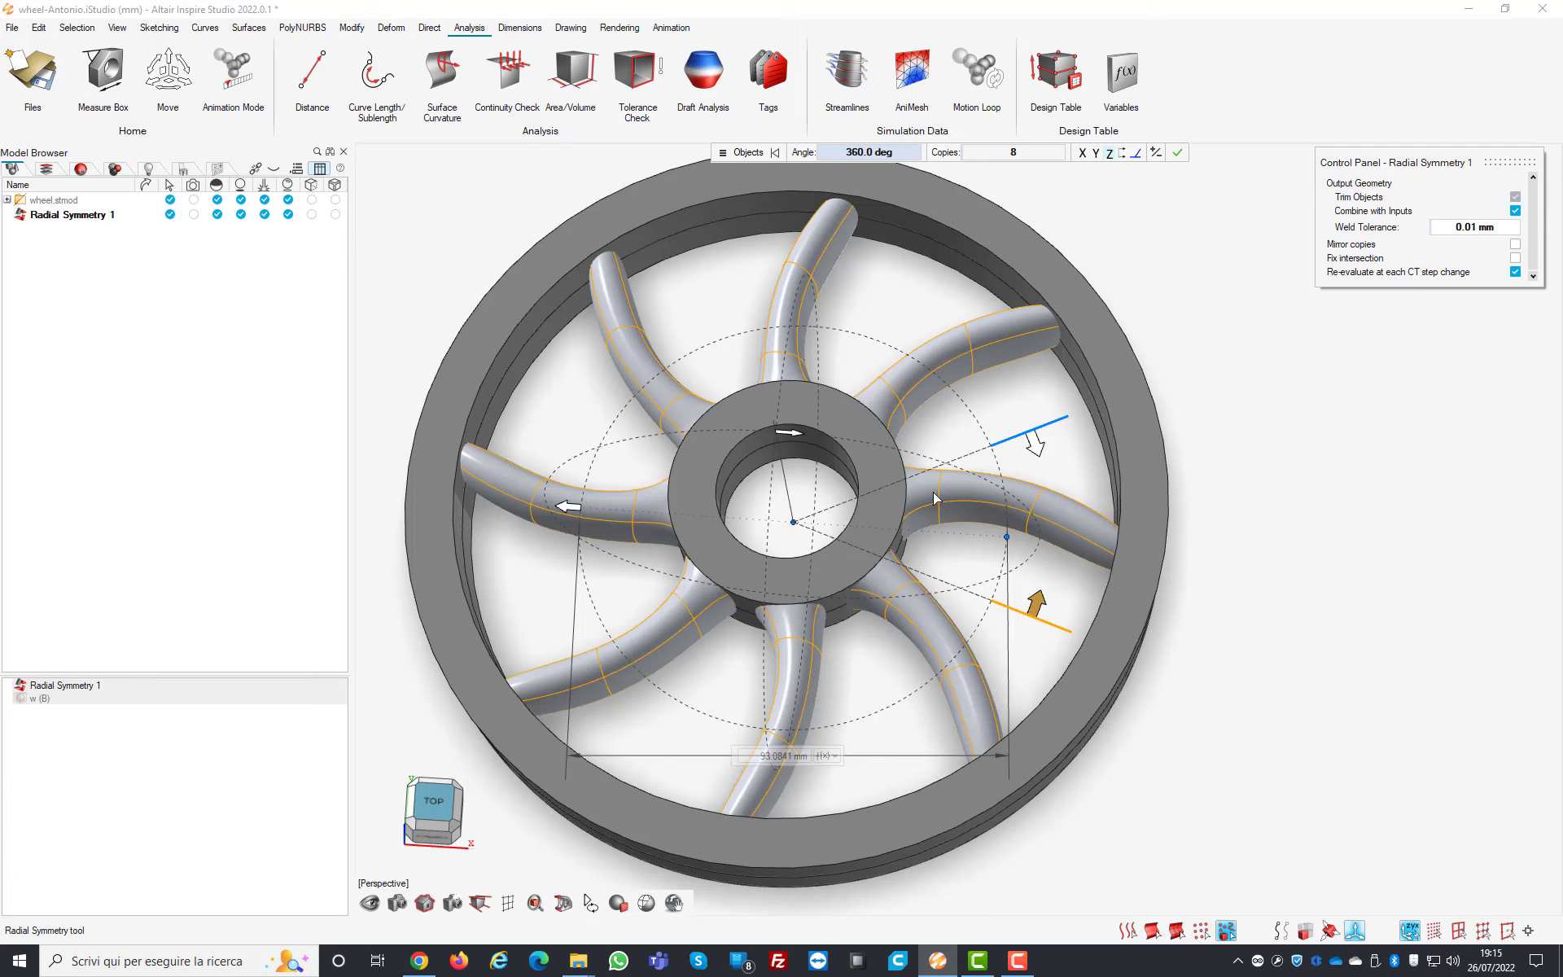
mouse_move(1023, 477)
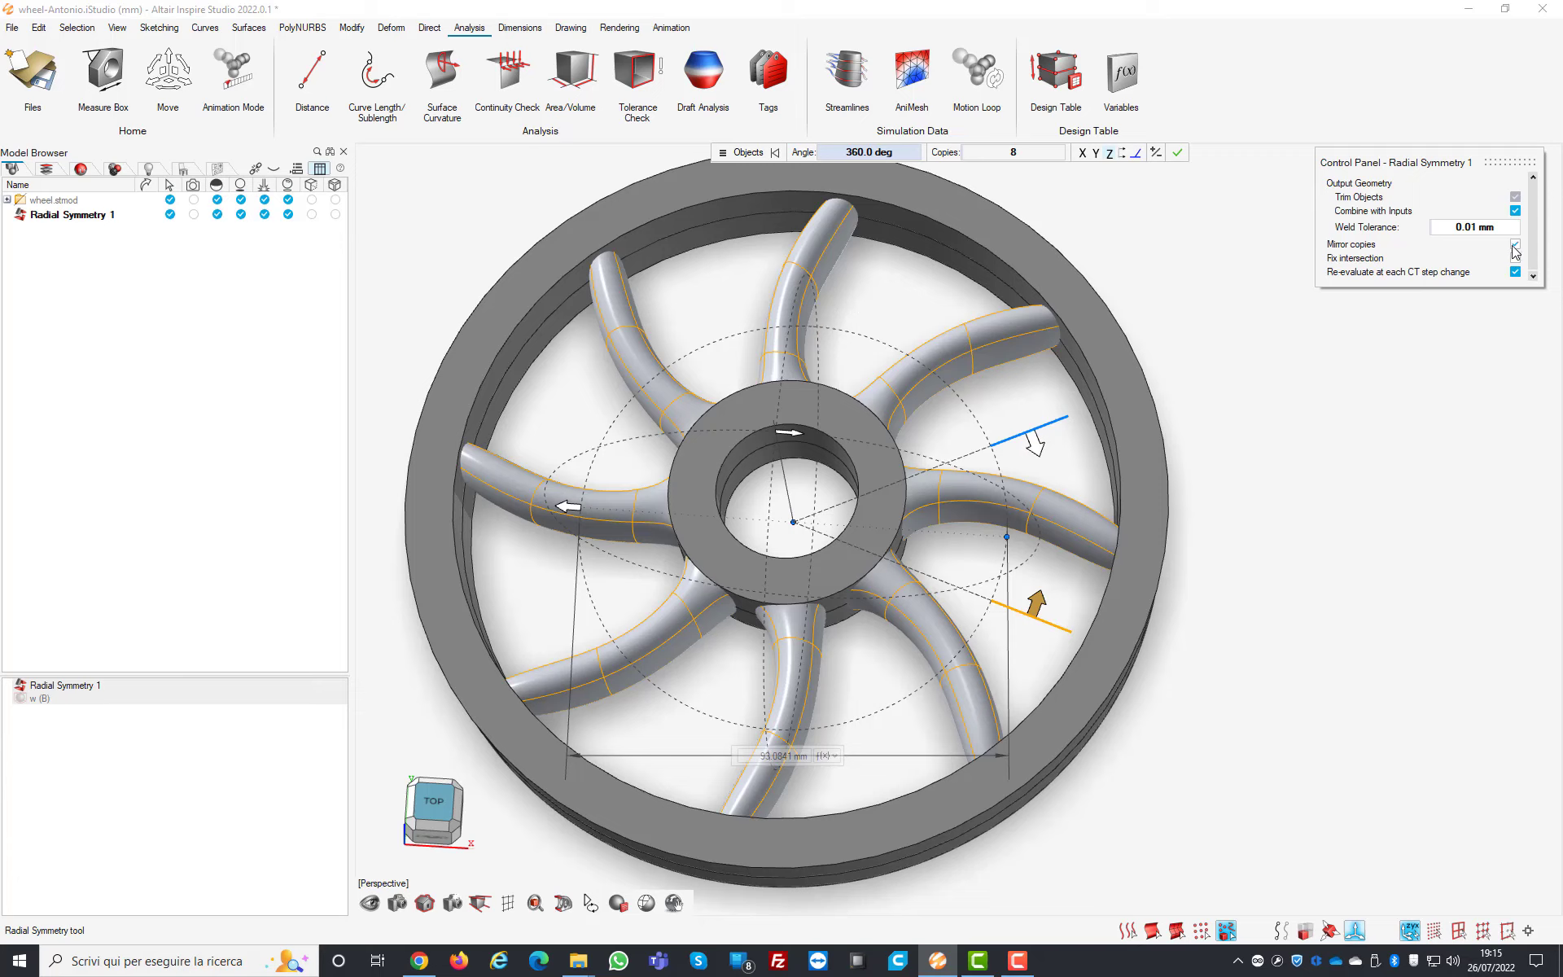
left_click(1515, 244)
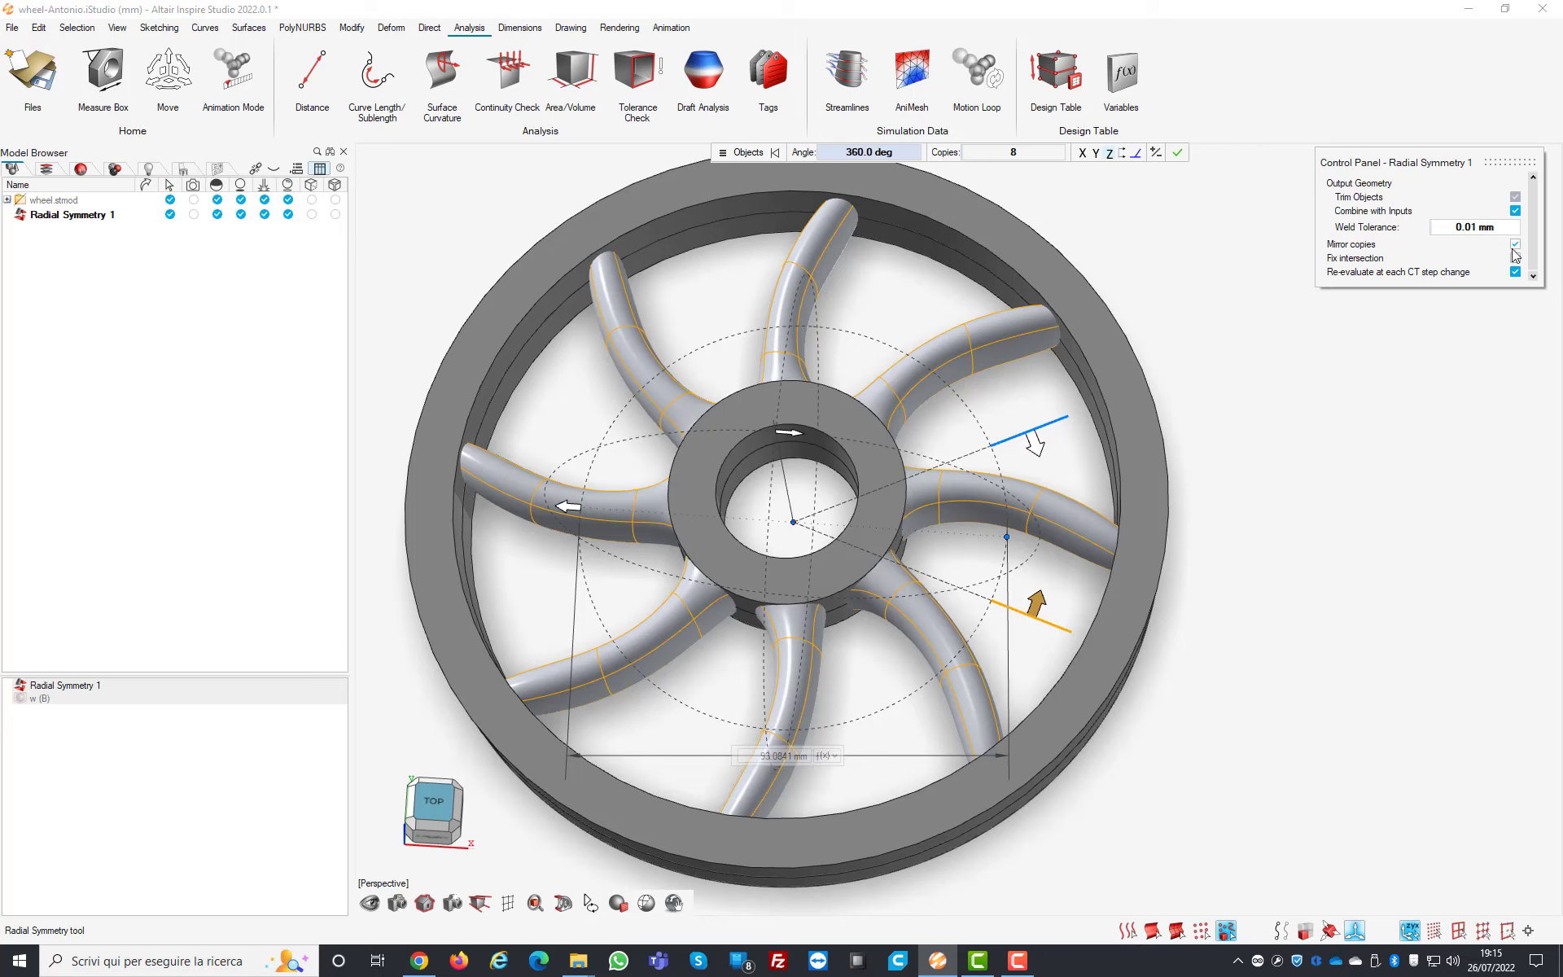
left_click(1513, 245)
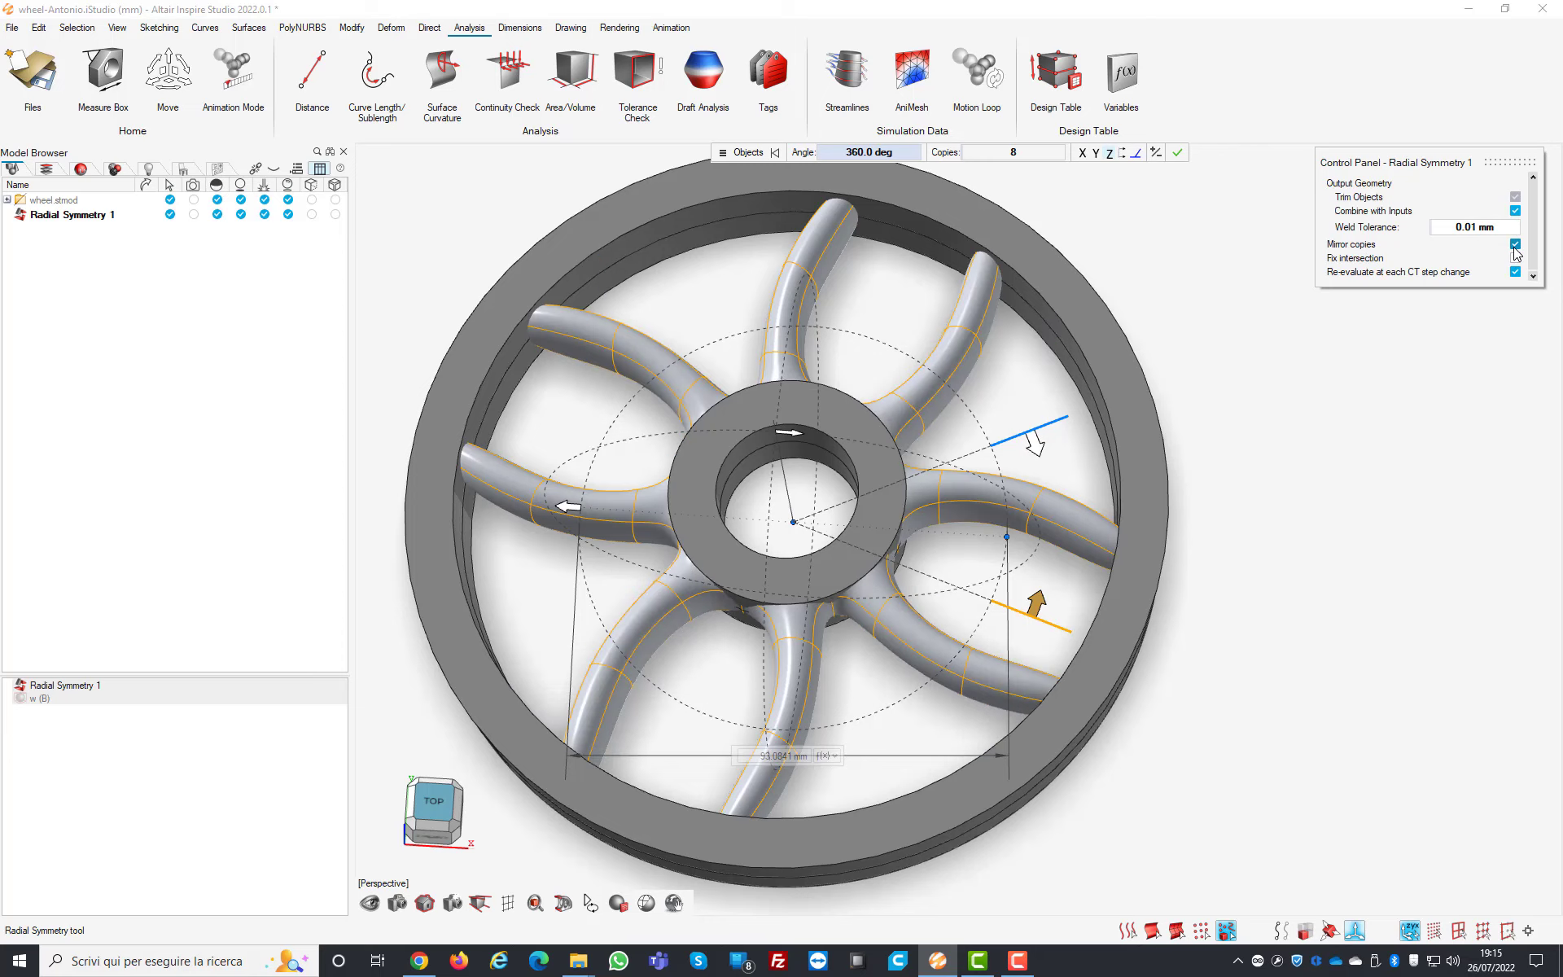
left_click(1515, 258)
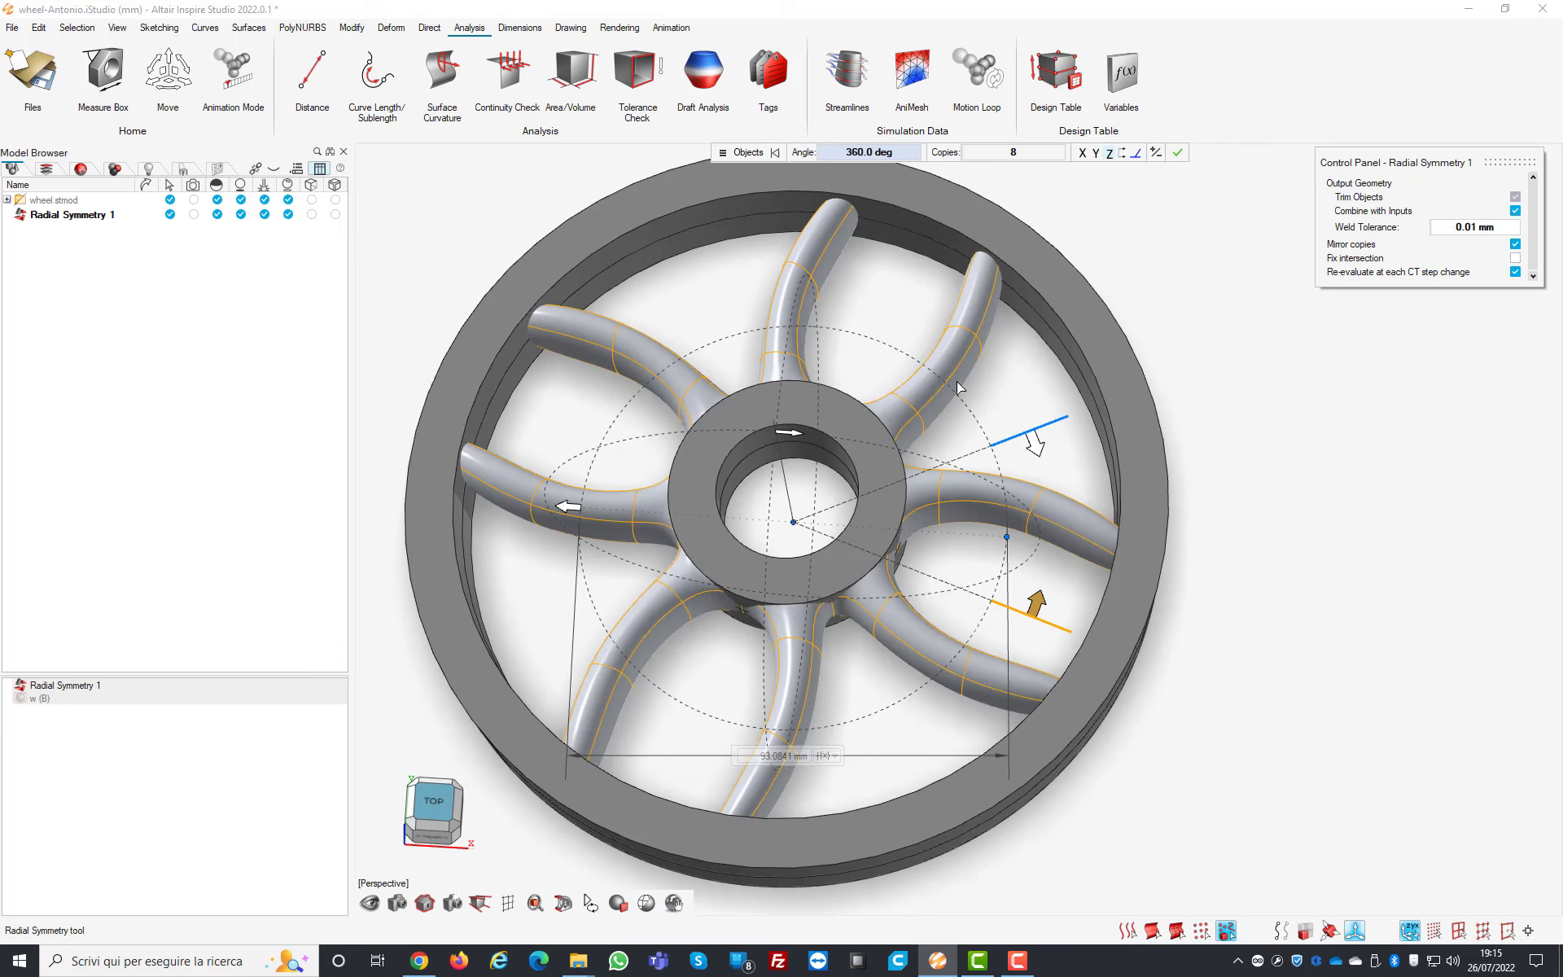
mouse_move(850, 363)
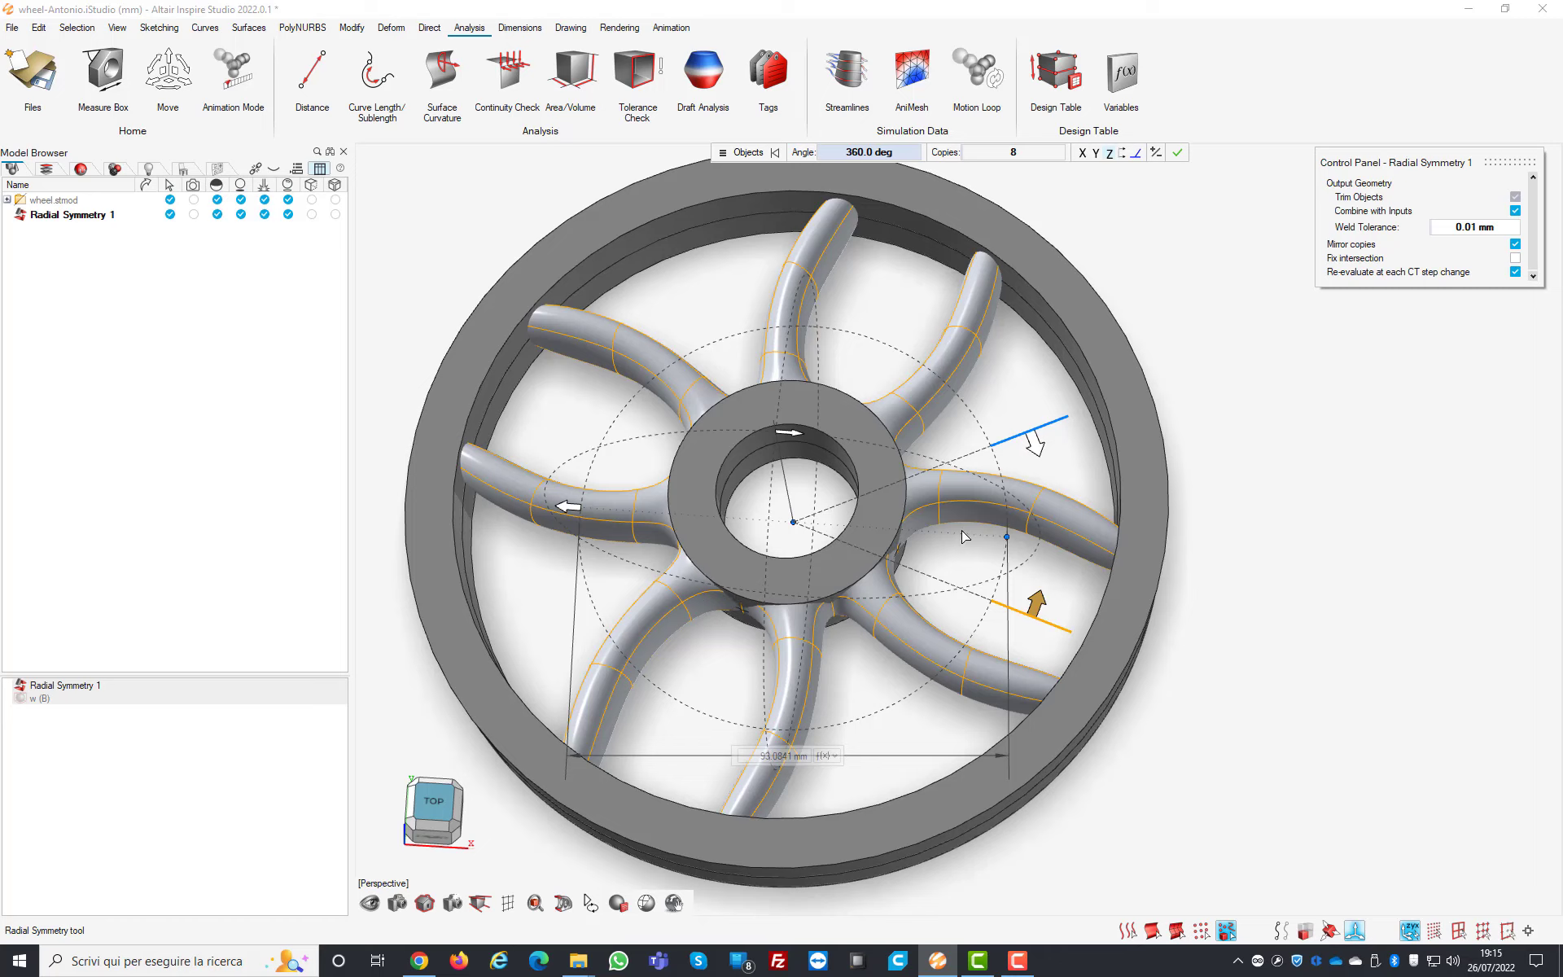
mouse_move(829, 498)
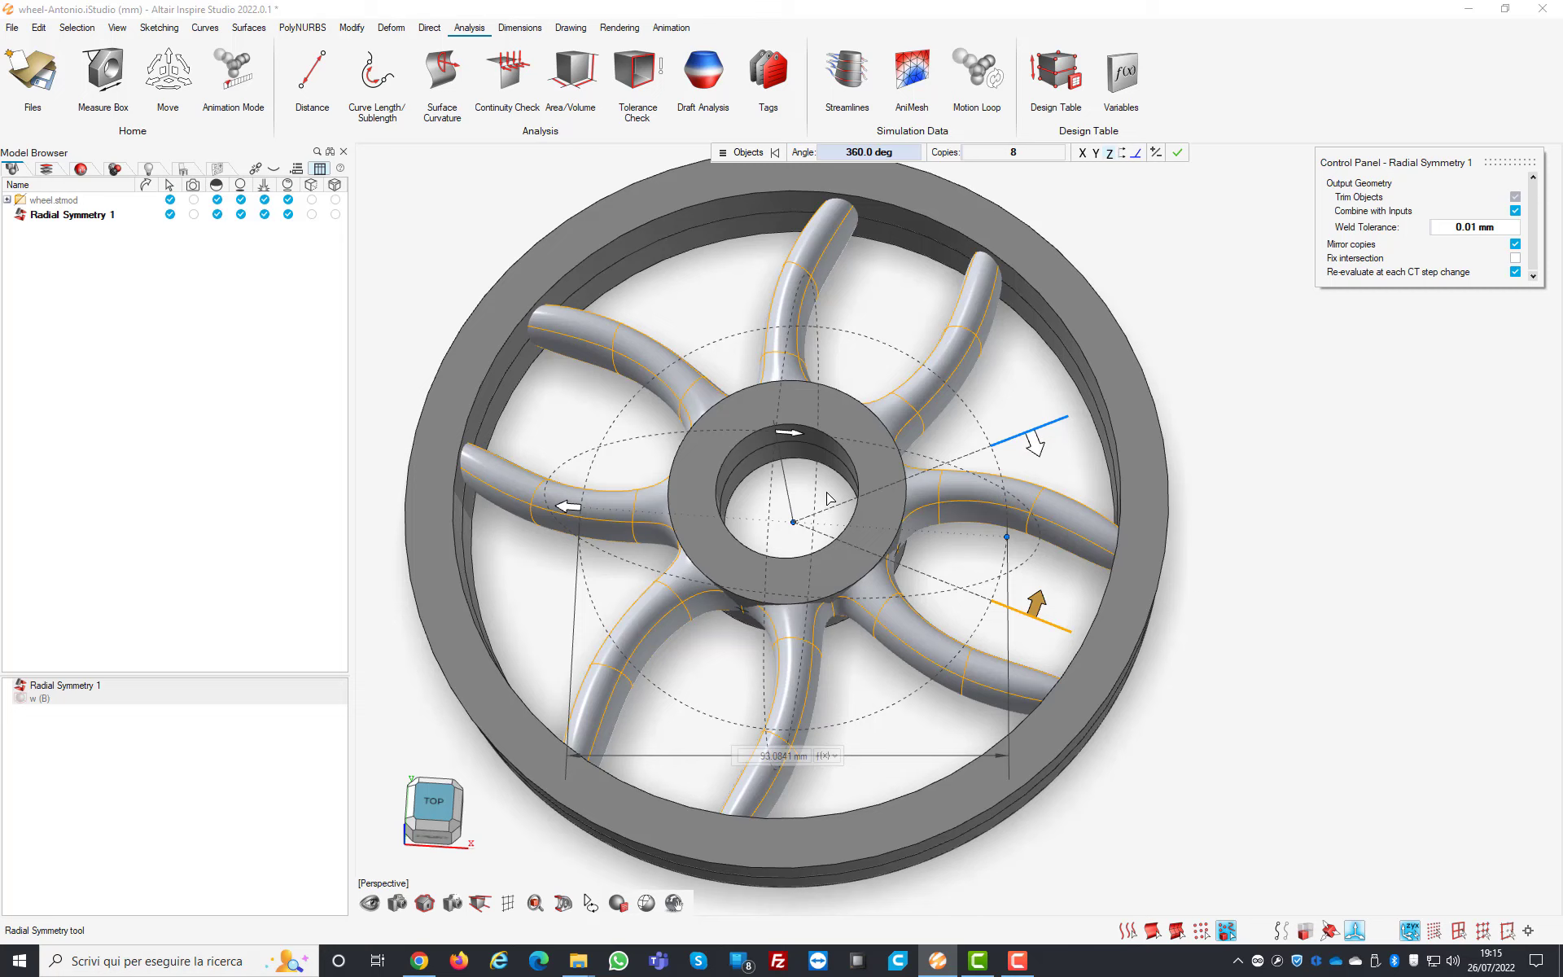
mouse_move(433, 803)
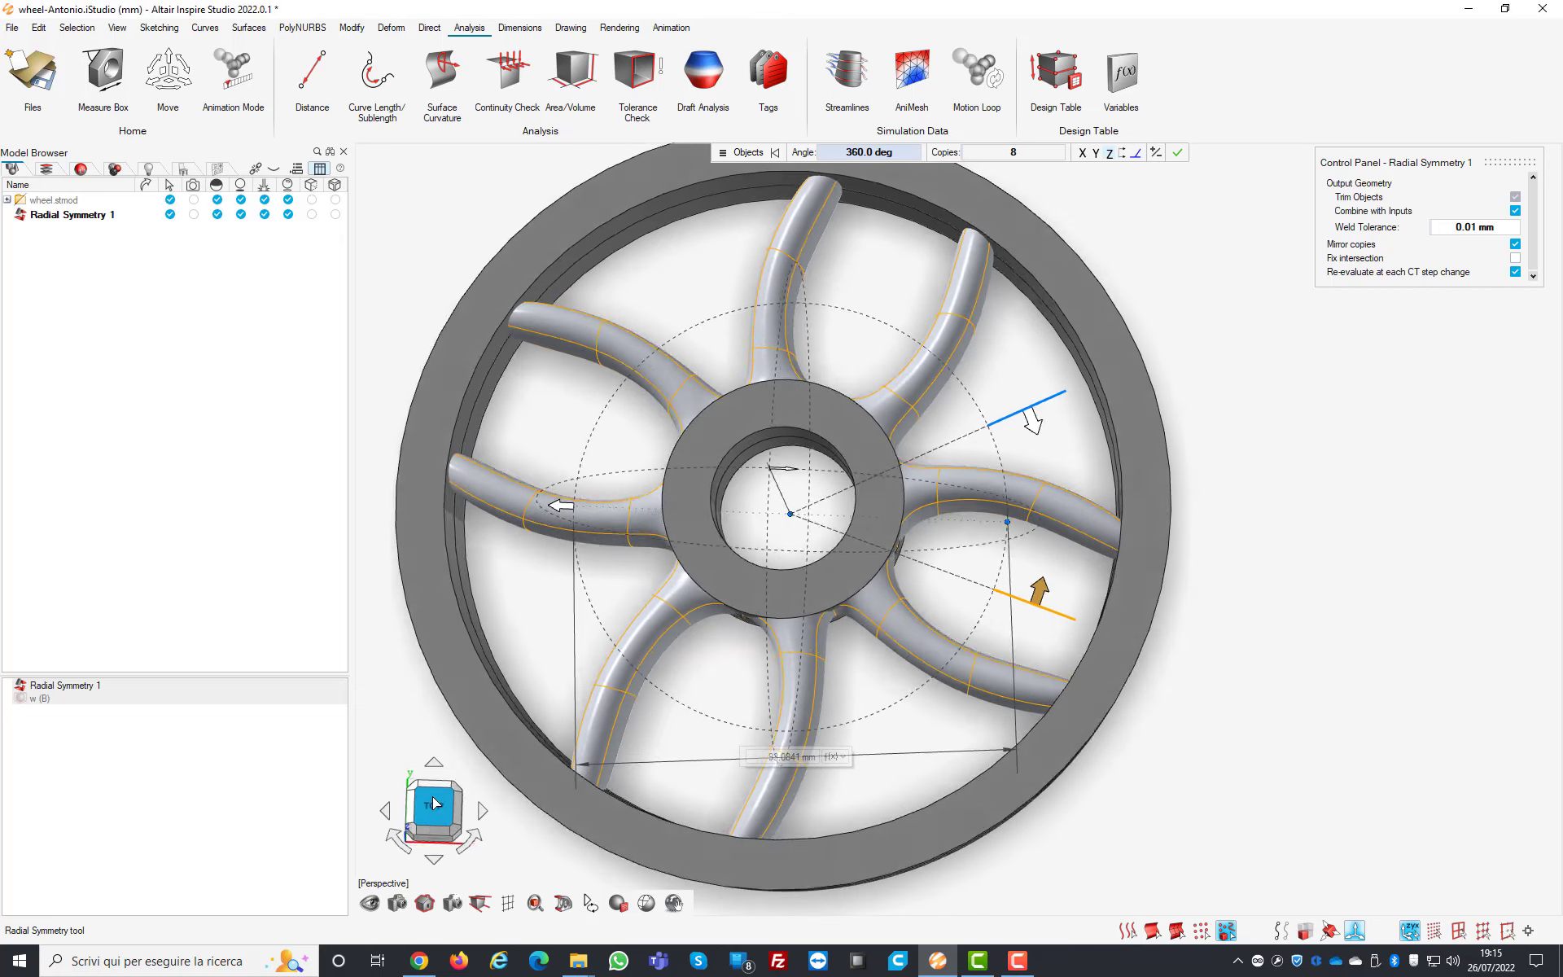
left_click(433, 806)
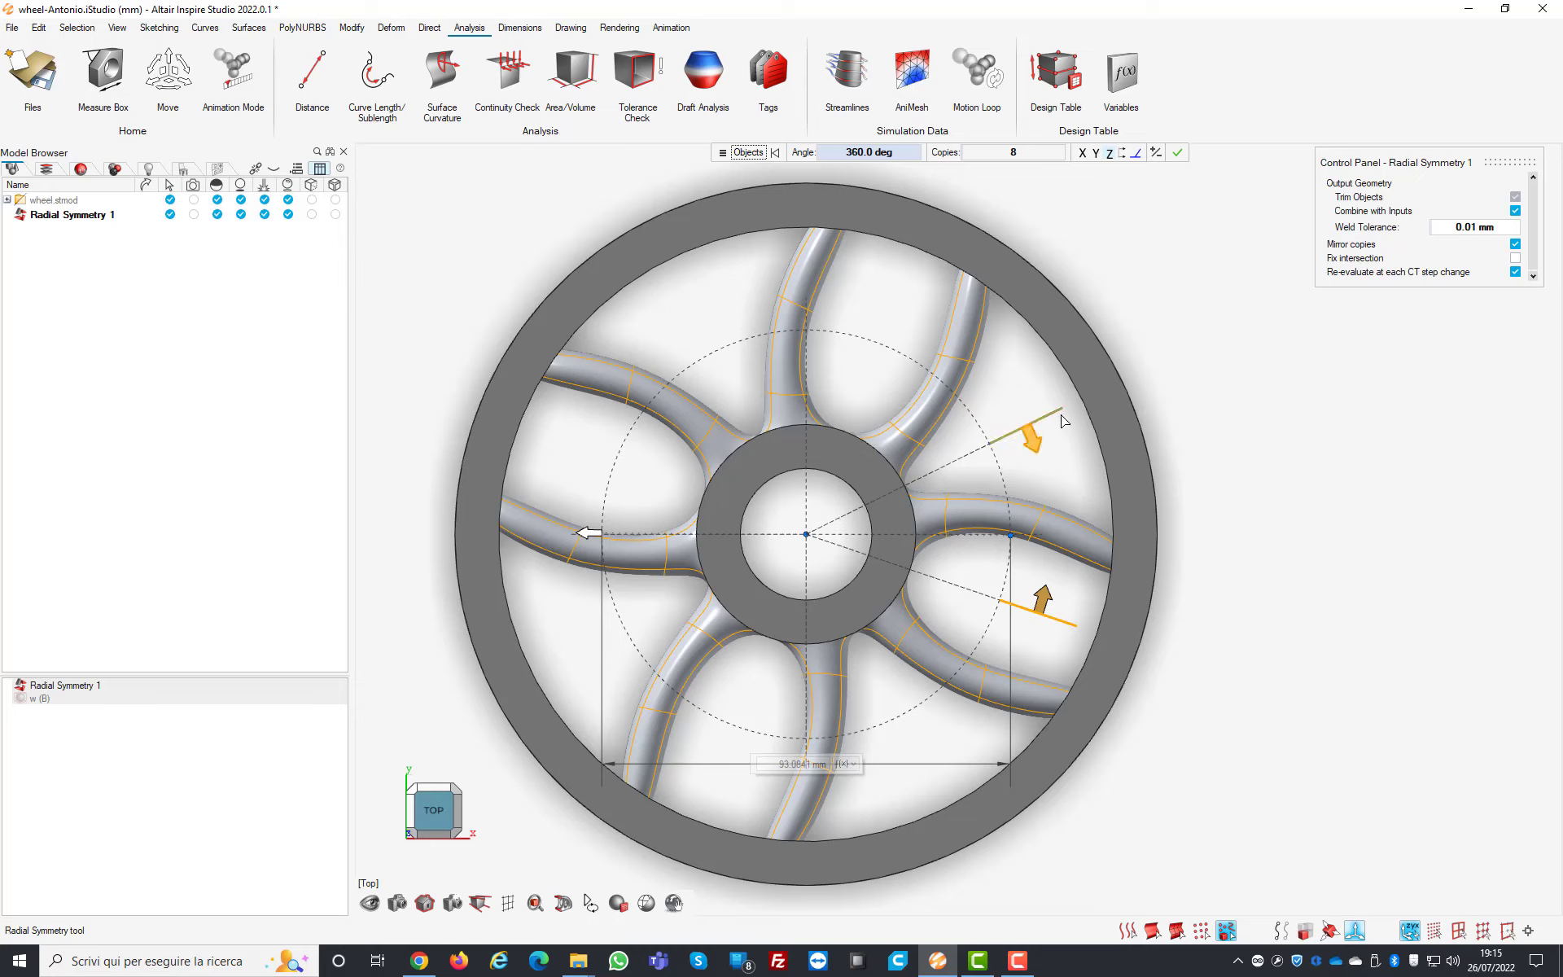
mouse_move(973, 575)
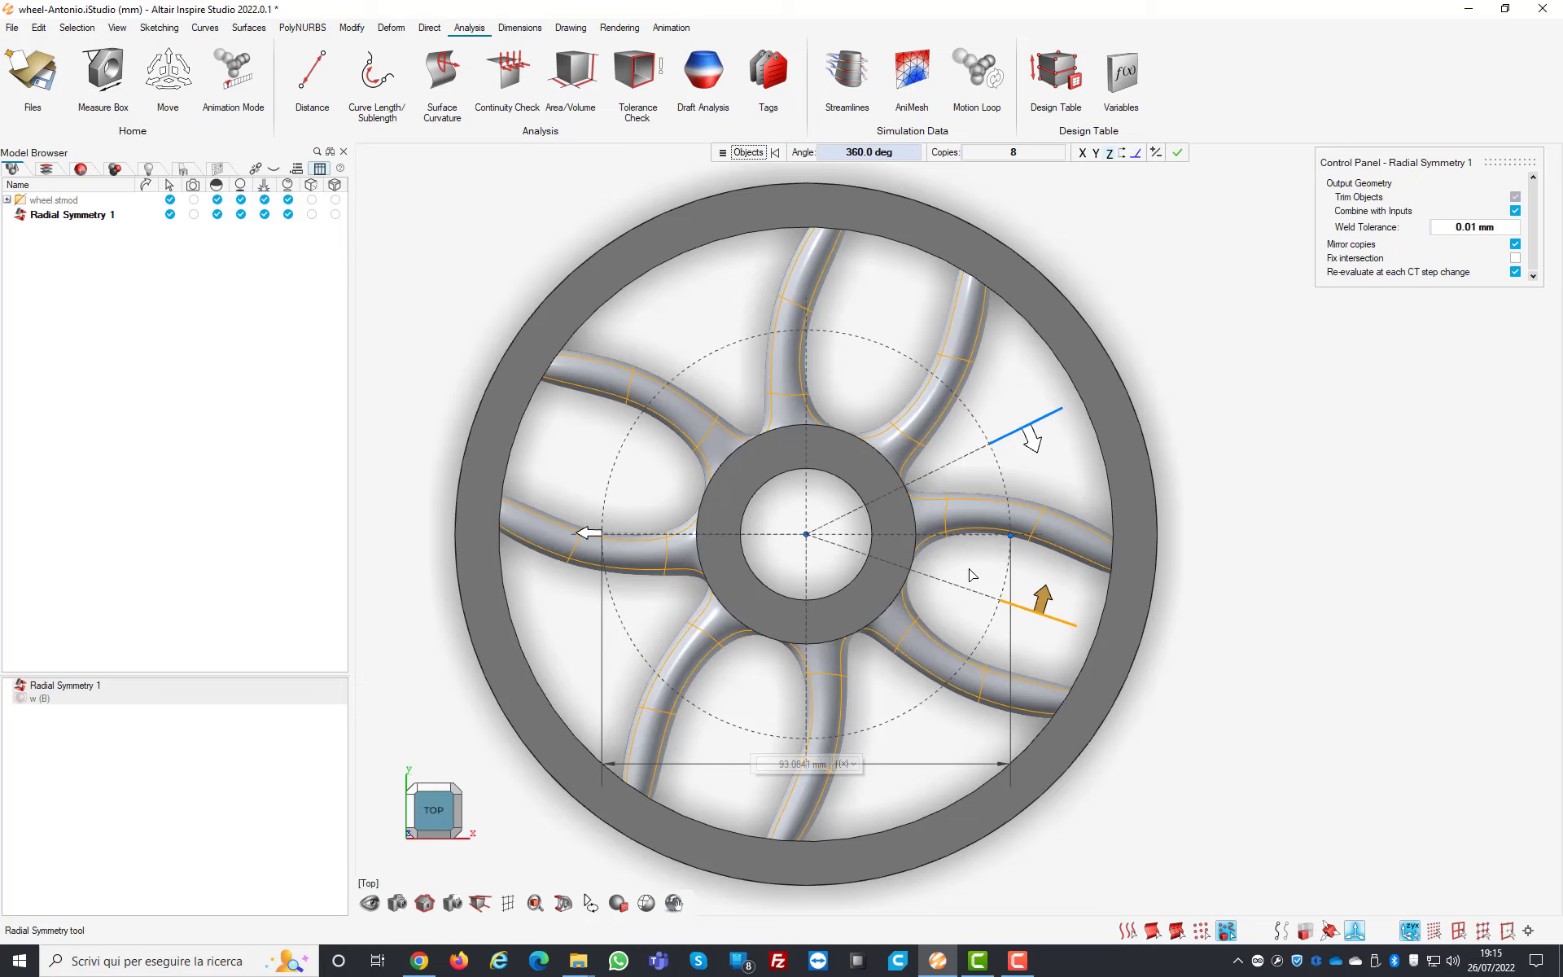
mouse_move(944, 515)
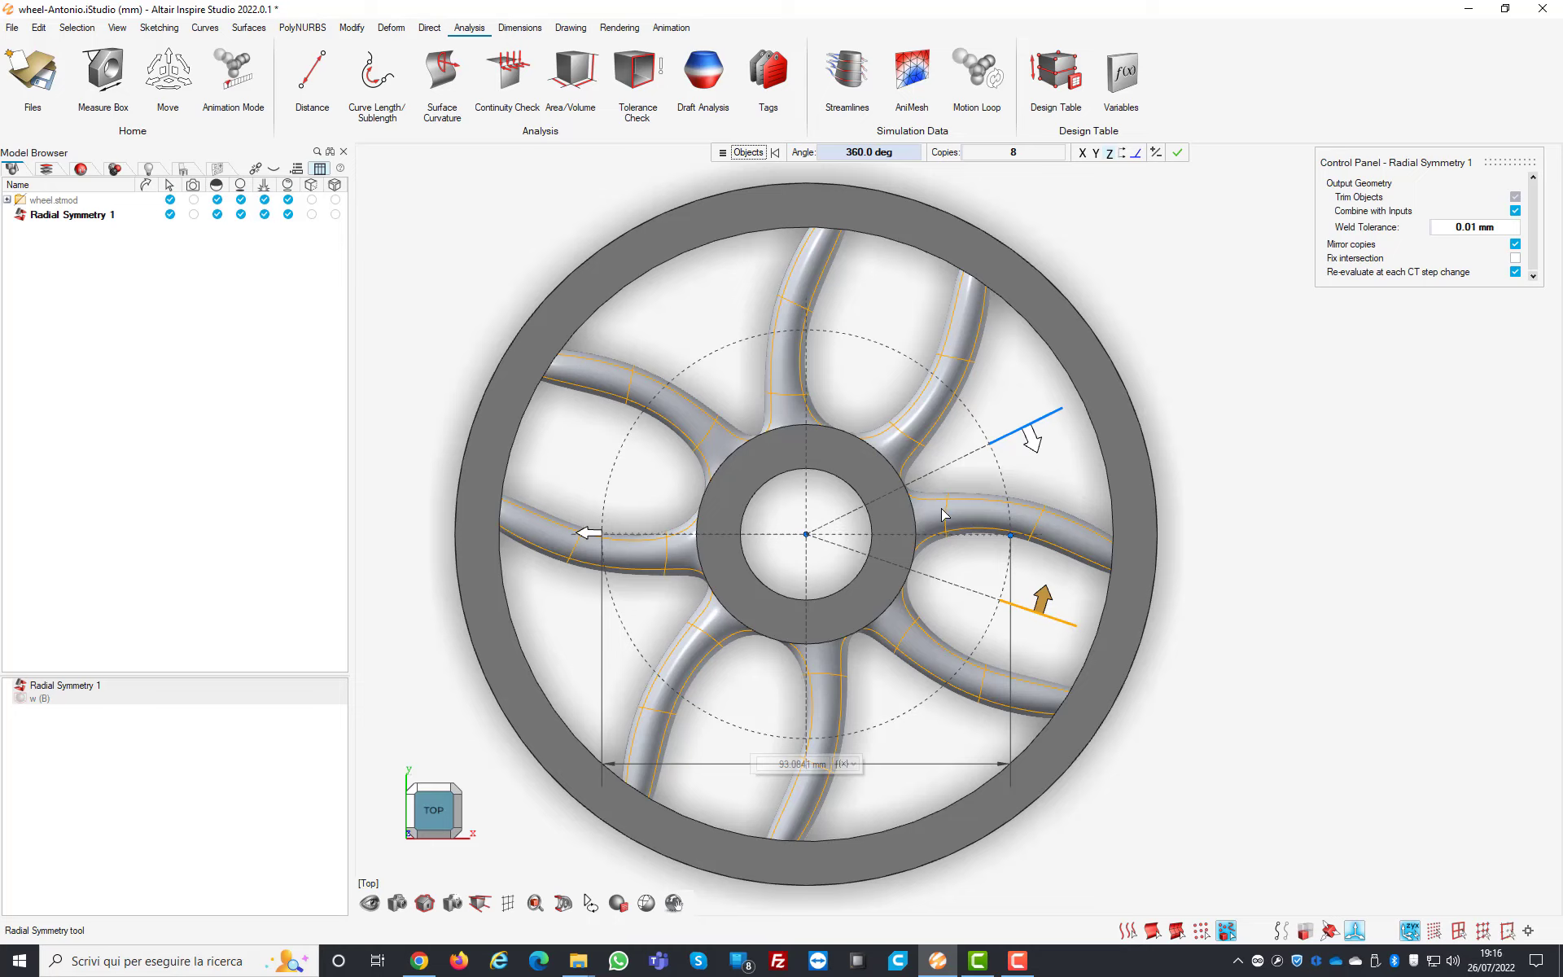
mouse_move(827, 534)
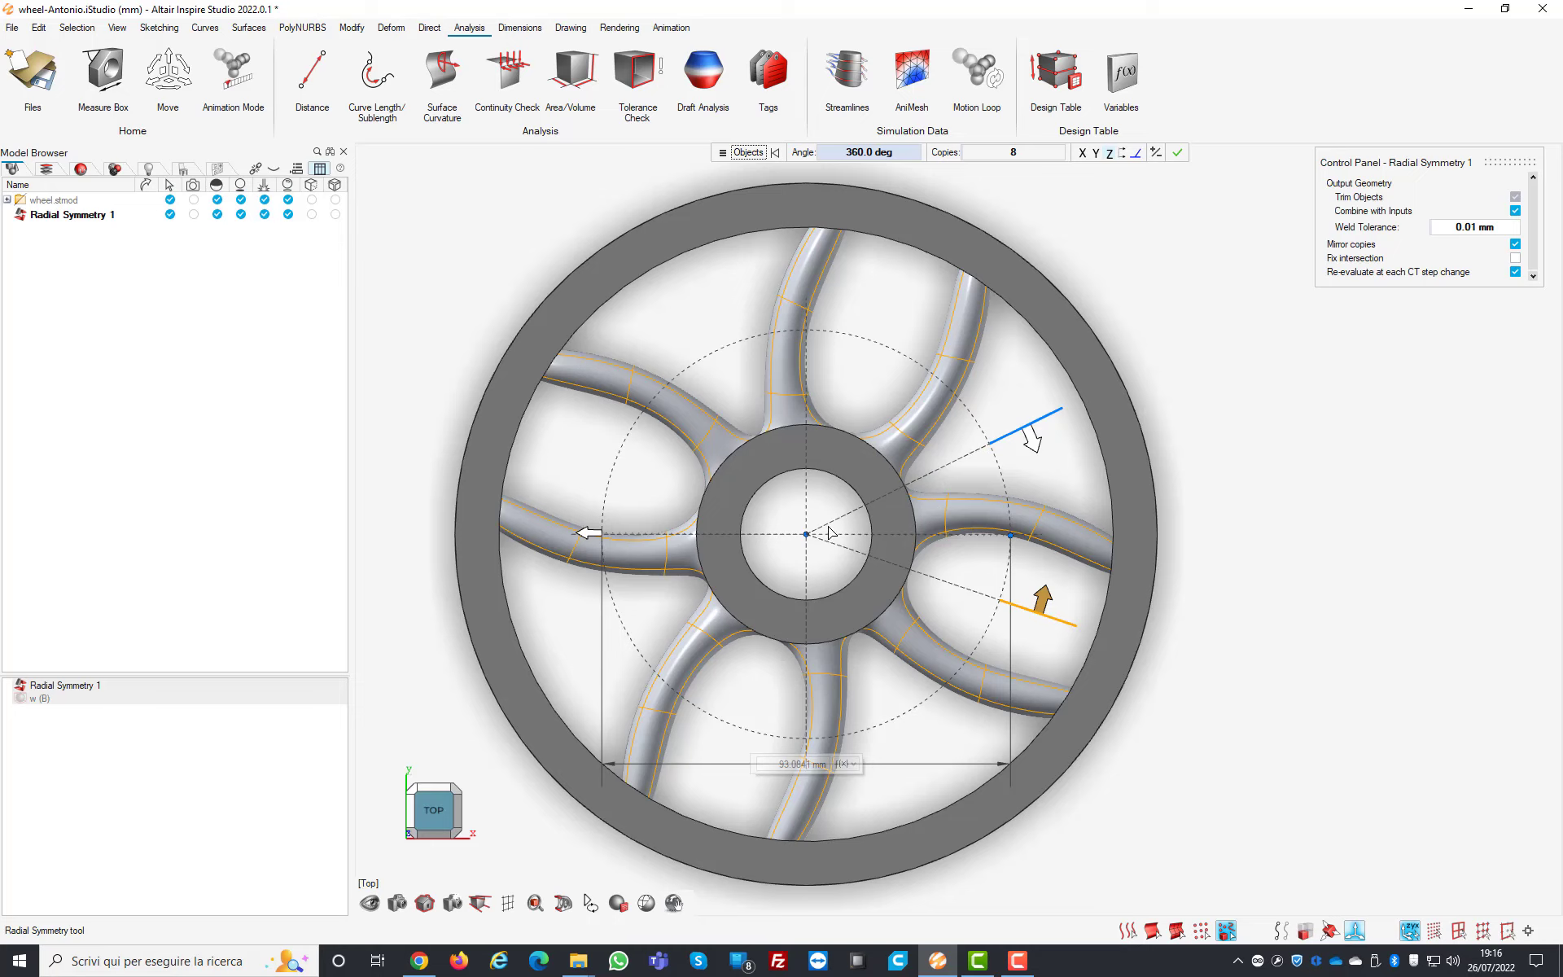
mouse_move(960, 559)
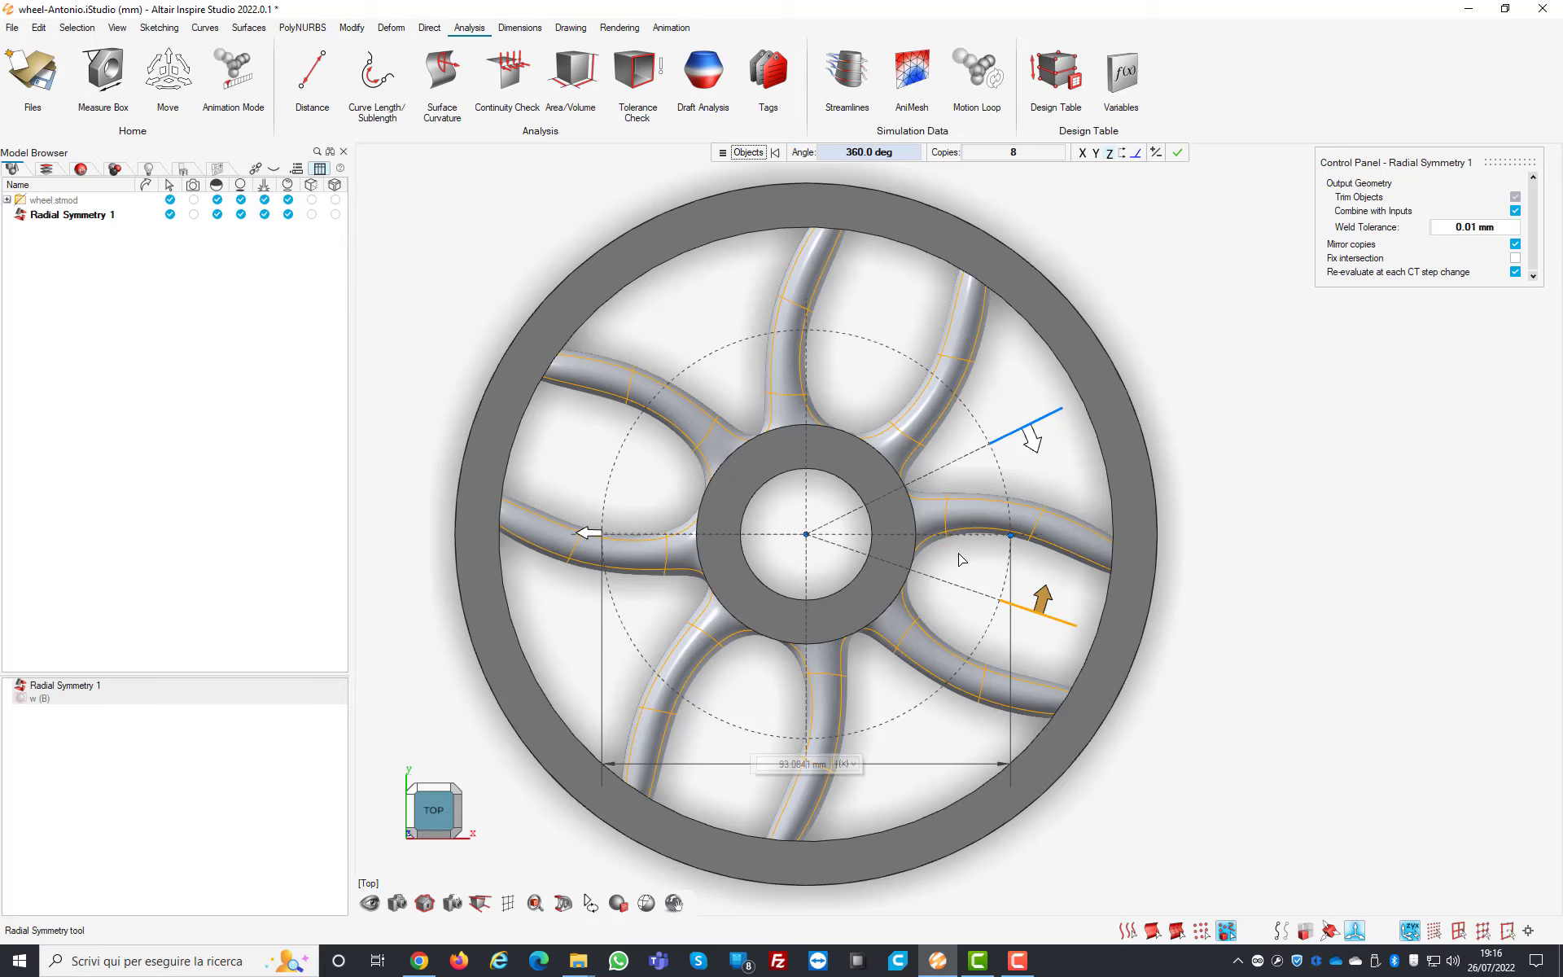
mouse_move(751, 423)
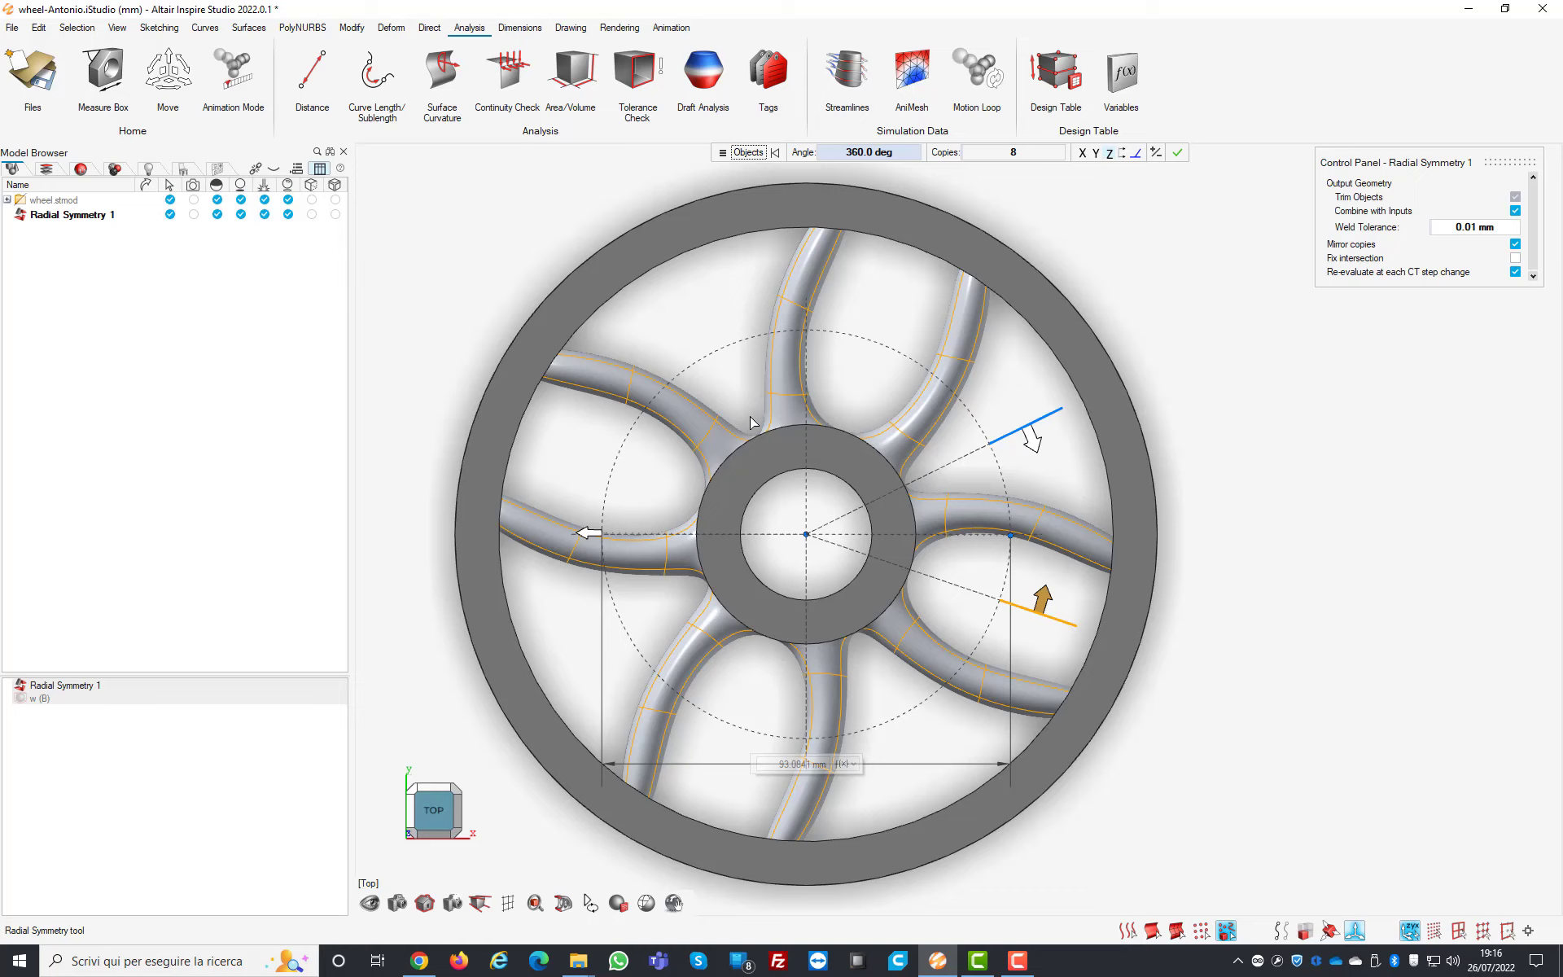
mouse_move(1070, 315)
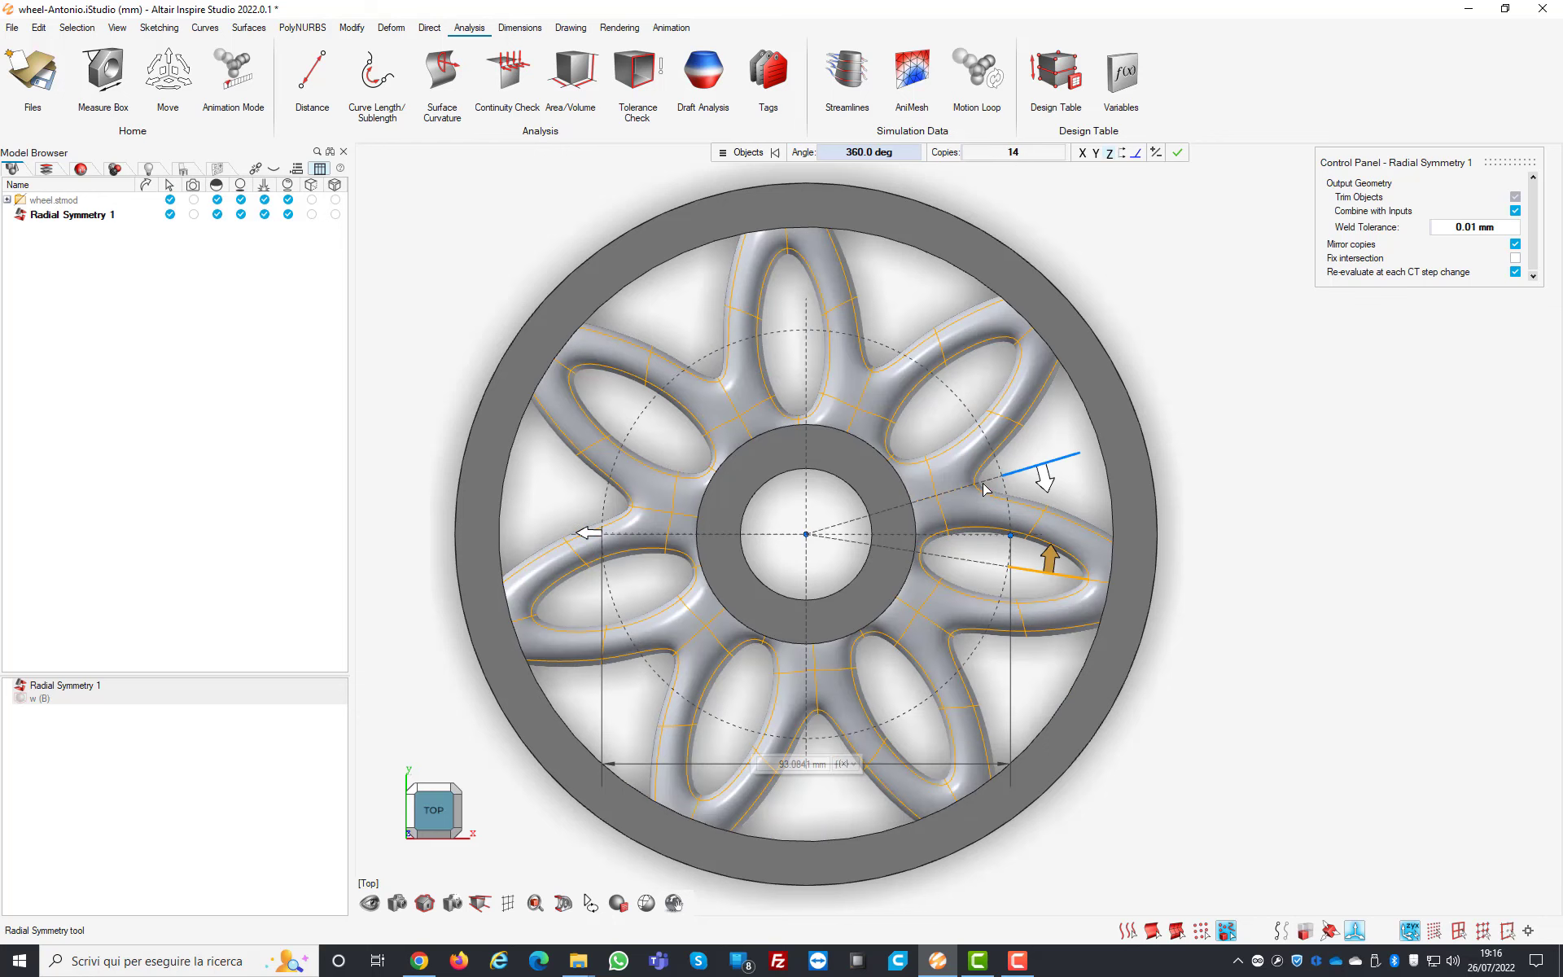
mouse_move(993, 516)
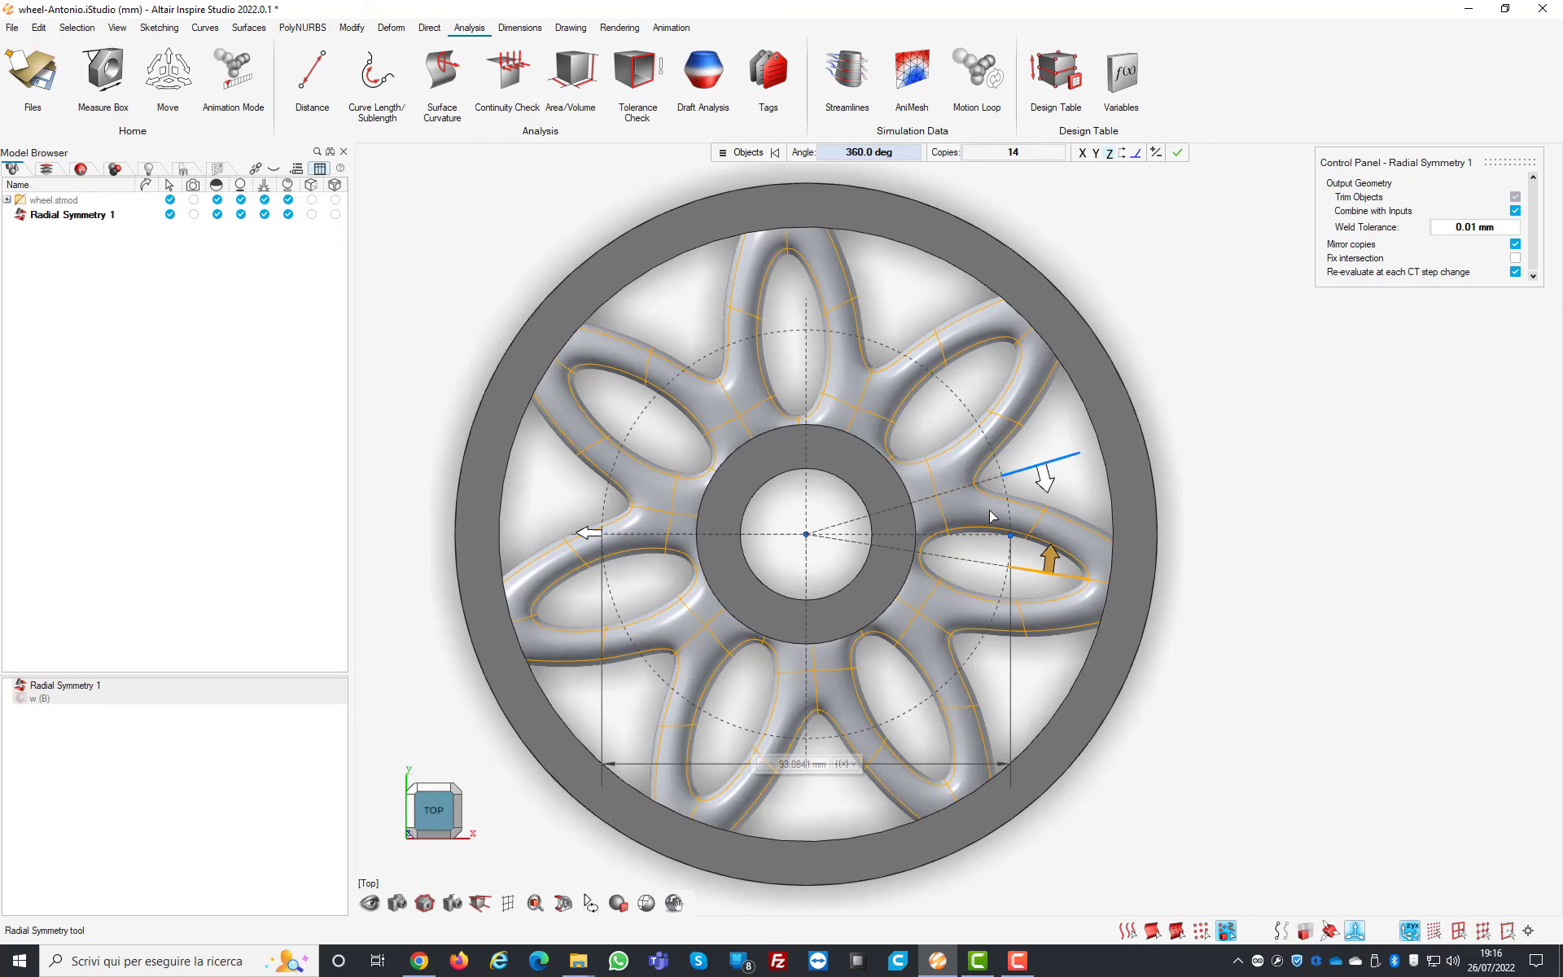
mouse_move(979, 480)
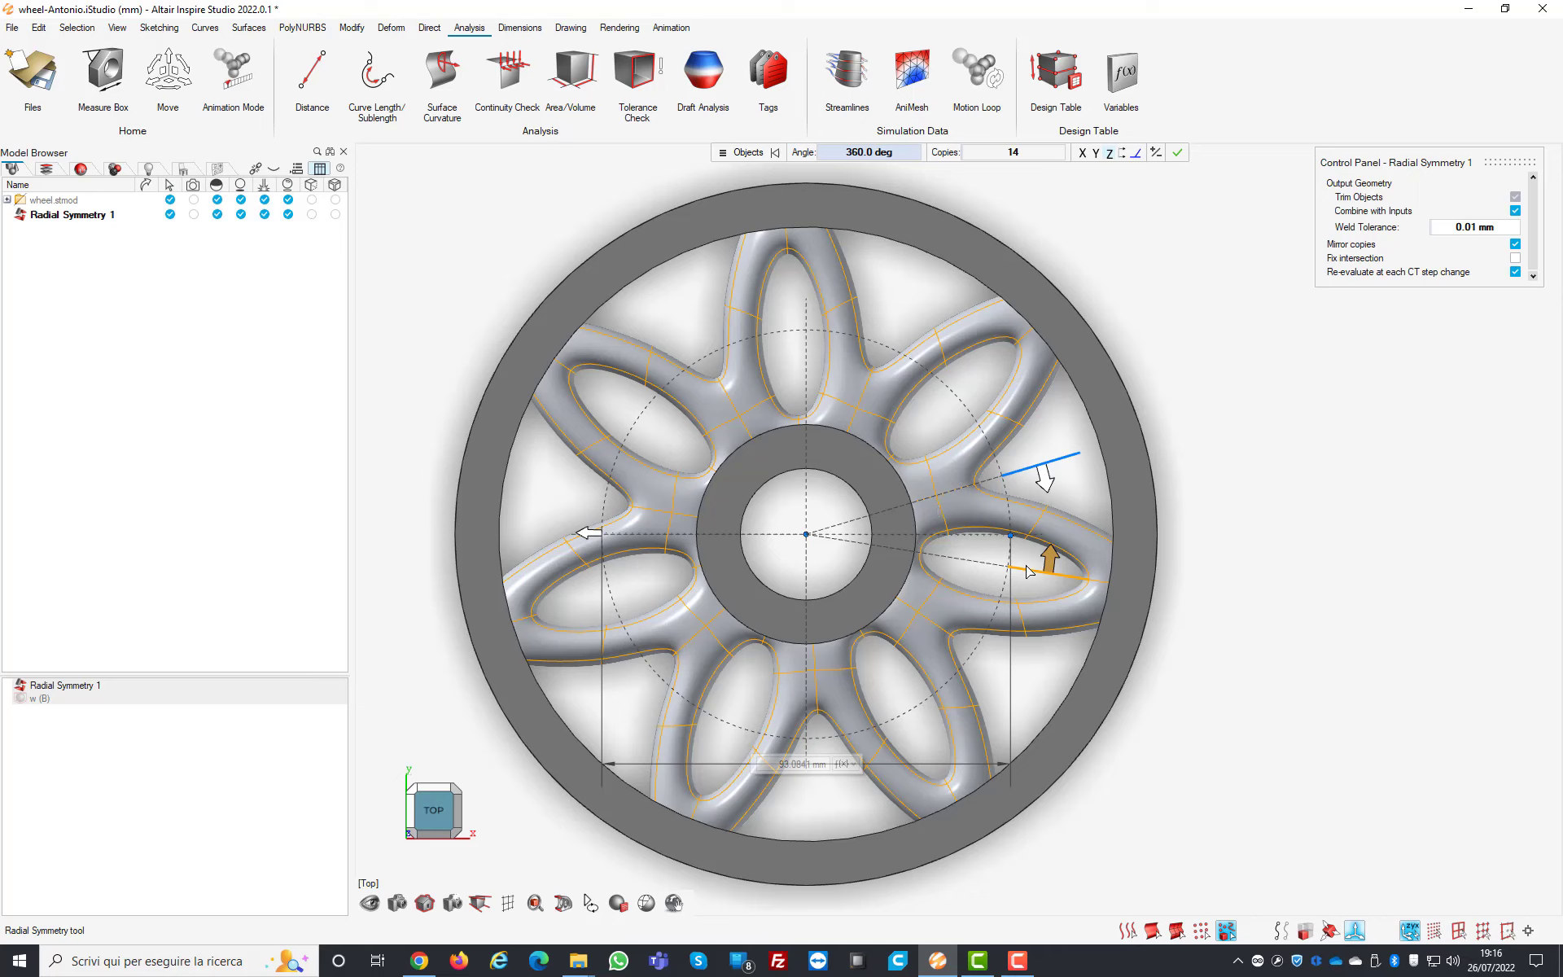
mouse_move(1042, 469)
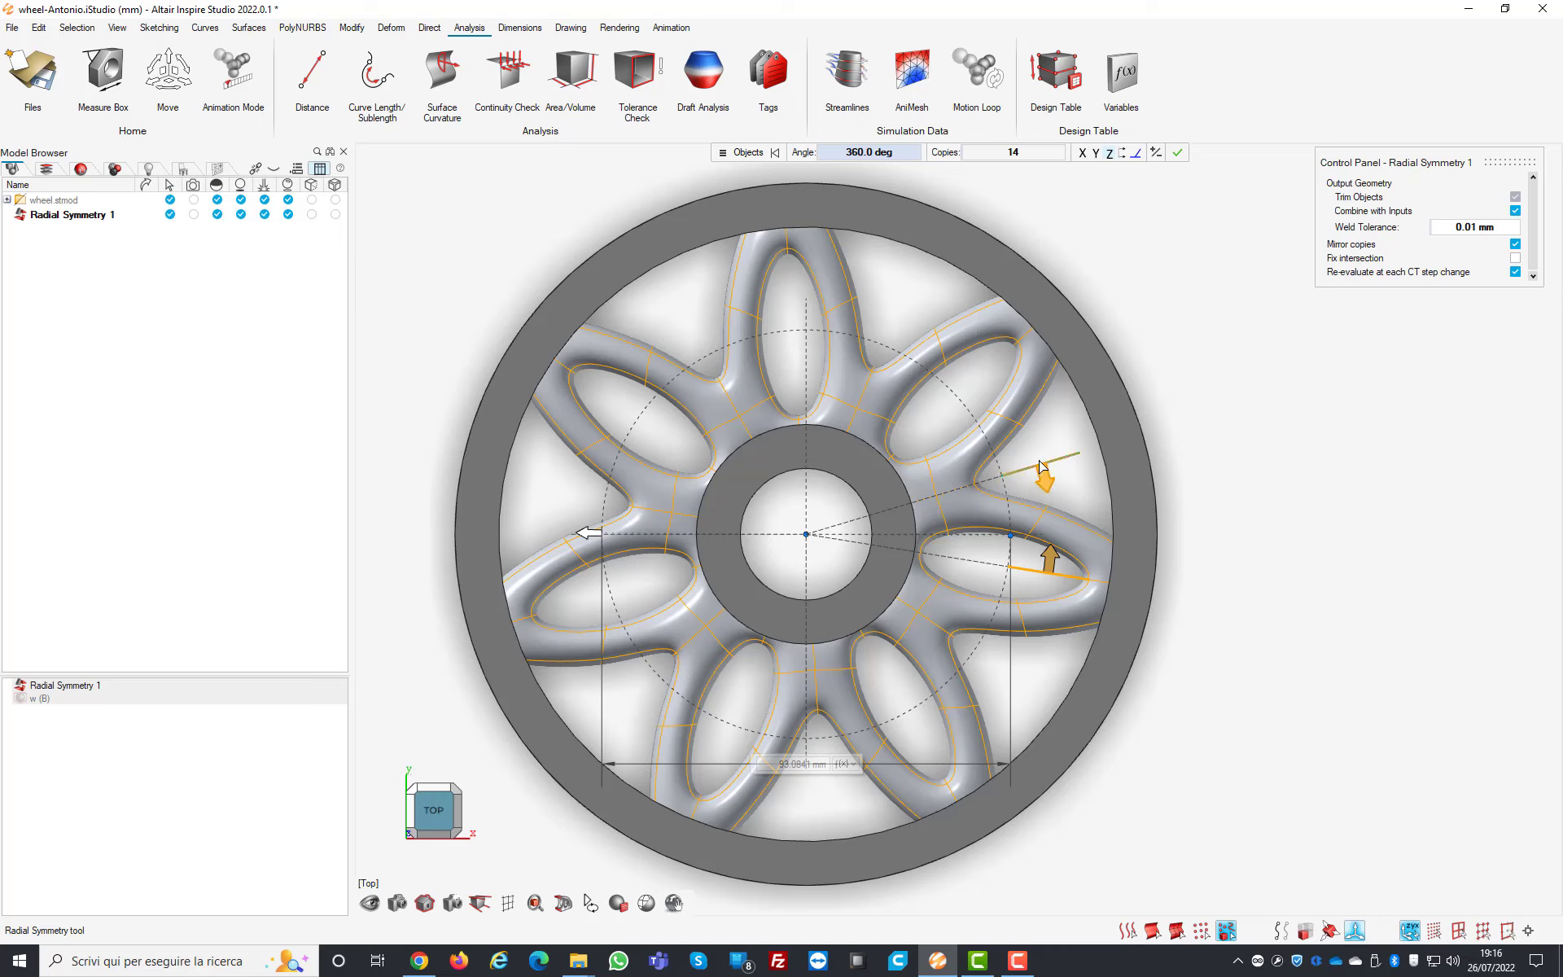
mouse_move(1084, 464)
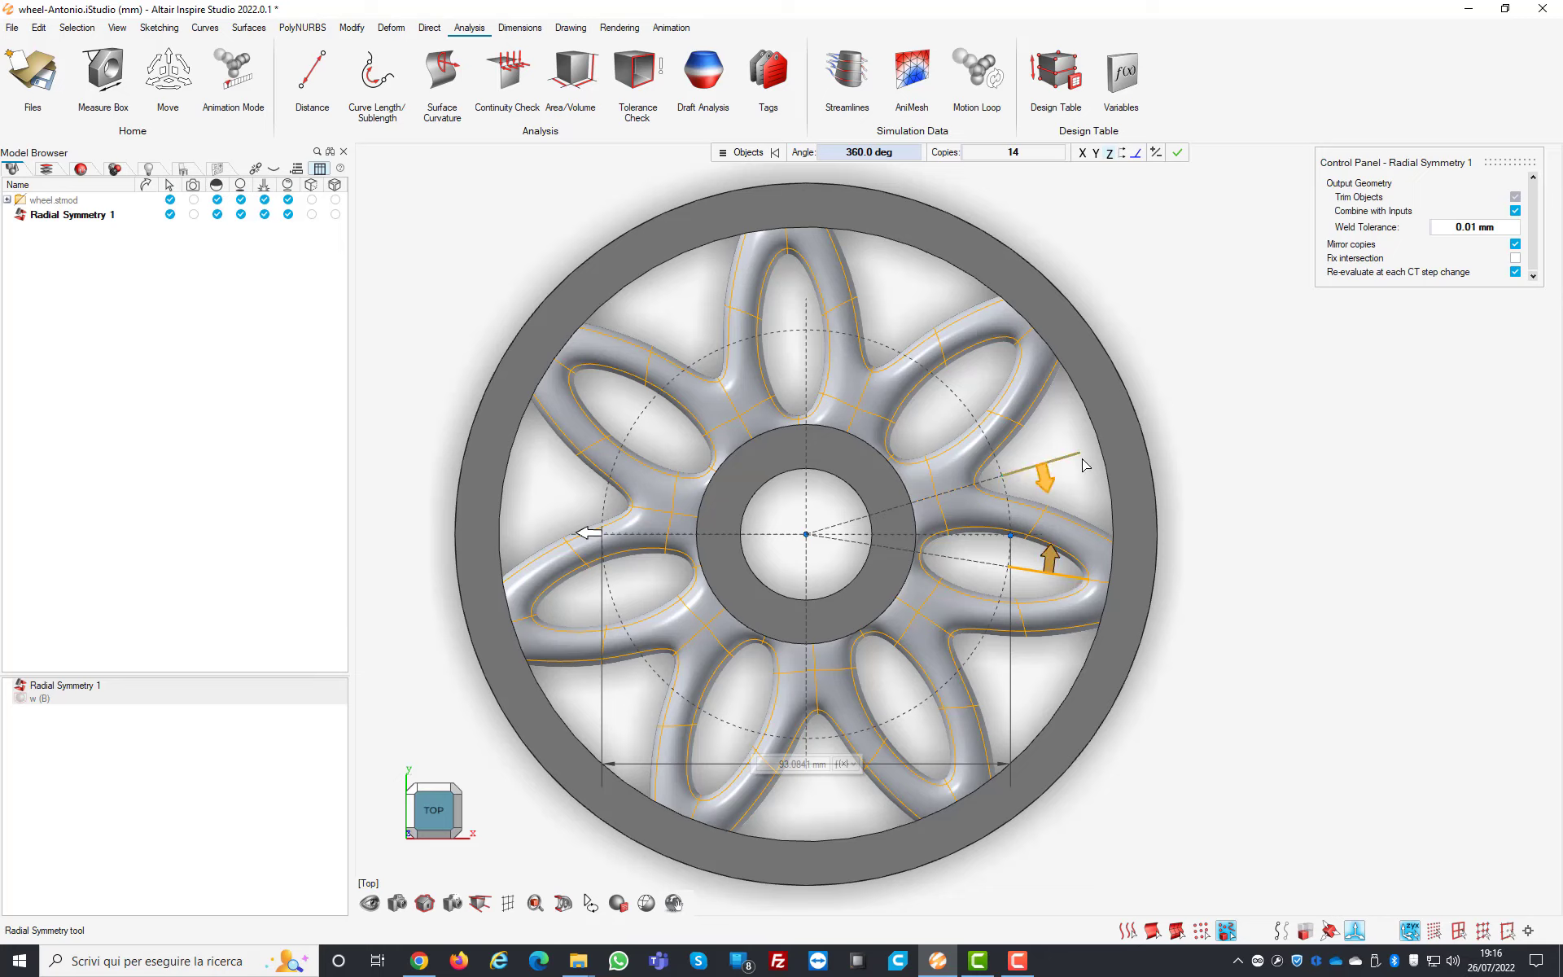
mouse_move(921, 576)
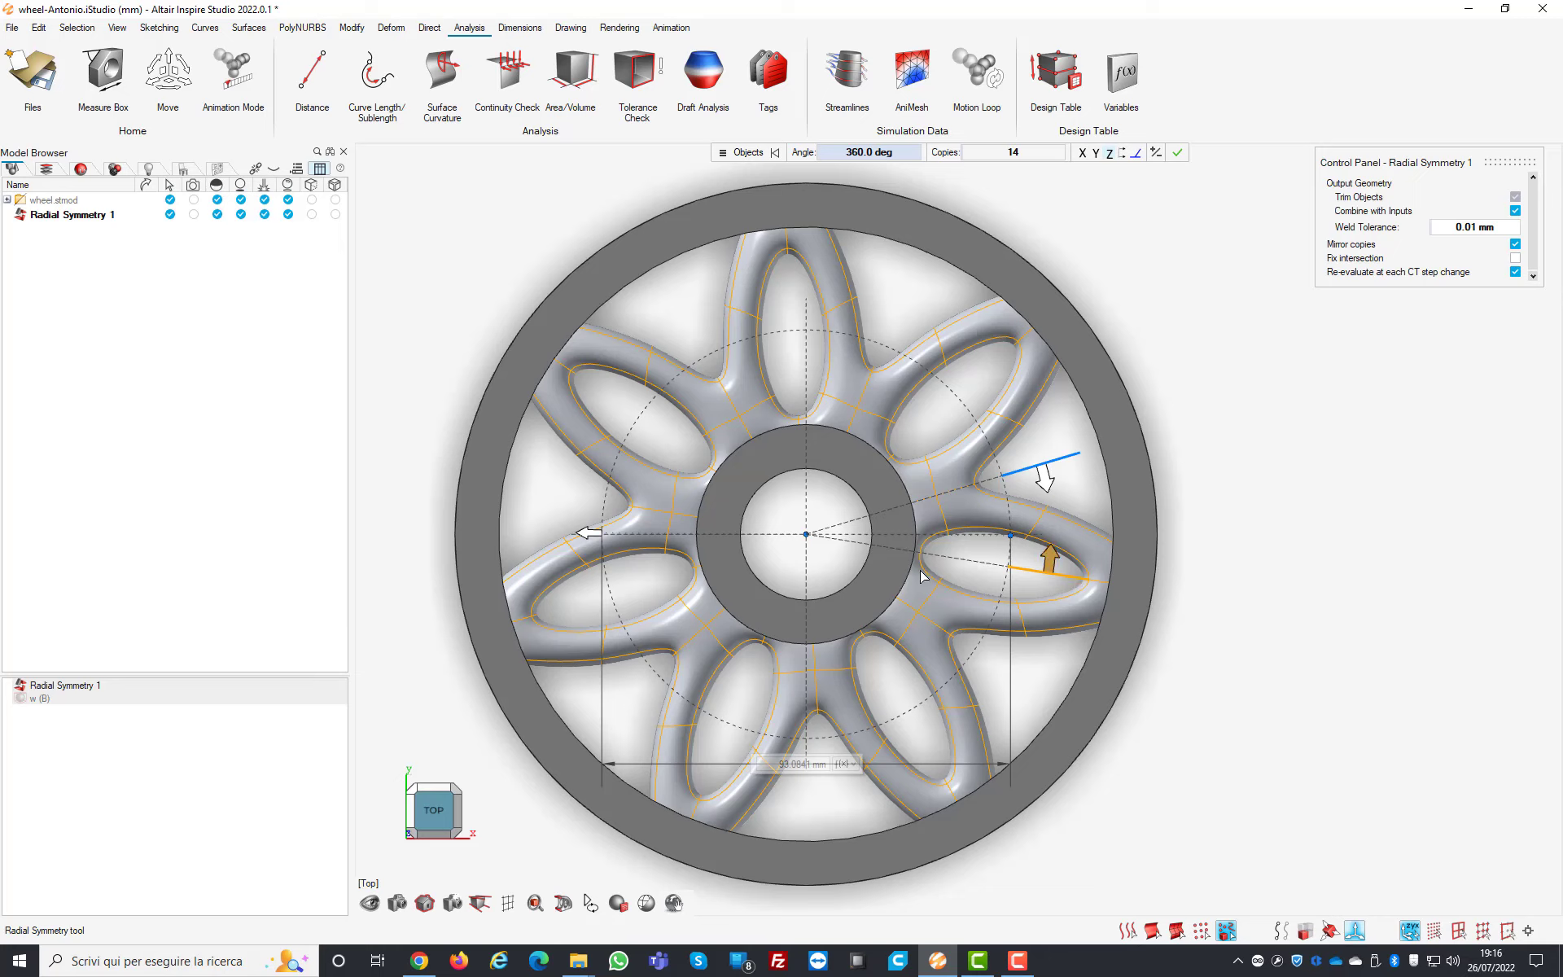
mouse_move(1272, 508)
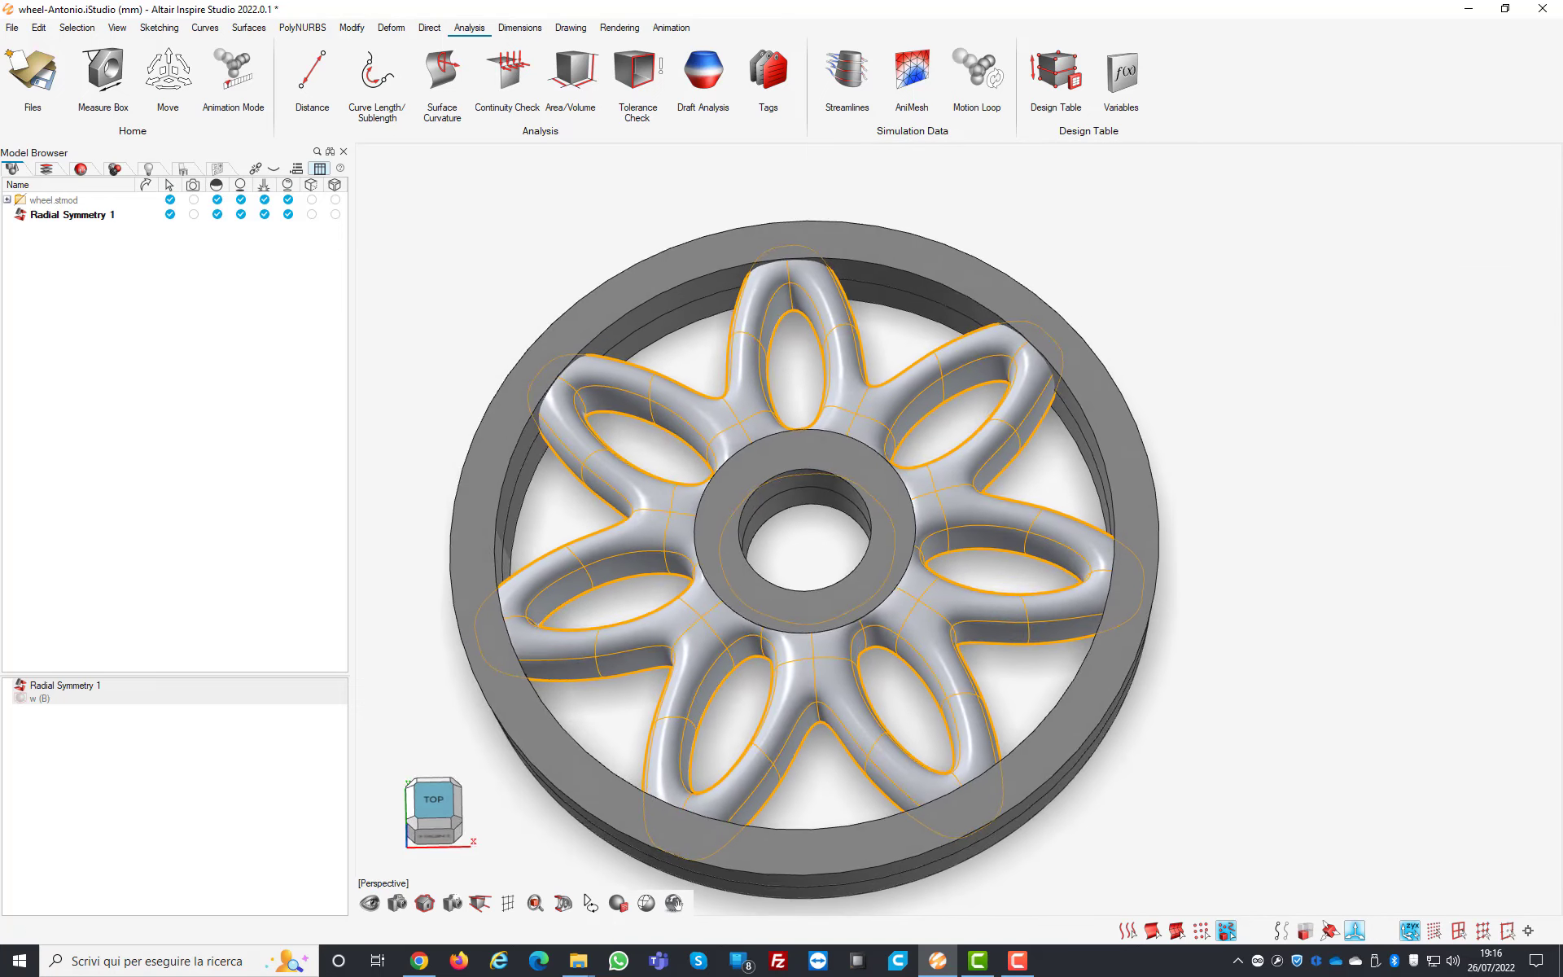
Step: Reopen Radial Symmetry 1 to raise its copies to 22 mirrored spokes
double_click(77, 215)
type("22")
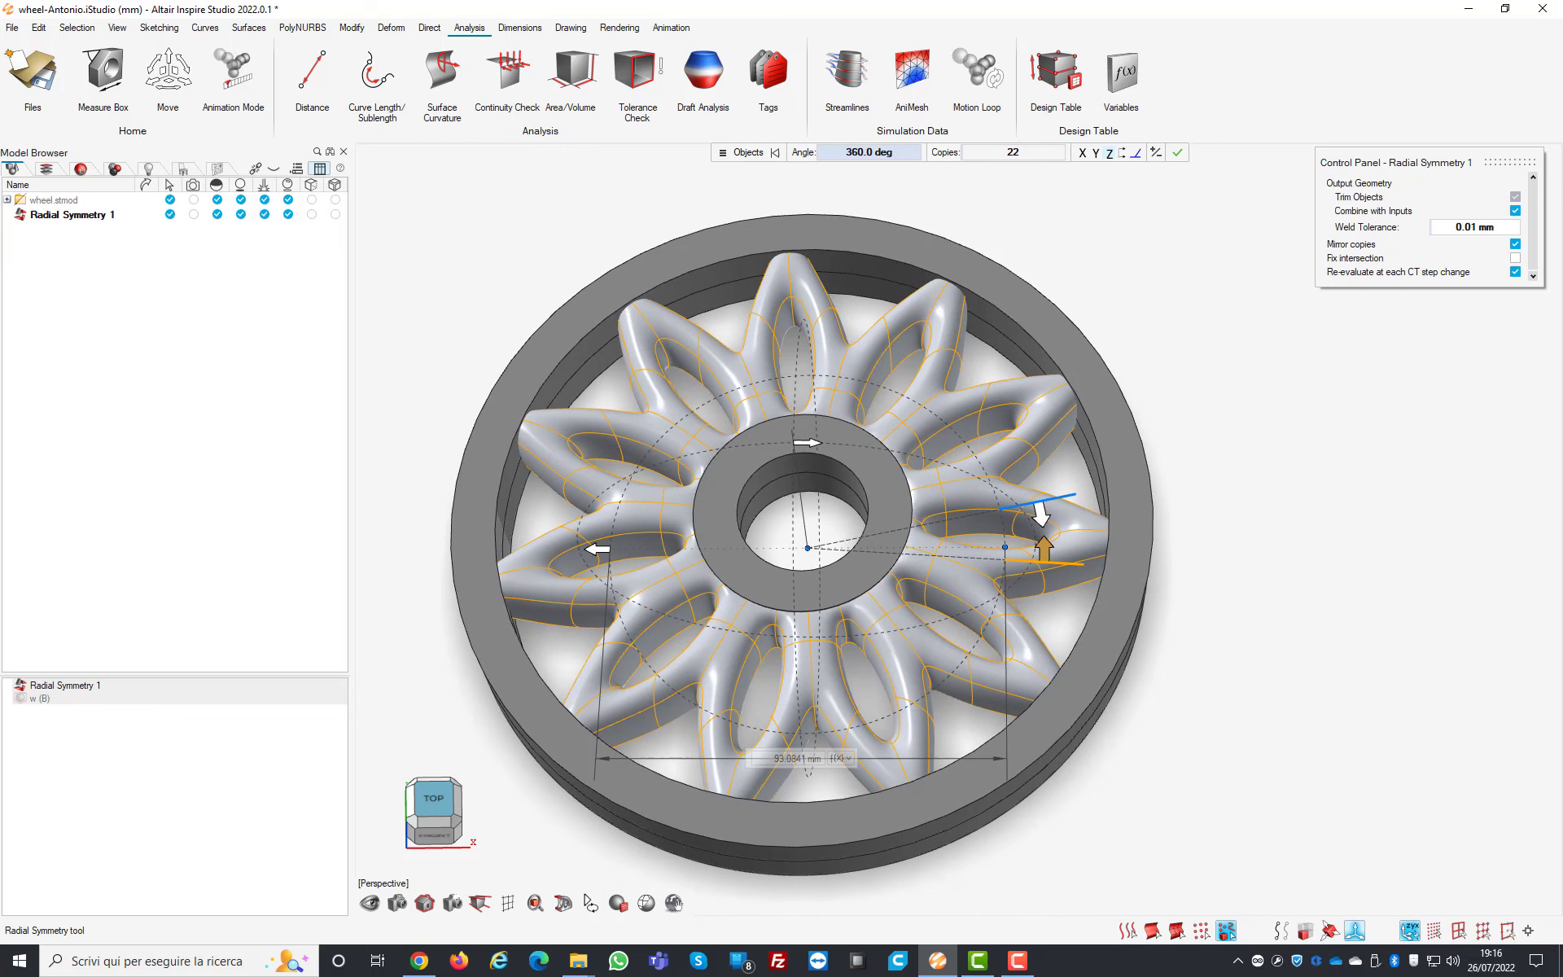
mouse_move(1016, 499)
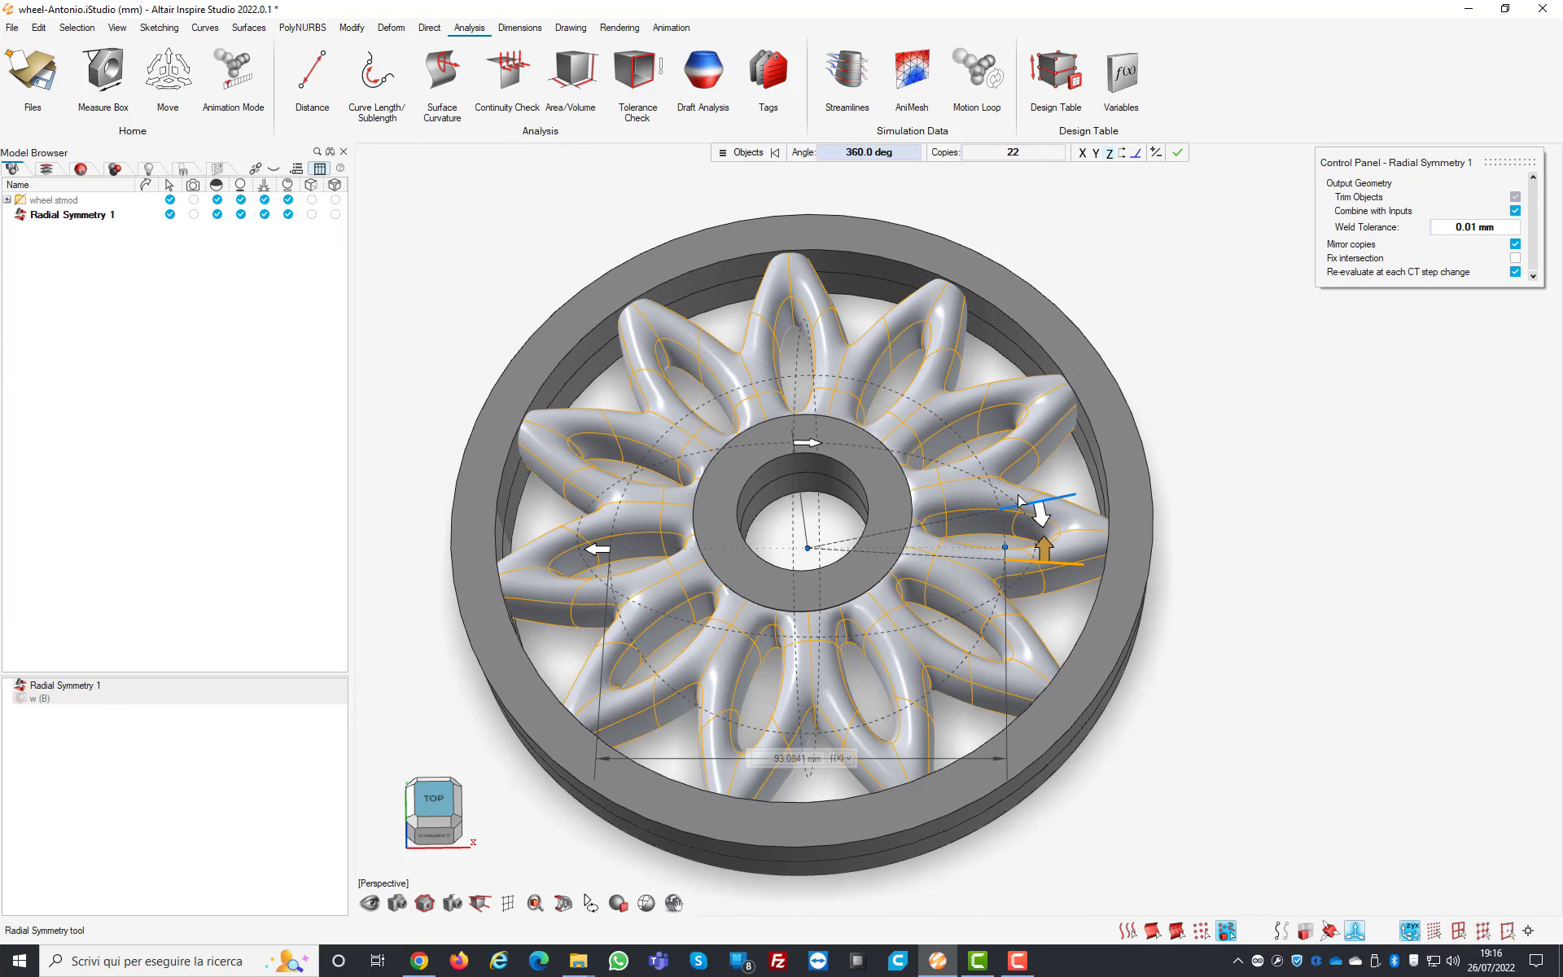
mouse_move(1232, 444)
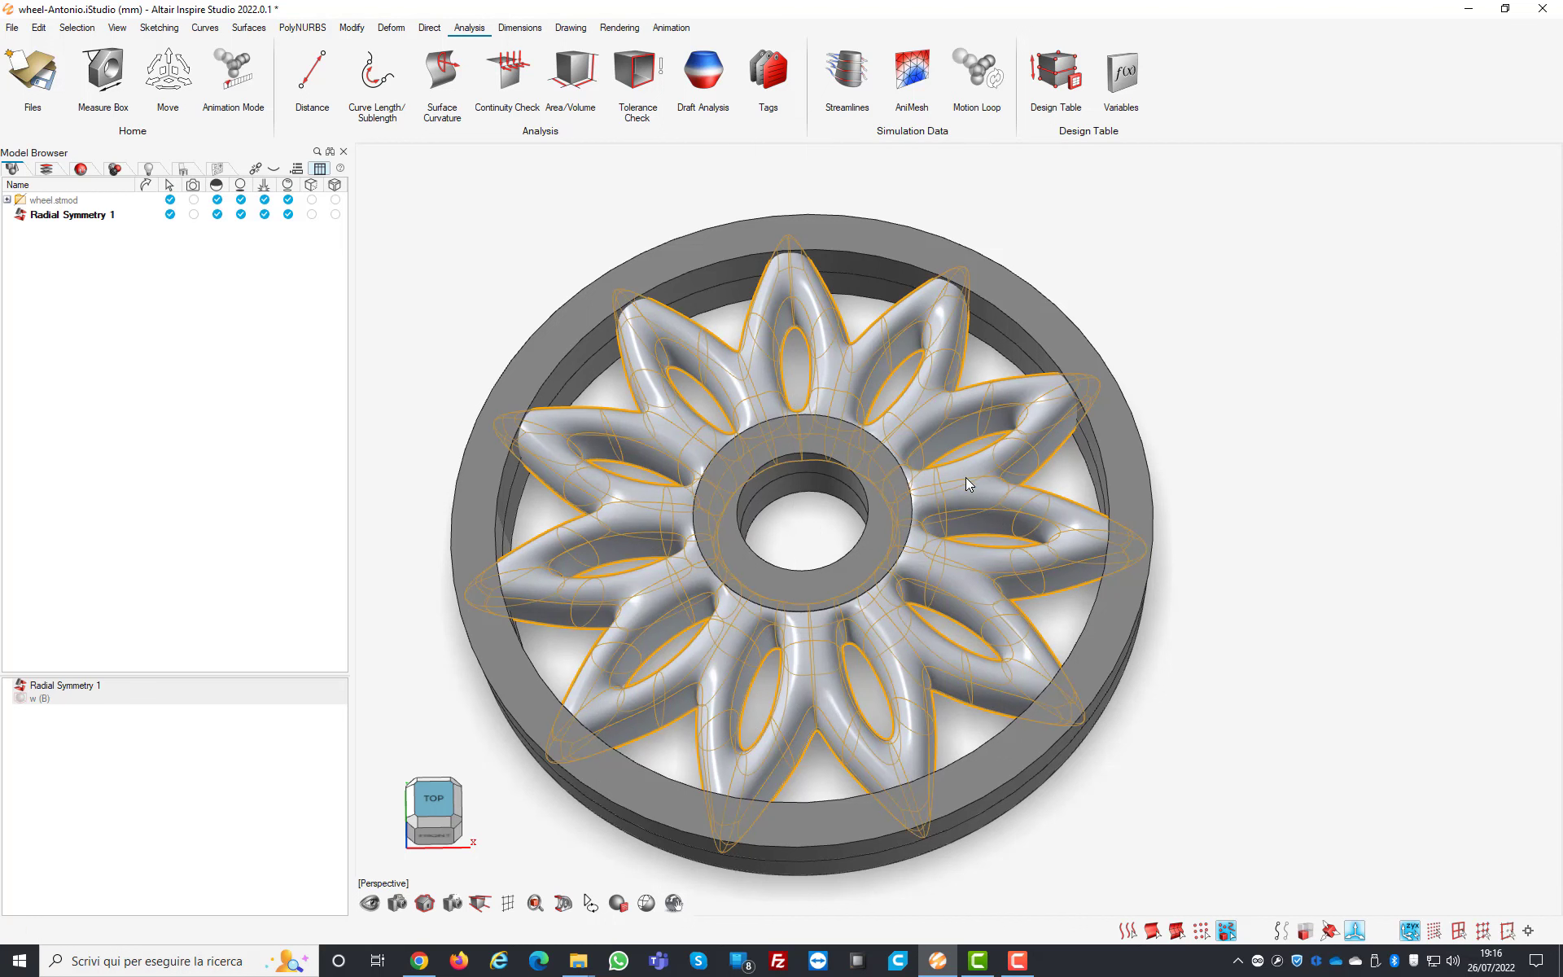
mouse_move(965, 485)
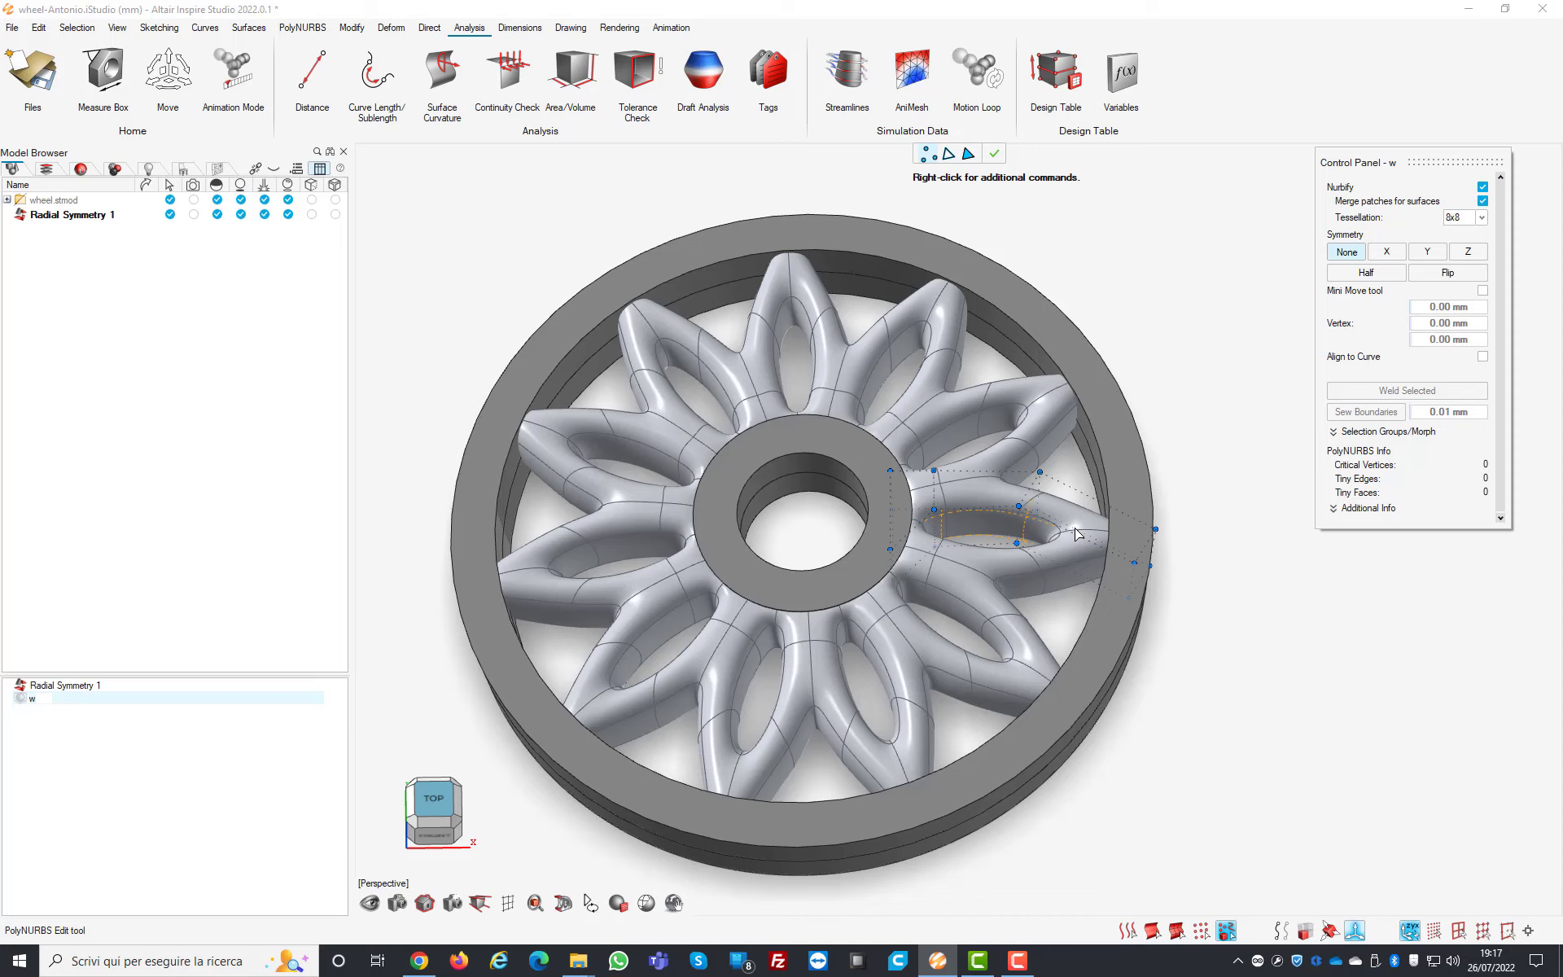
mouse_move(985, 424)
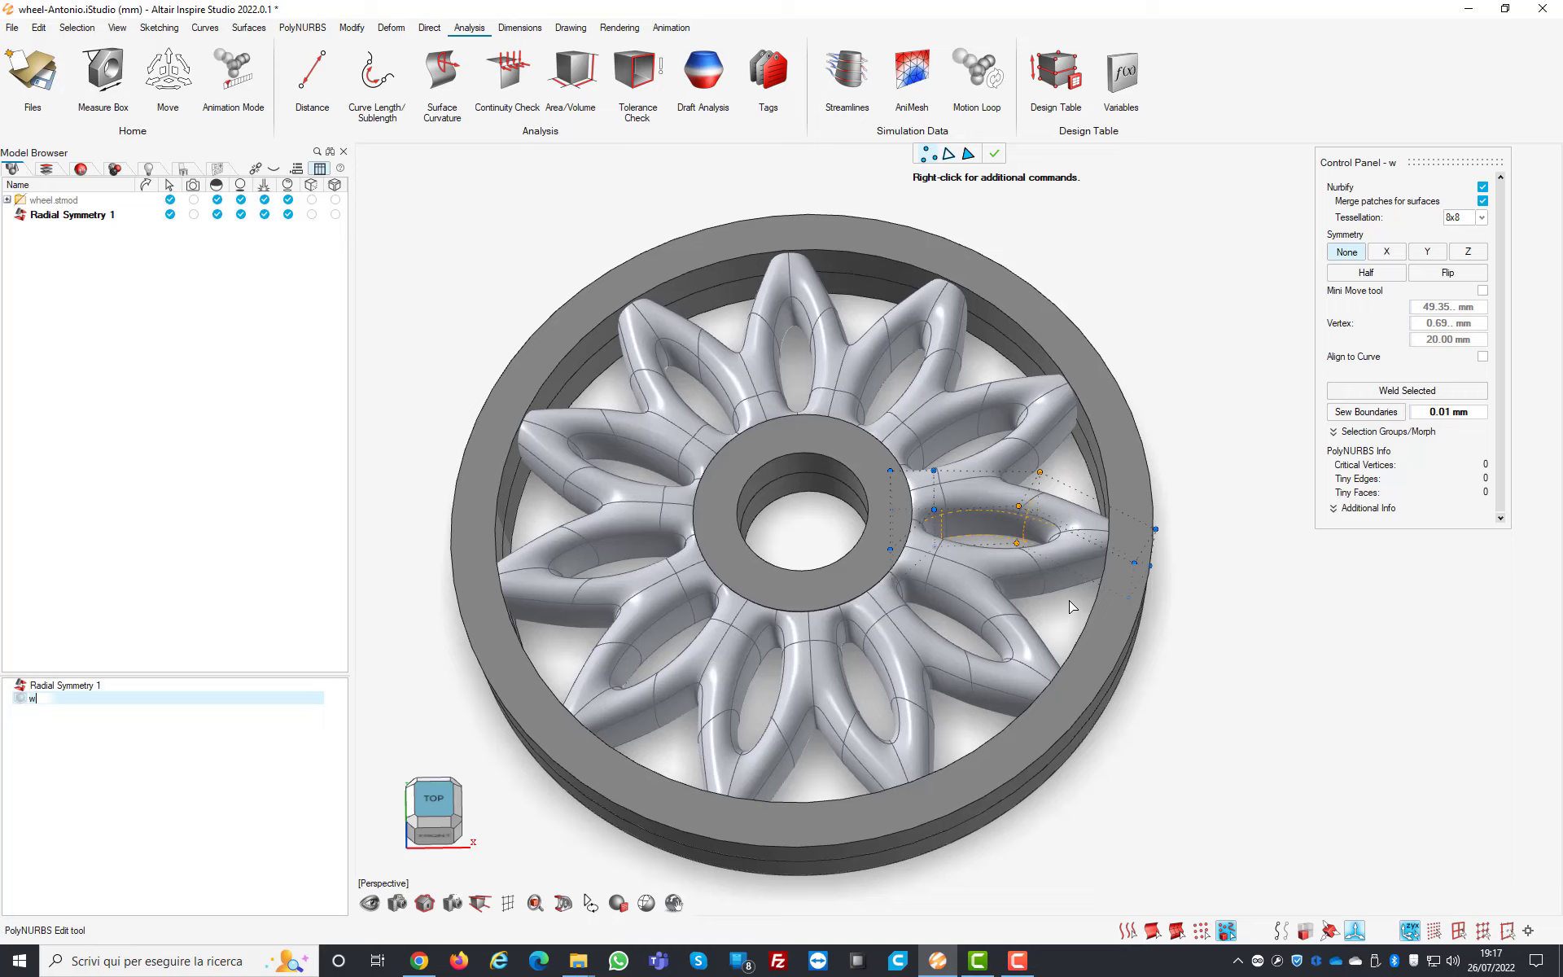
mouse_move(1060, 594)
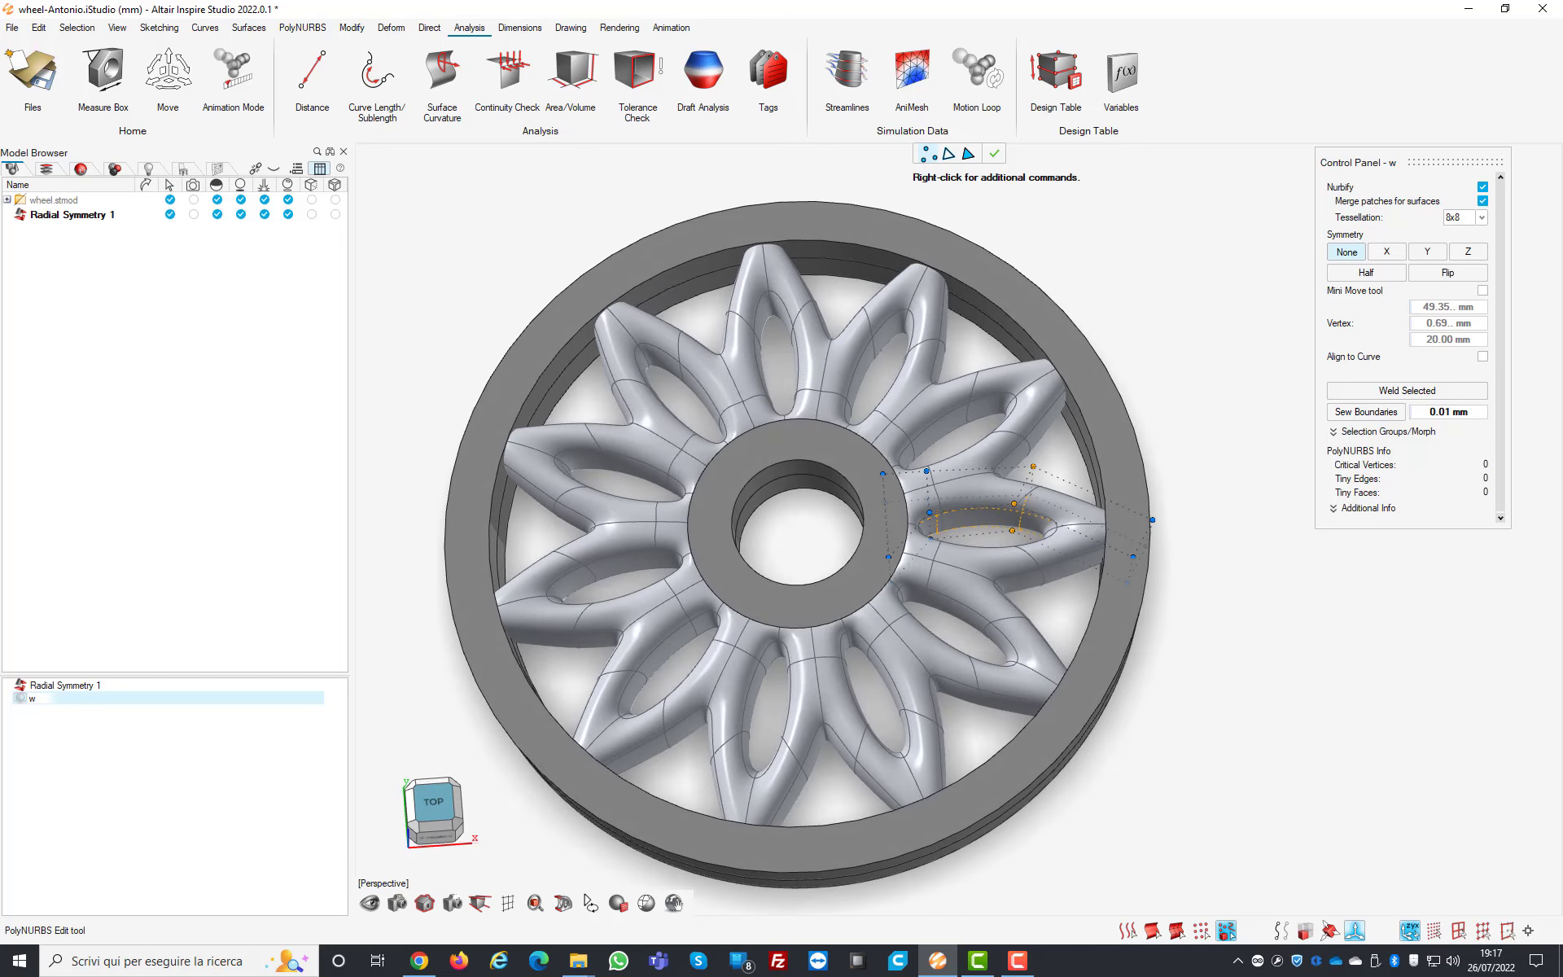
Step: Activate the Move tool on the picked control points of the original PolyNURBS spoke
type("w")
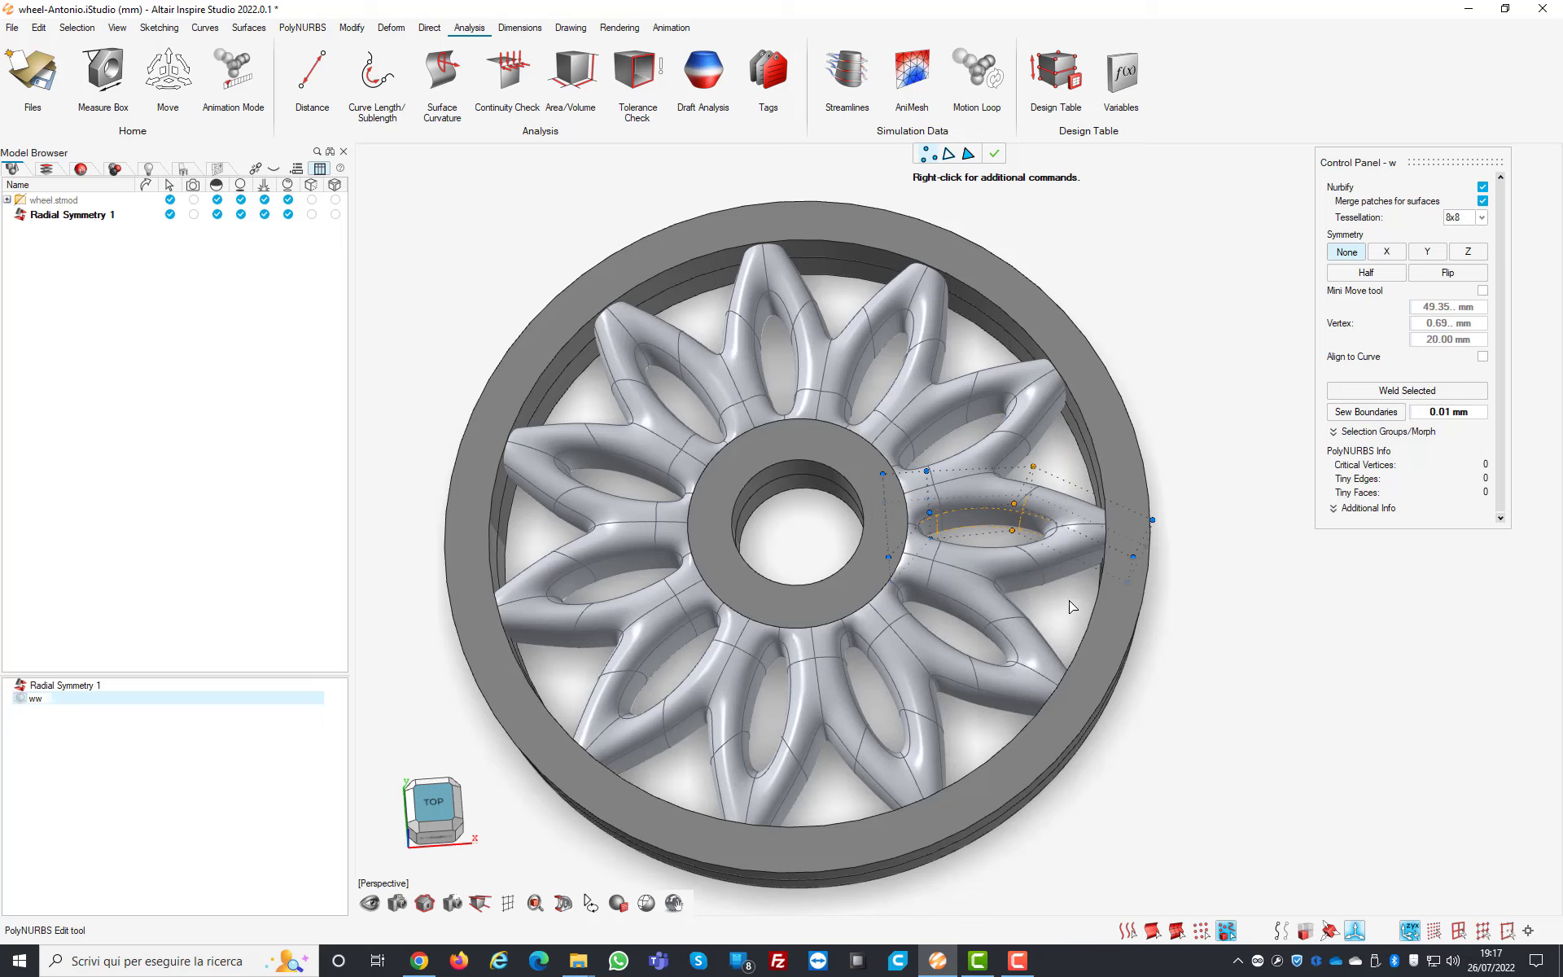
left_click(166, 73)
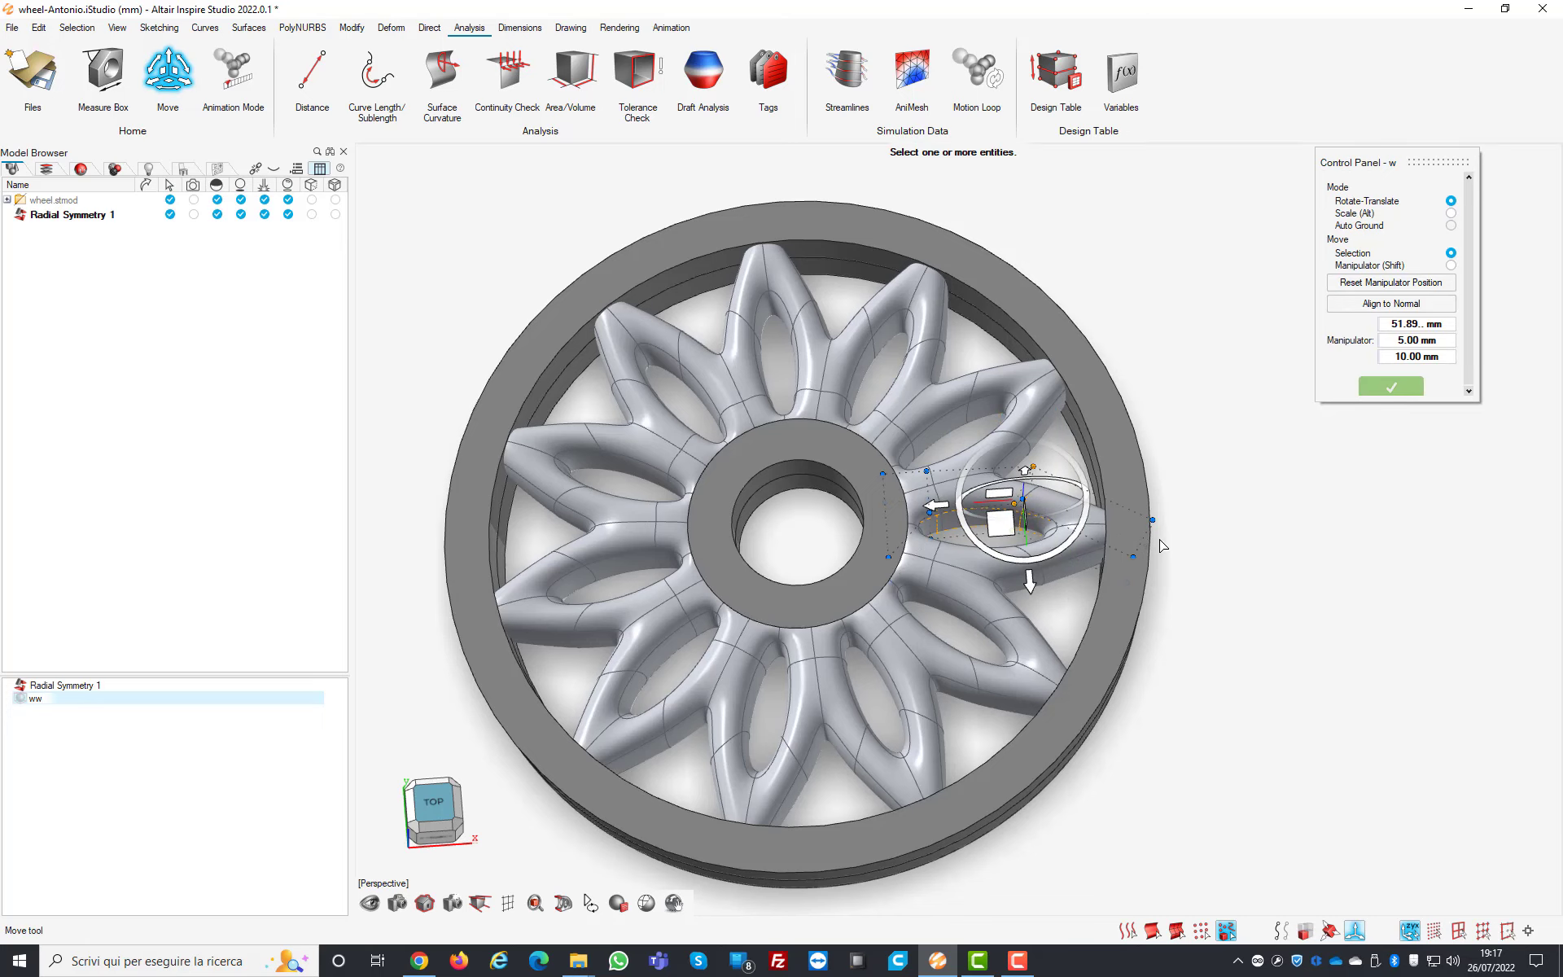